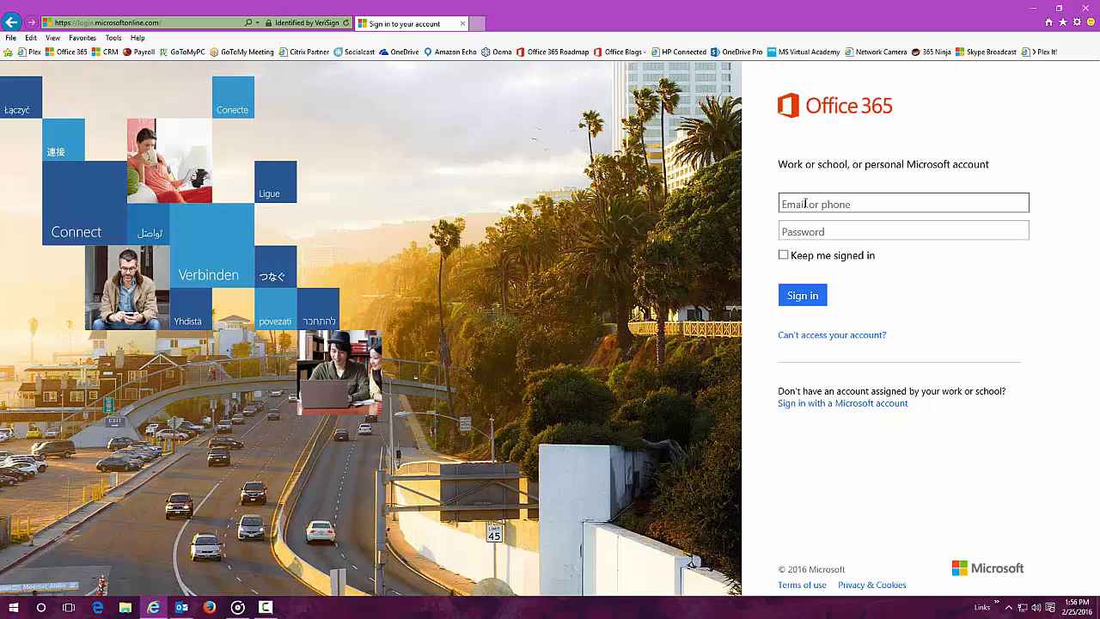
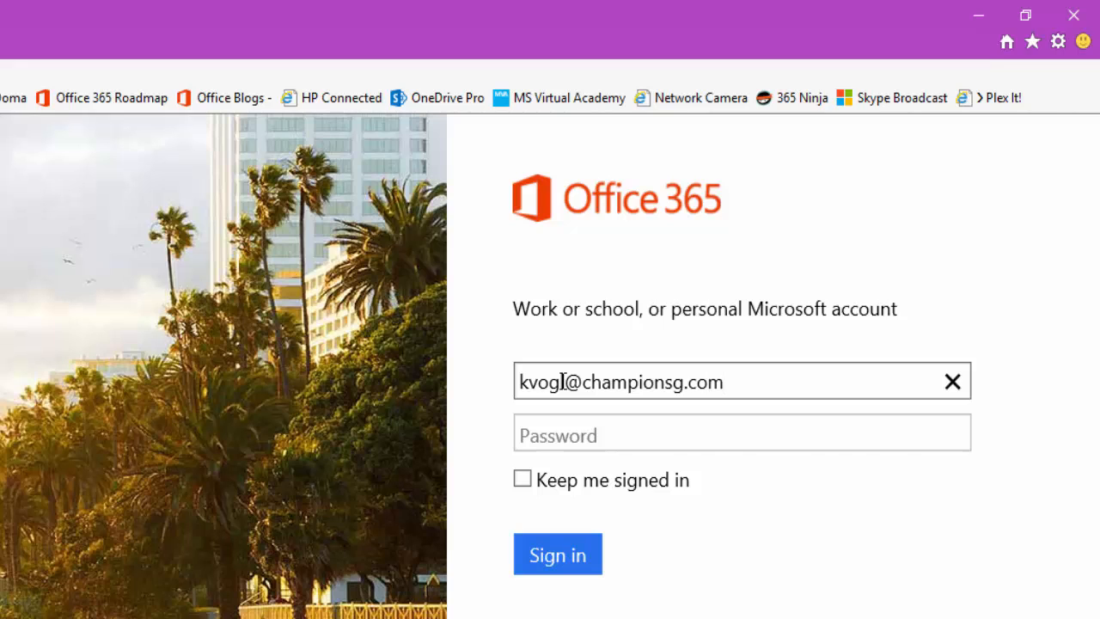
pyautogui.click(557, 553)
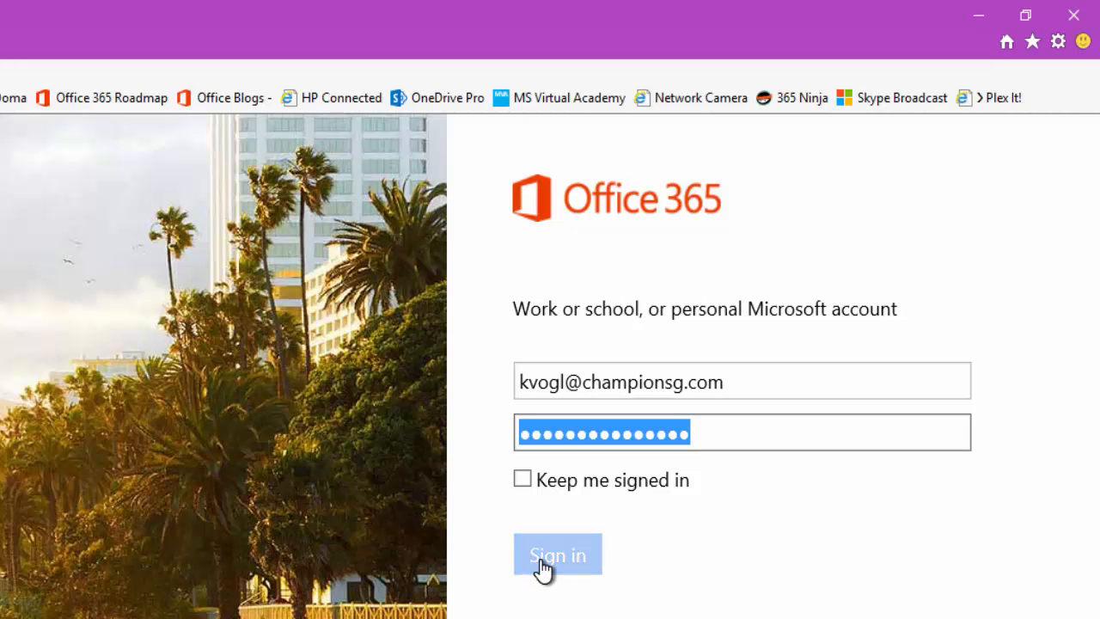
pyautogui.click(557, 554)
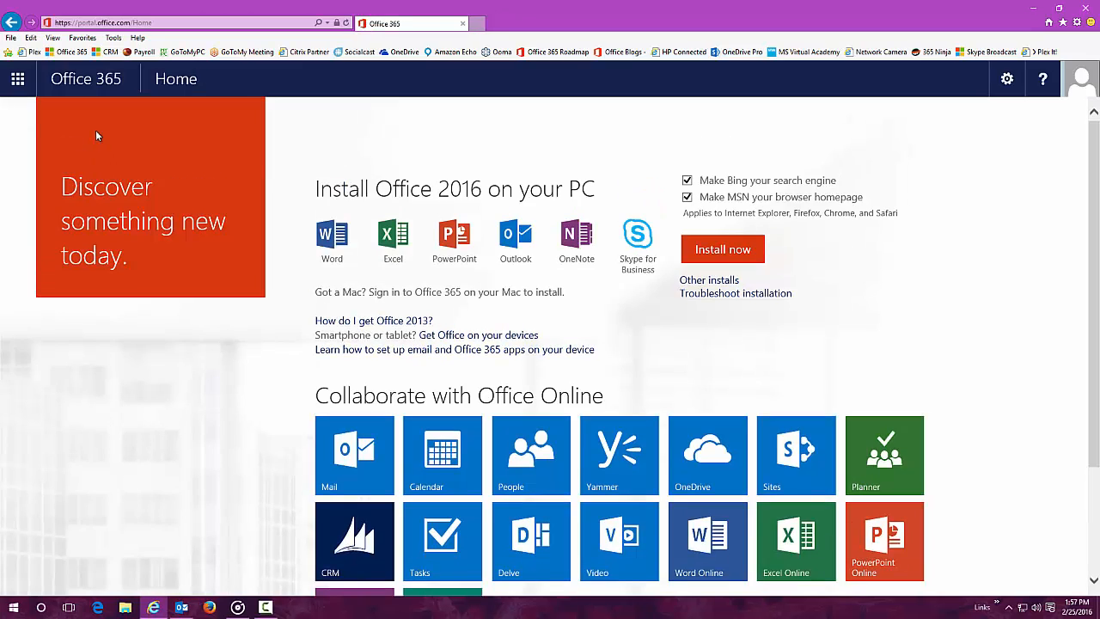
pyautogui.moveTo(883, 454)
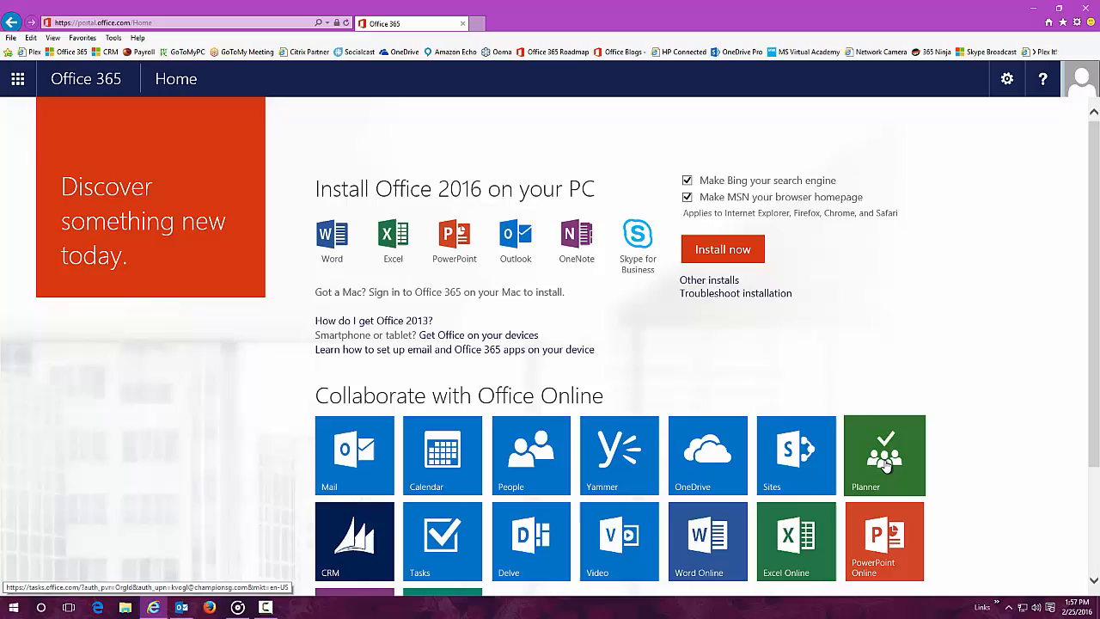
# Launch Planner from the Office 365 home page's Collaborate with Office Online tiles.
pyautogui.click(884, 455)
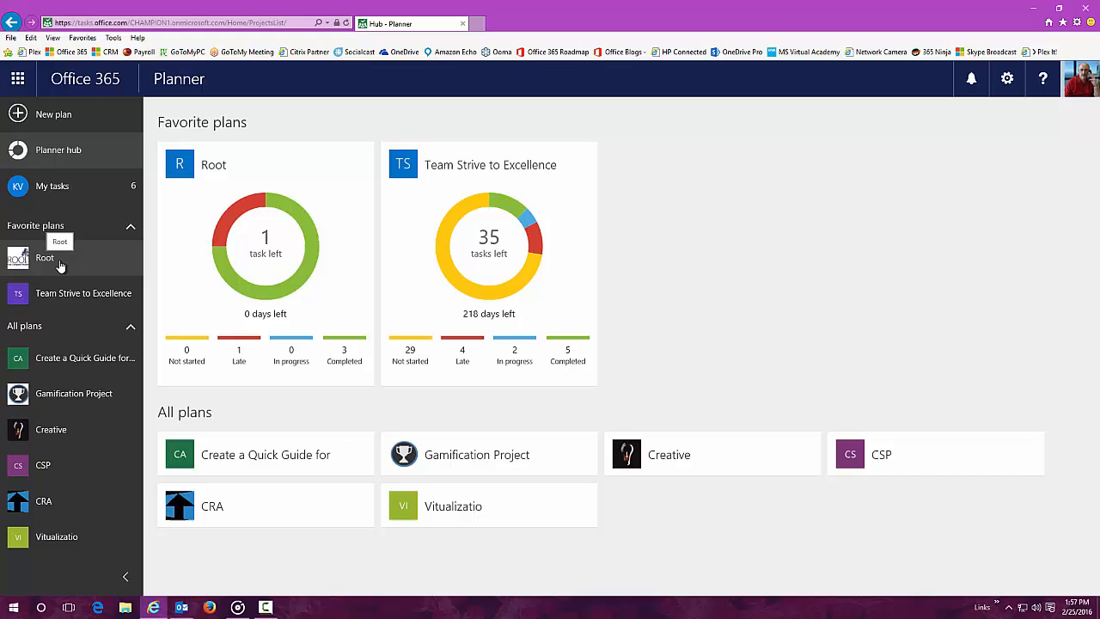
pyautogui.moveTo(28, 230)
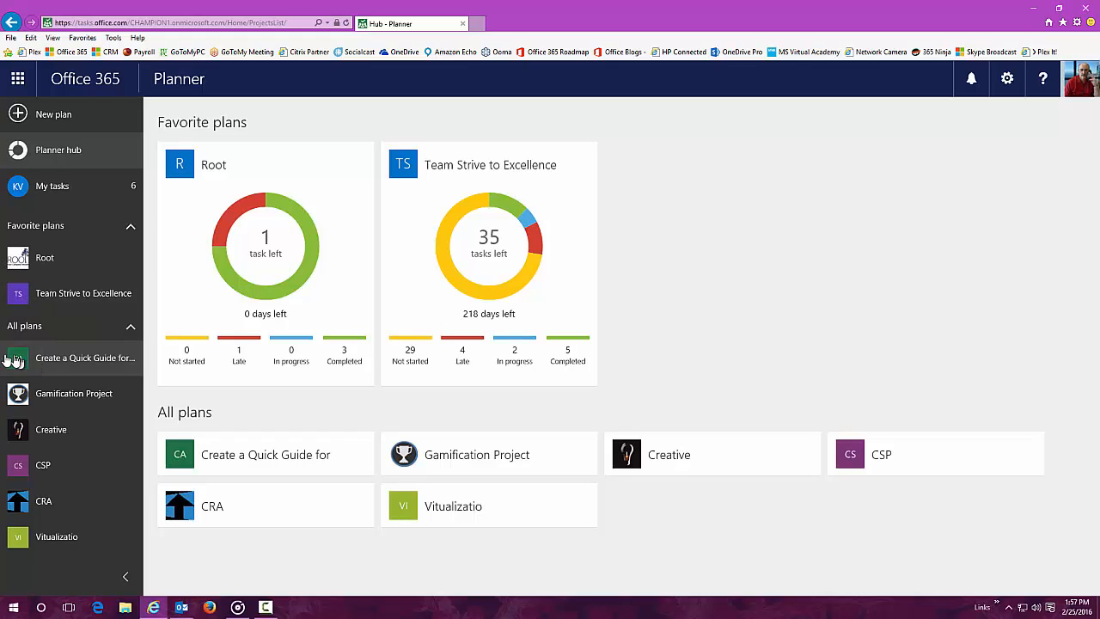
pyautogui.moveTo(44, 501)
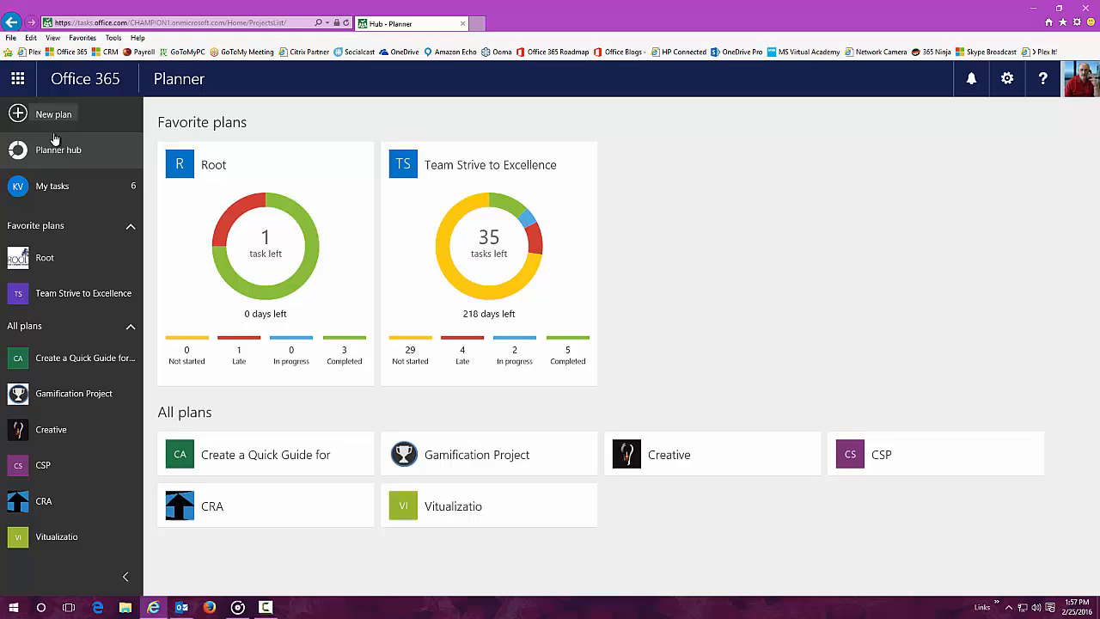
pyautogui.moveTo(55, 113)
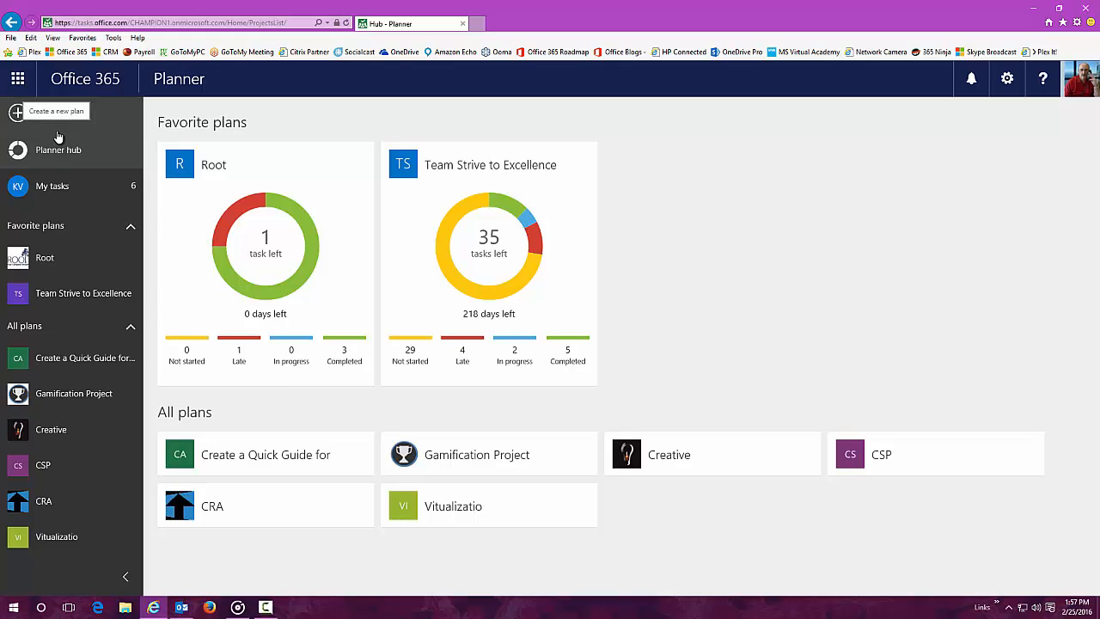
pyautogui.moveTo(473, 245)
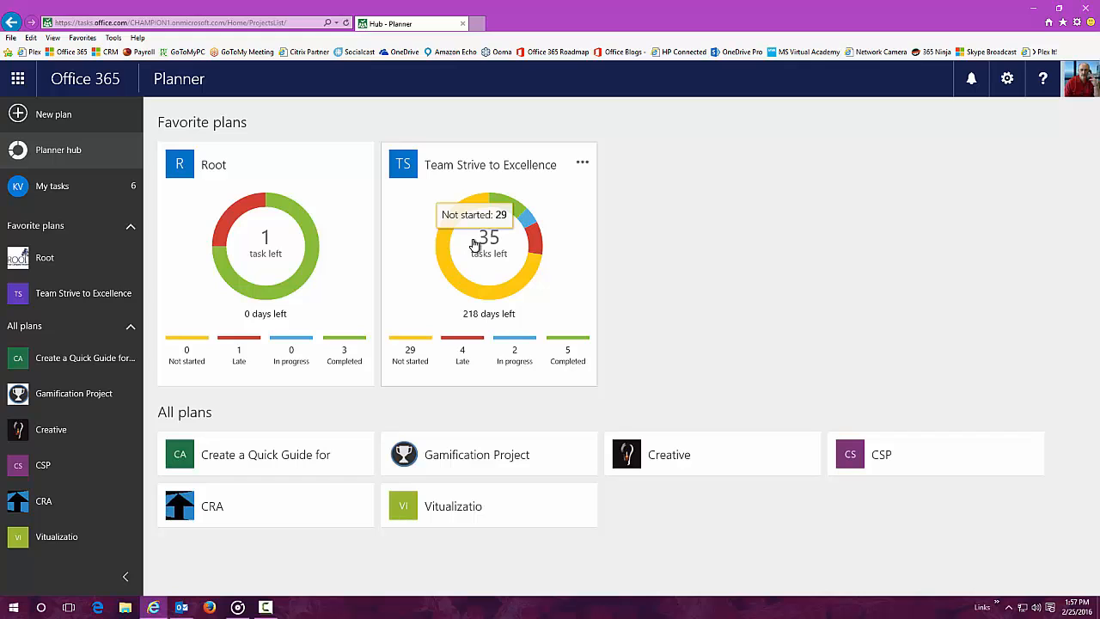
# Open the Team Strive to Excellence board and show completed tasks in the To do bucket.
pyautogui.click(490, 164)
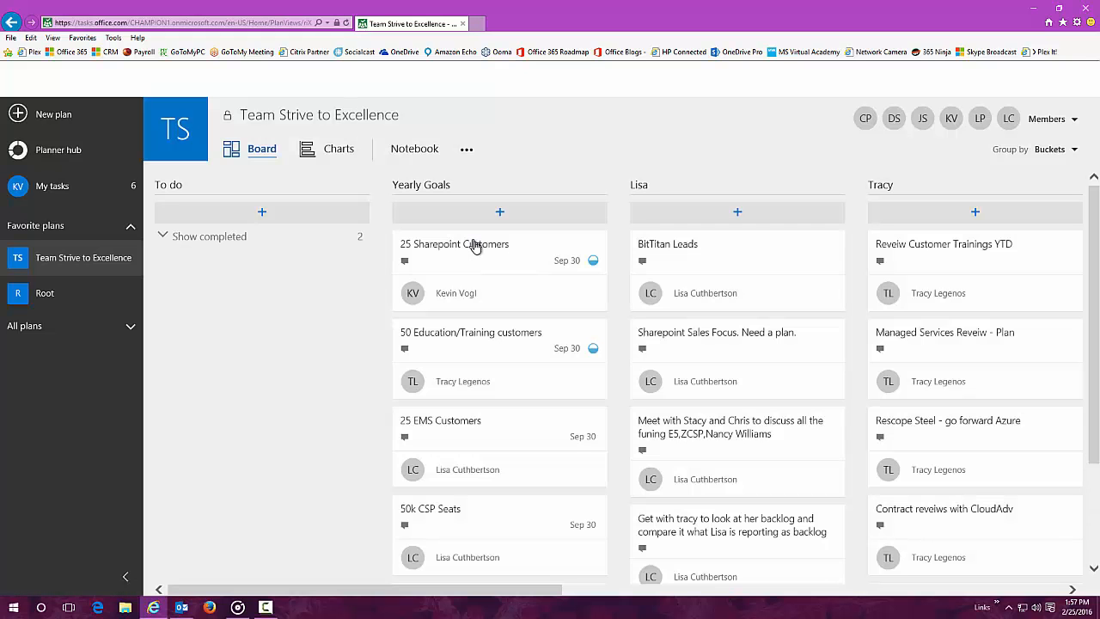
pyautogui.moveTo(292, 331)
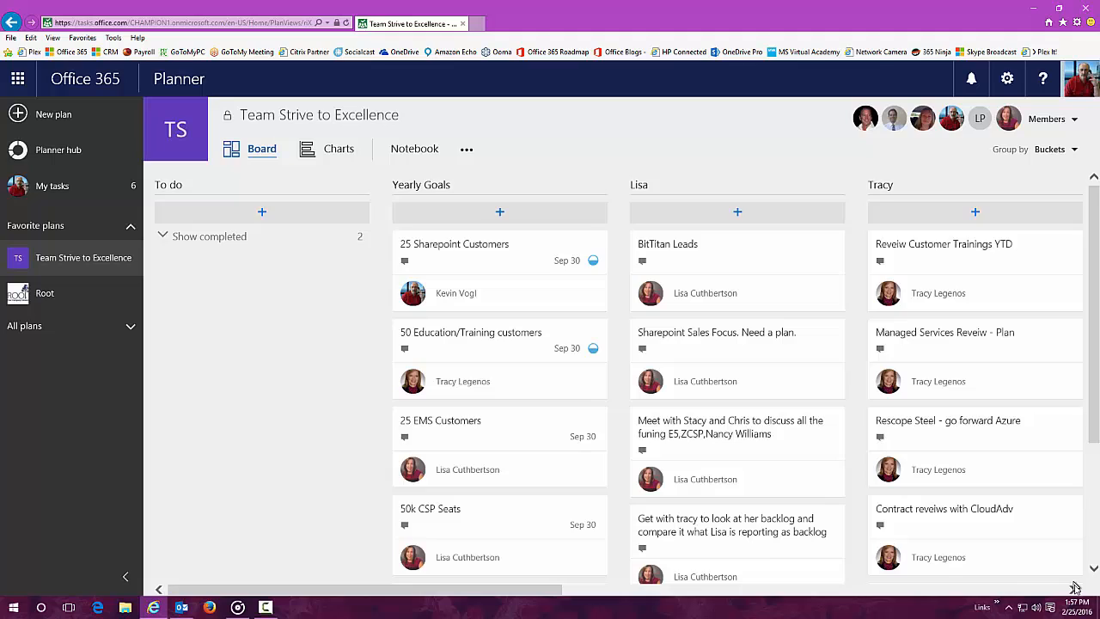
pyautogui.hscroll(3)
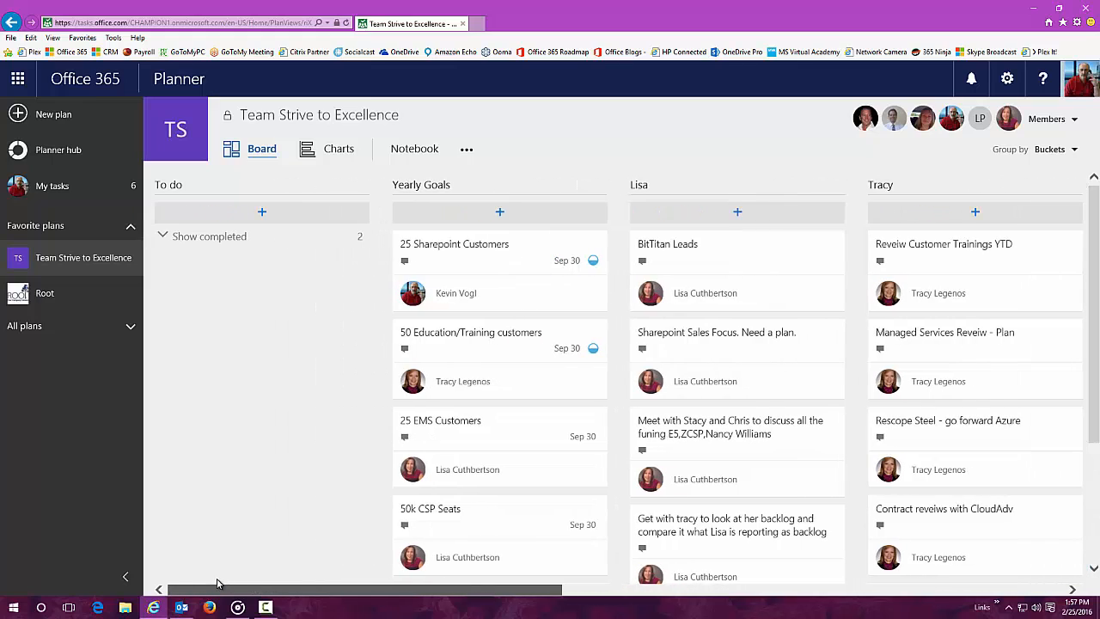
pyautogui.moveTo(193, 350)
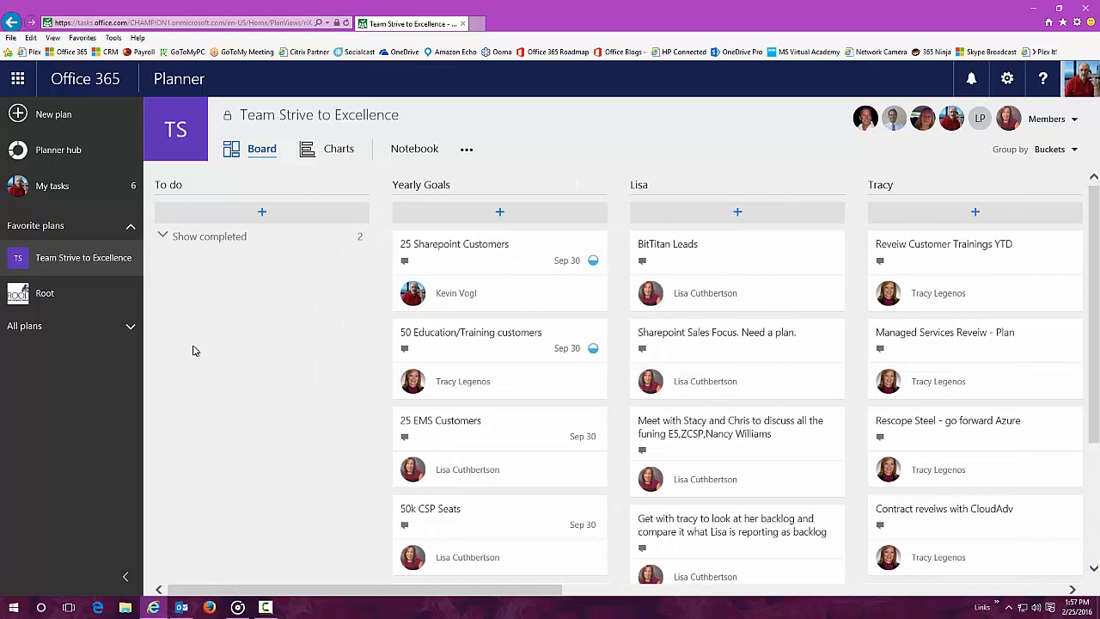
pyautogui.moveTo(264, 340)
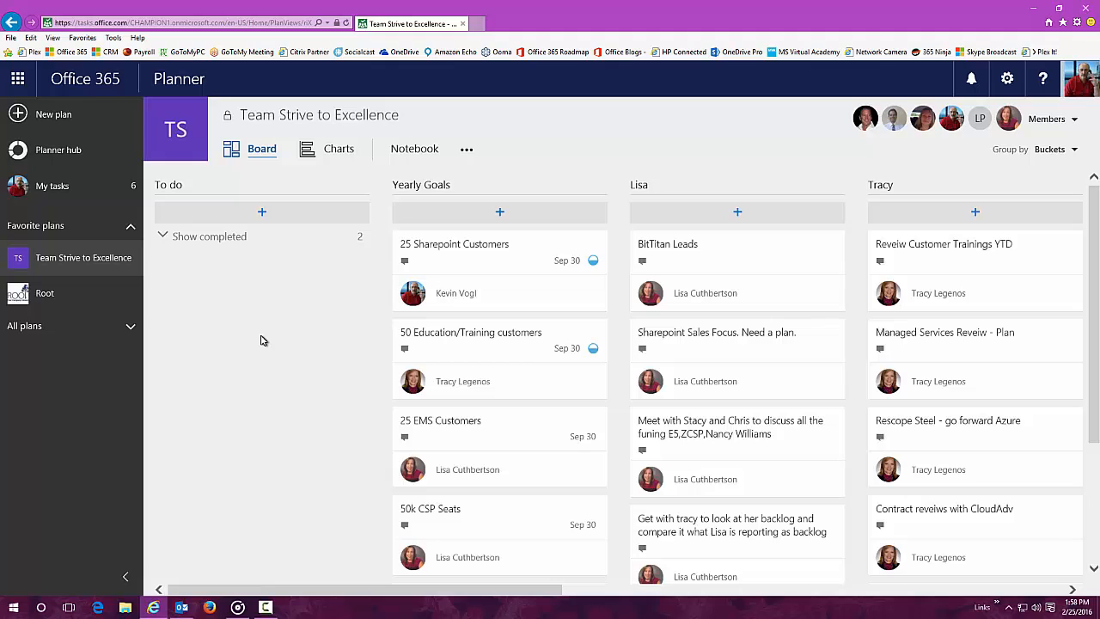
pyautogui.moveTo(243, 333)
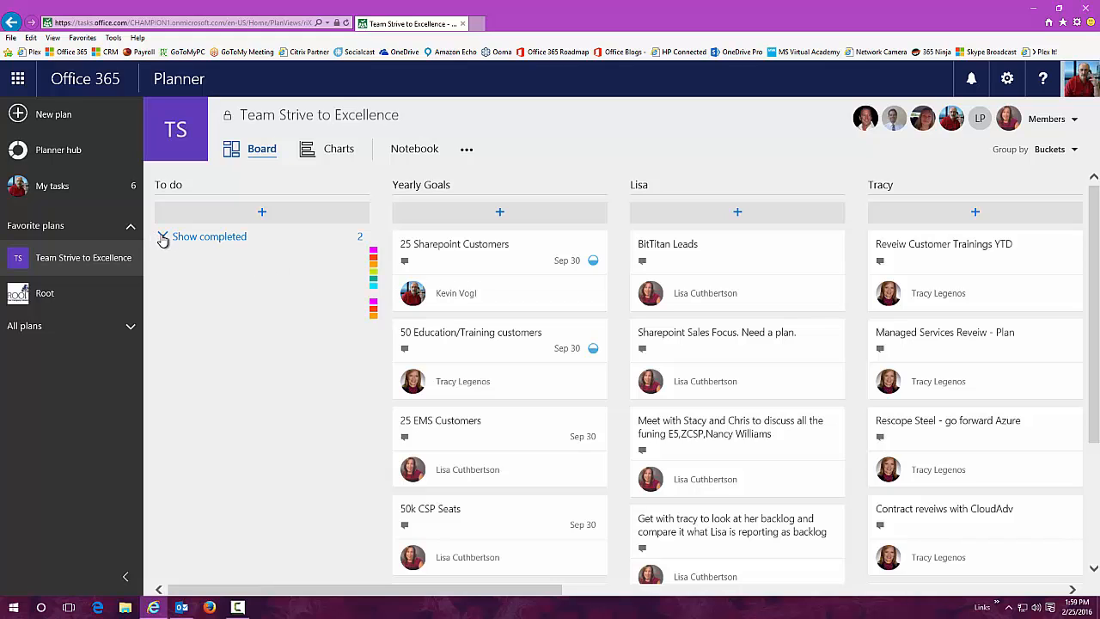
pyautogui.click(209, 237)
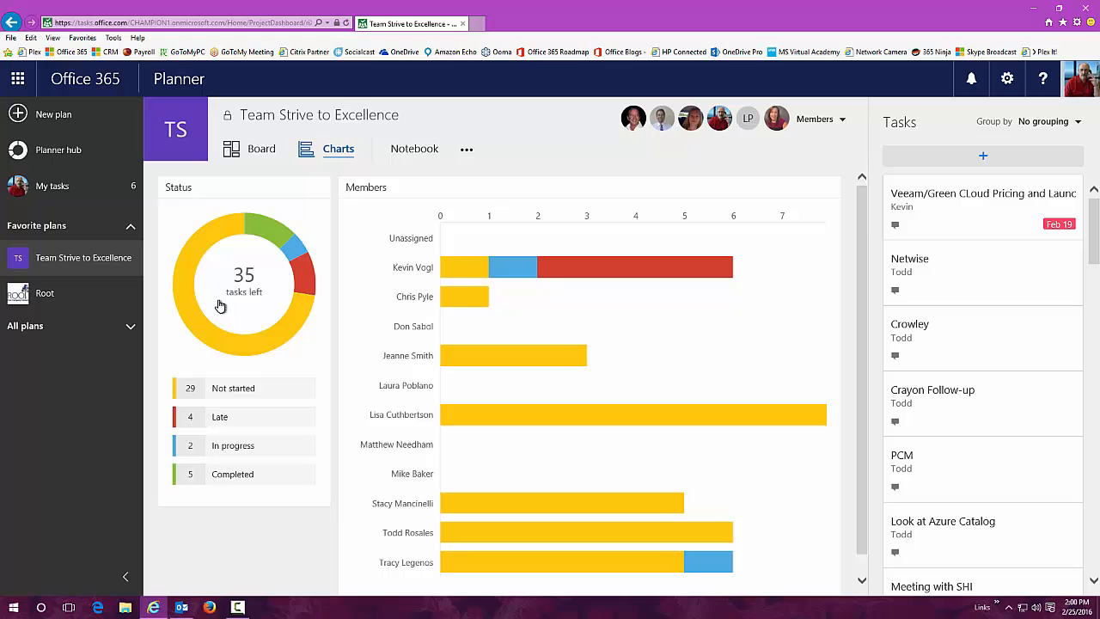
pyautogui.moveTo(468, 271)
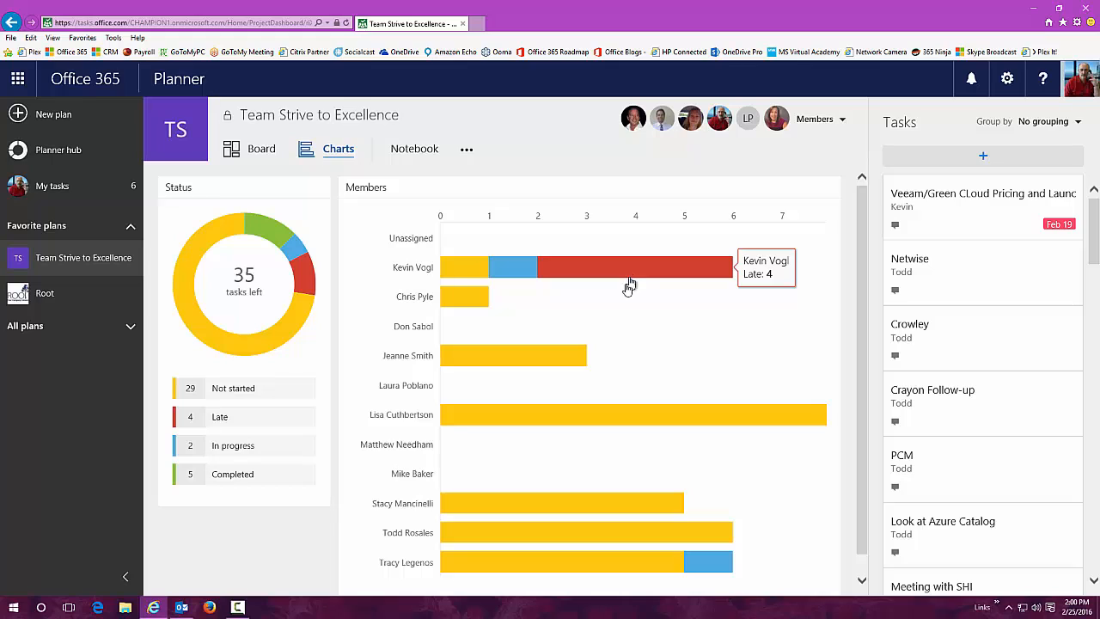
pyautogui.moveTo(511, 354)
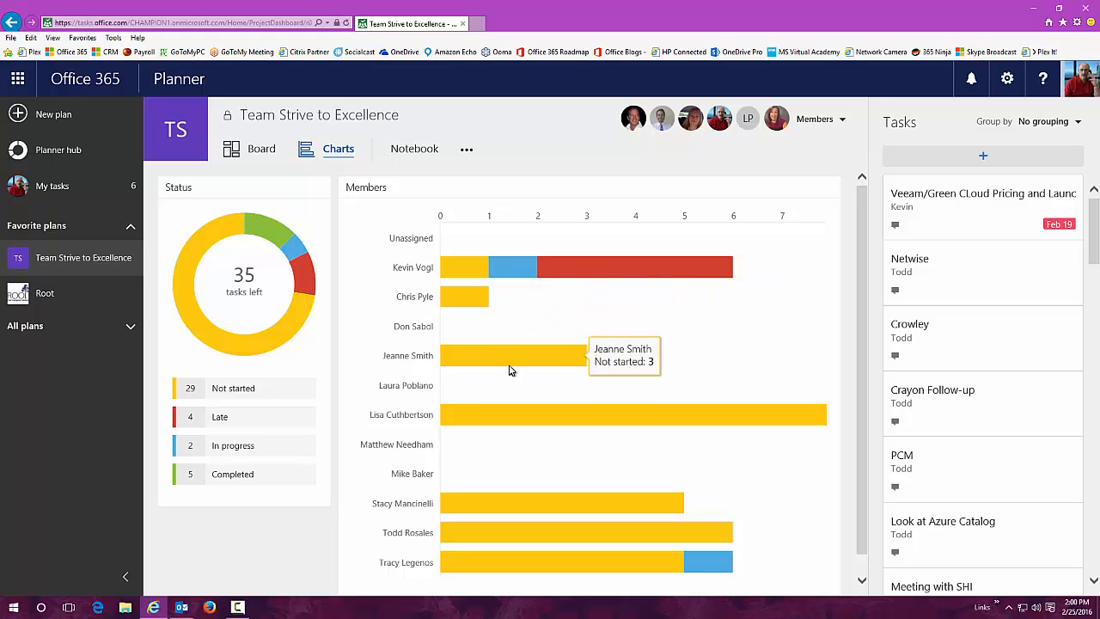
pyautogui.moveTo(702, 565)
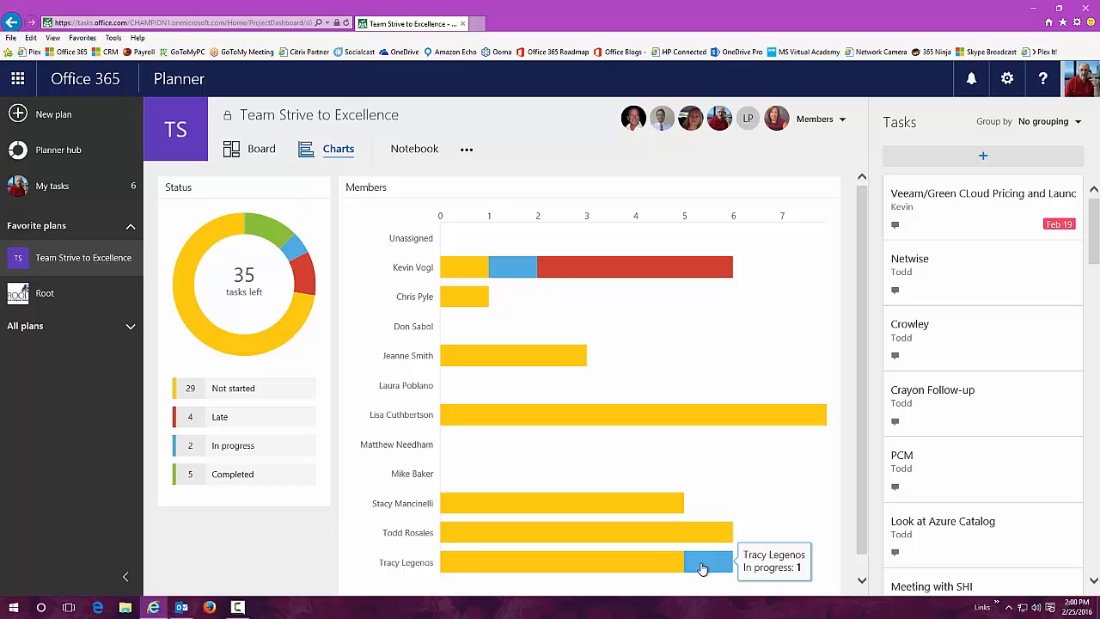
pyautogui.moveTo(795, 414)
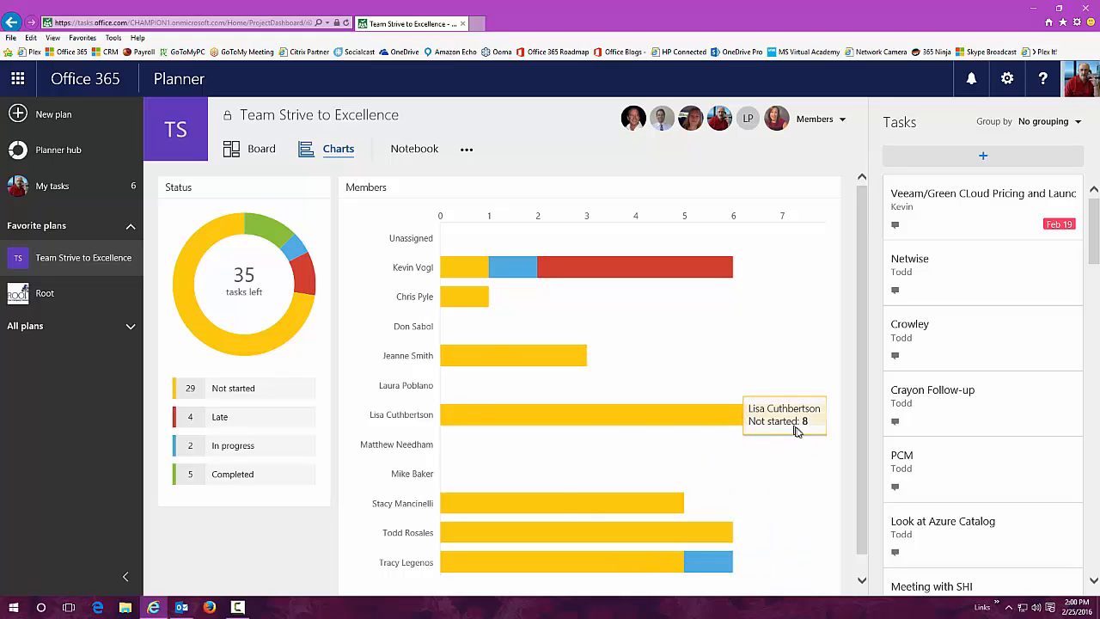
pyautogui.moveTo(378, 307)
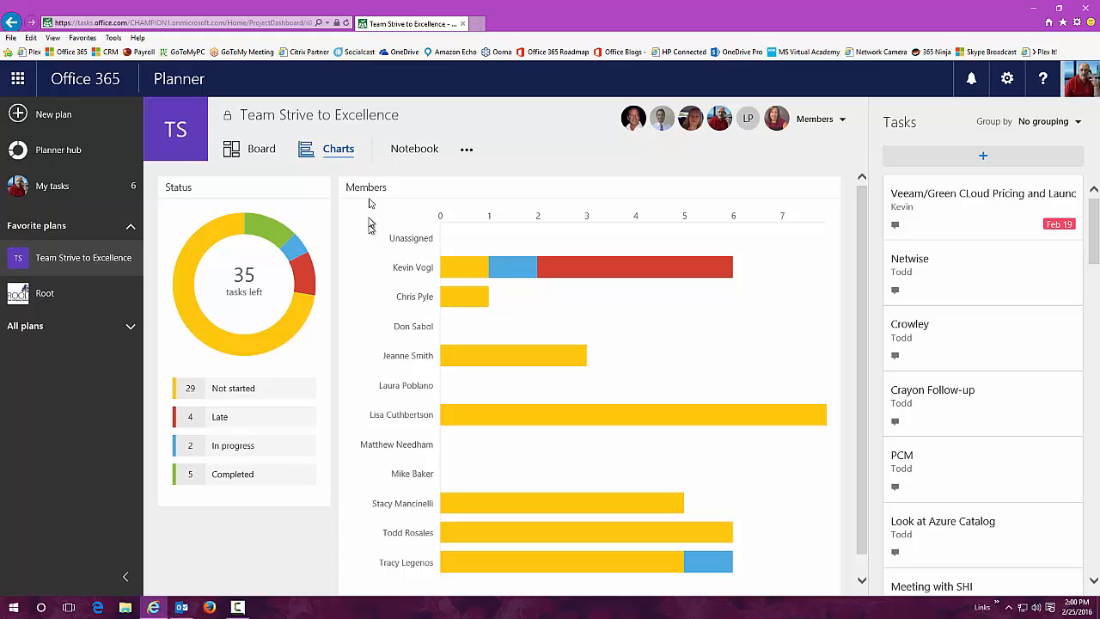
pyautogui.moveTo(415, 149)
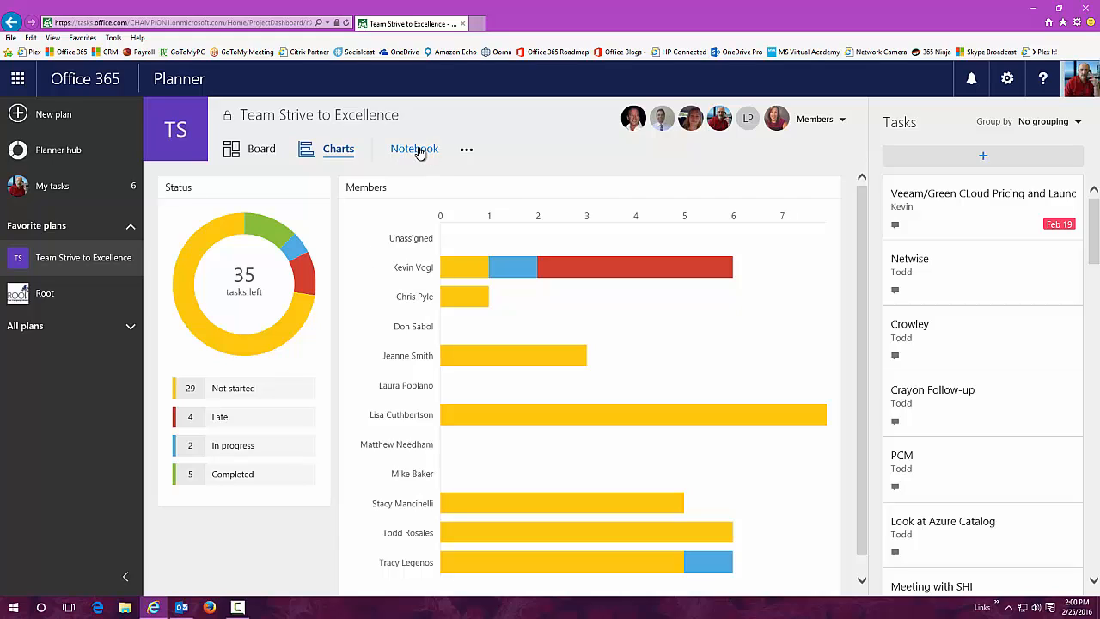
# Open the plan's notebook, check the Members list, then switch to My tasks.
pyautogui.click(415, 149)
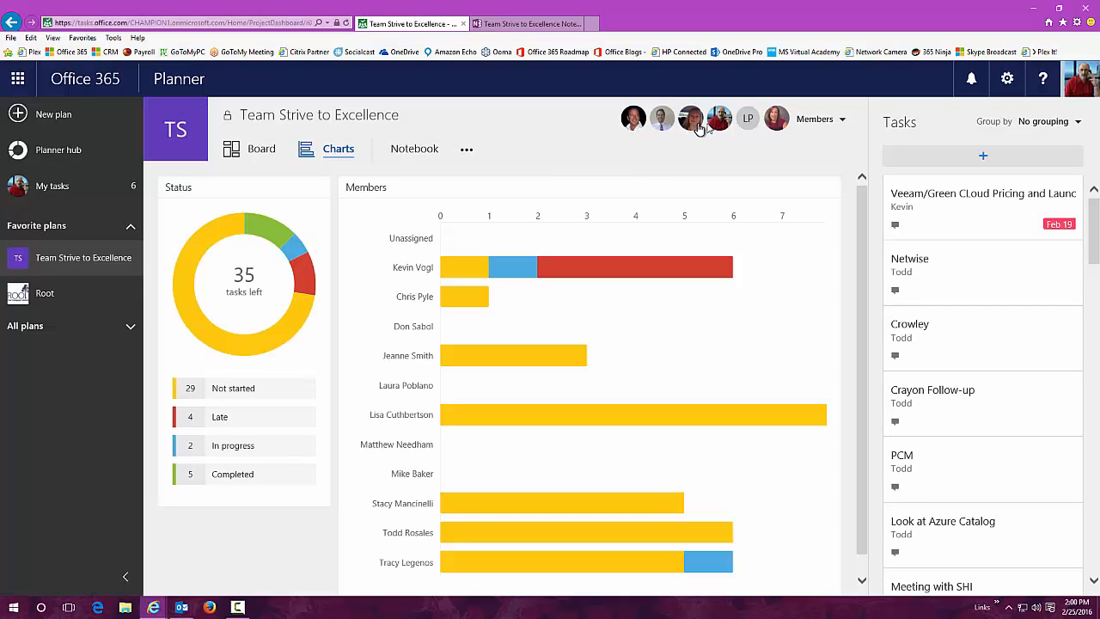
pyautogui.click(815, 119)
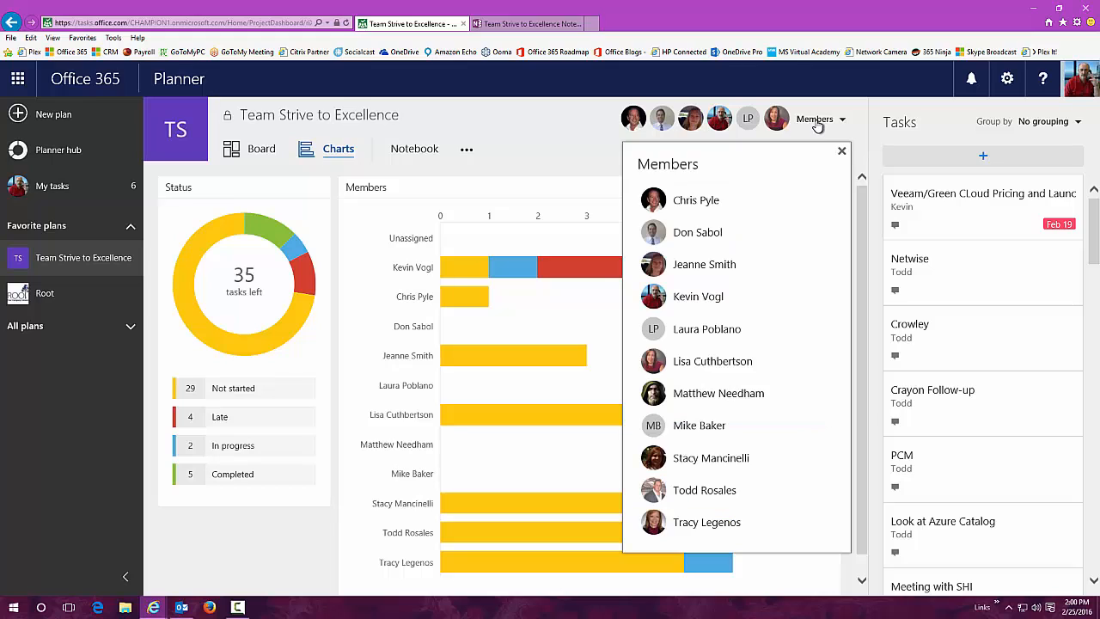
pyautogui.moveTo(713, 297)
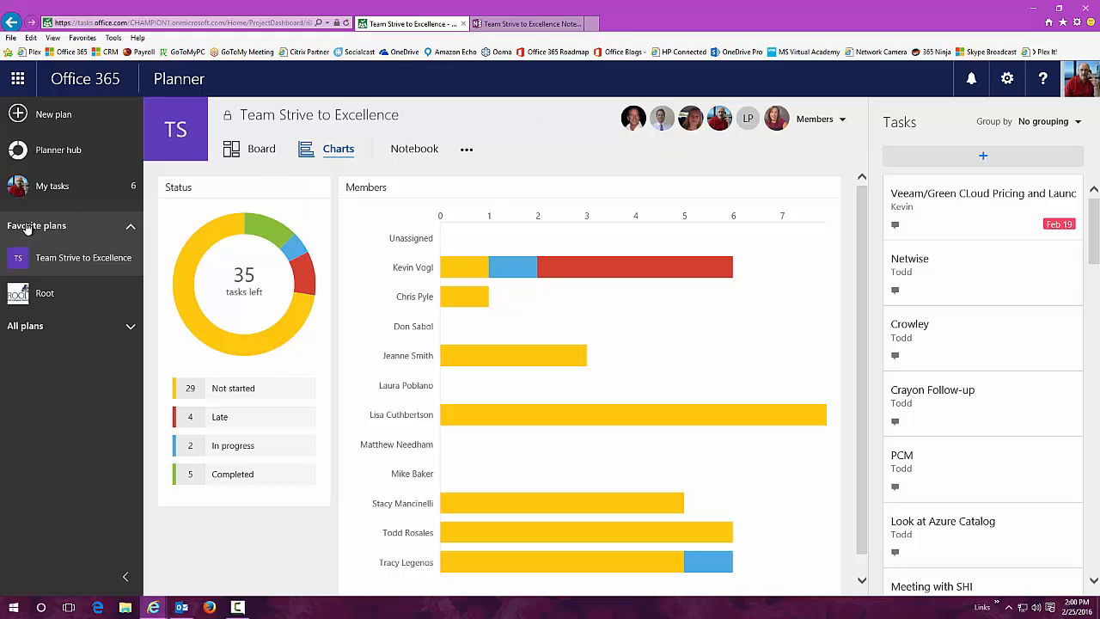
pyautogui.click(51, 185)
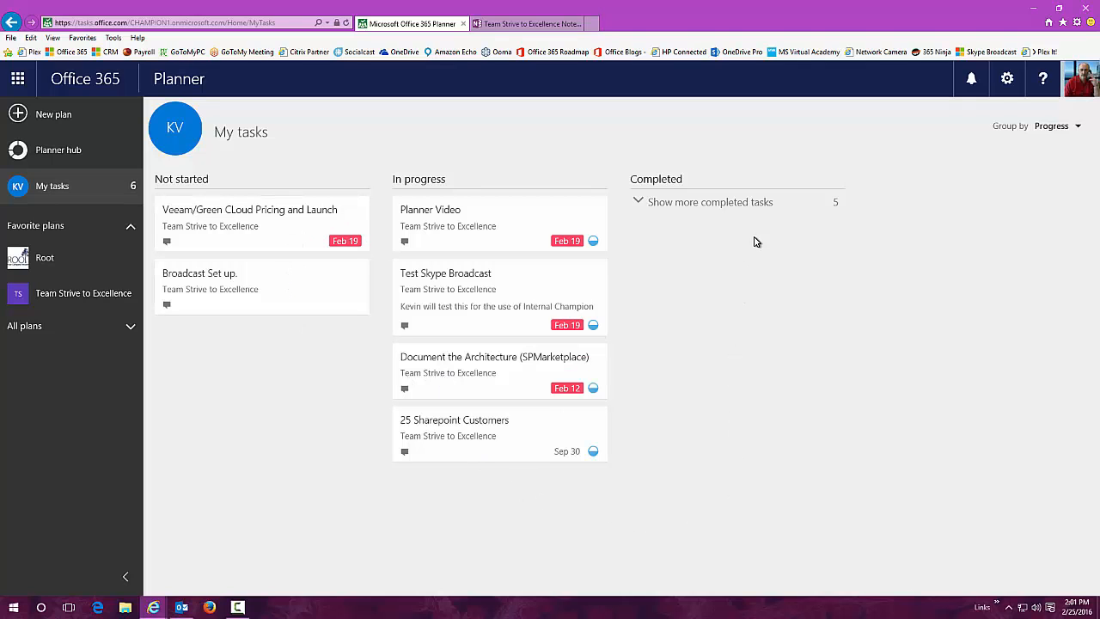
# Expand completed tasks on My tasks and open the Planner Video task card.
pyautogui.click(710, 201)
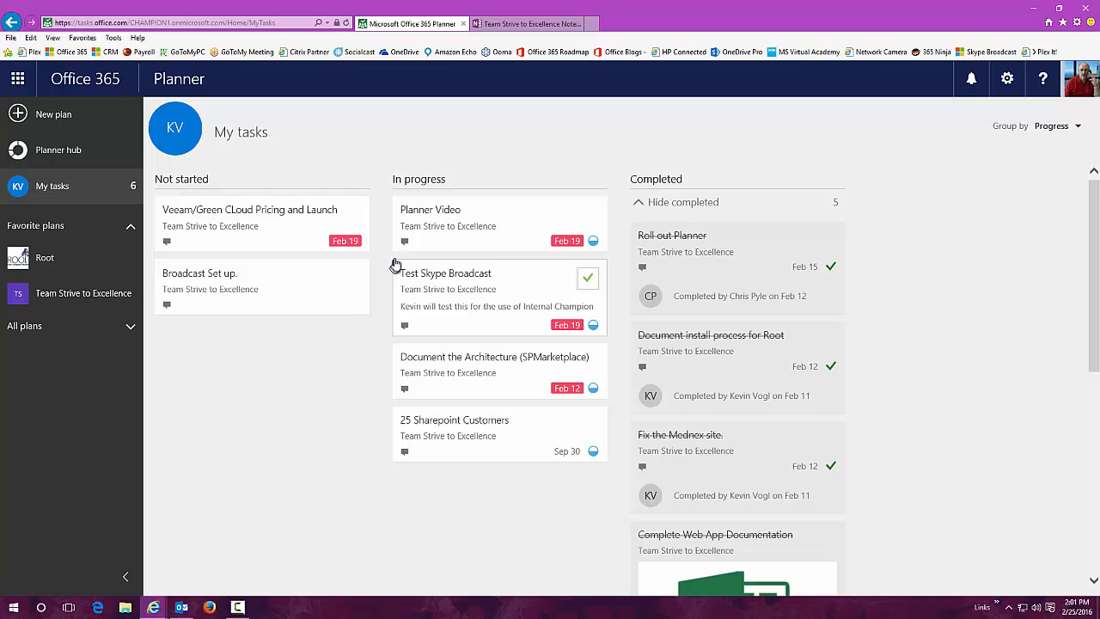
pyautogui.click(430, 209)
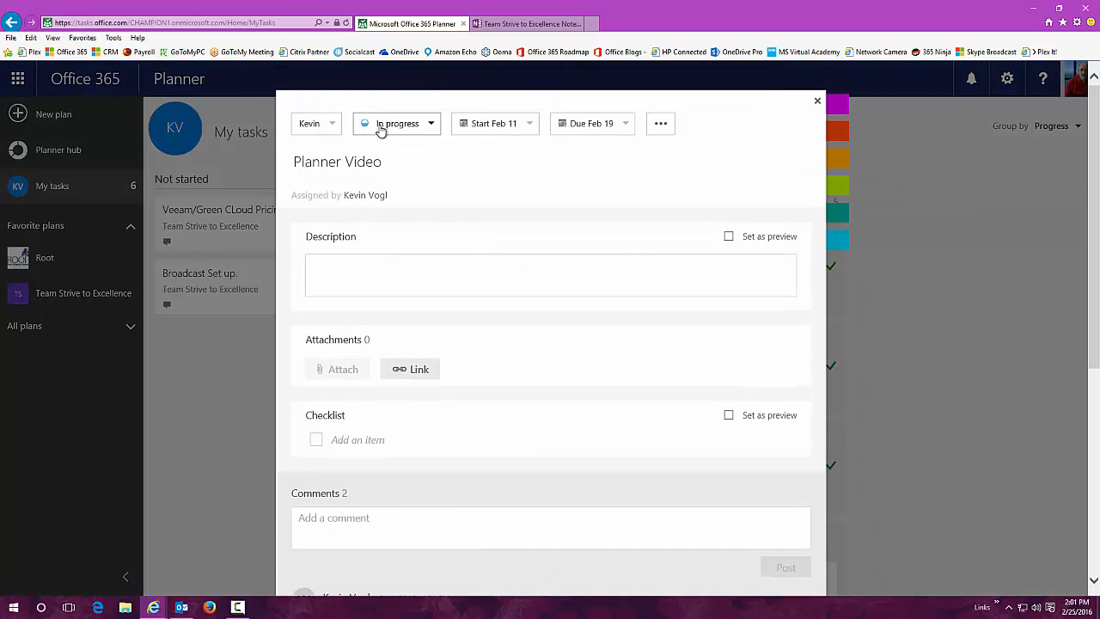
pyautogui.moveTo(591, 123)
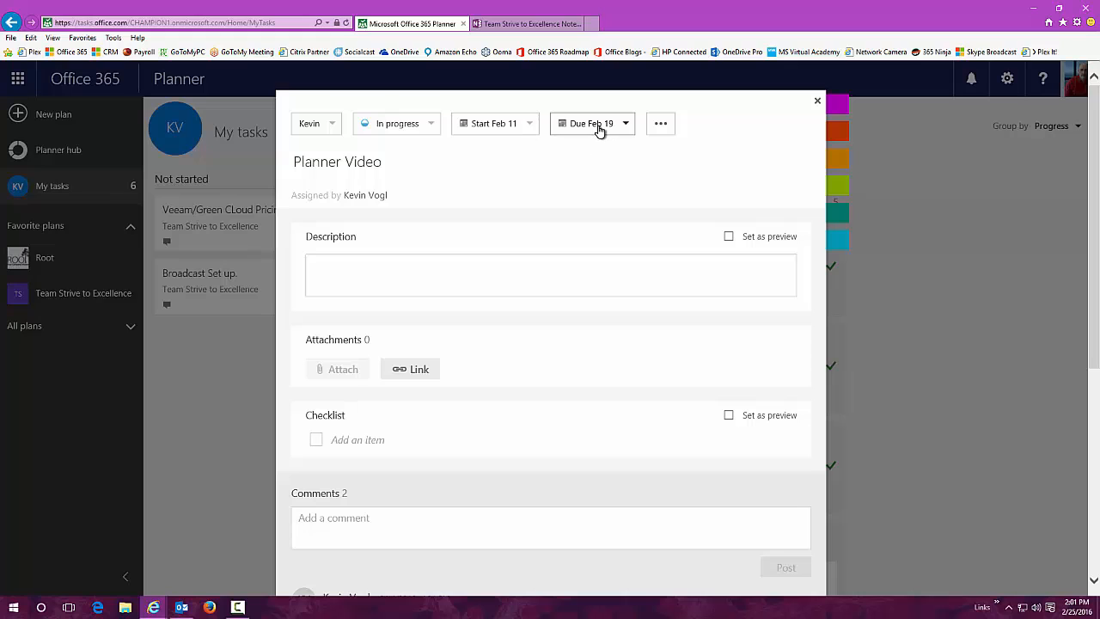
pyautogui.moveTo(602, 130)
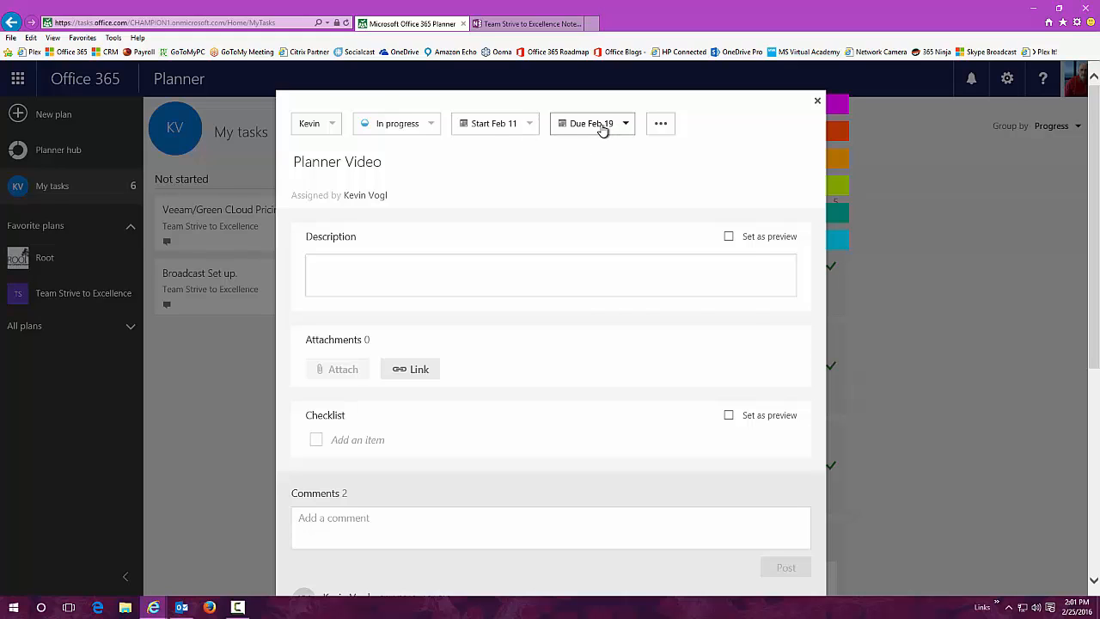
# Change Planner Video's due date to Feb 26 and close the task details.
pyautogui.click(591, 123)
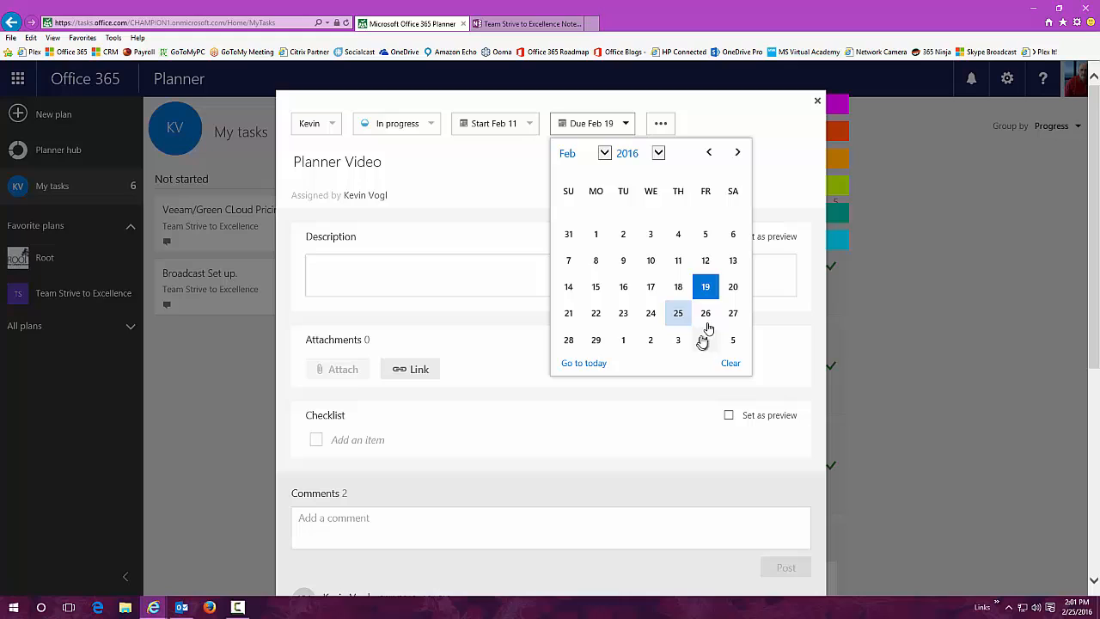
pyautogui.click(706, 313)
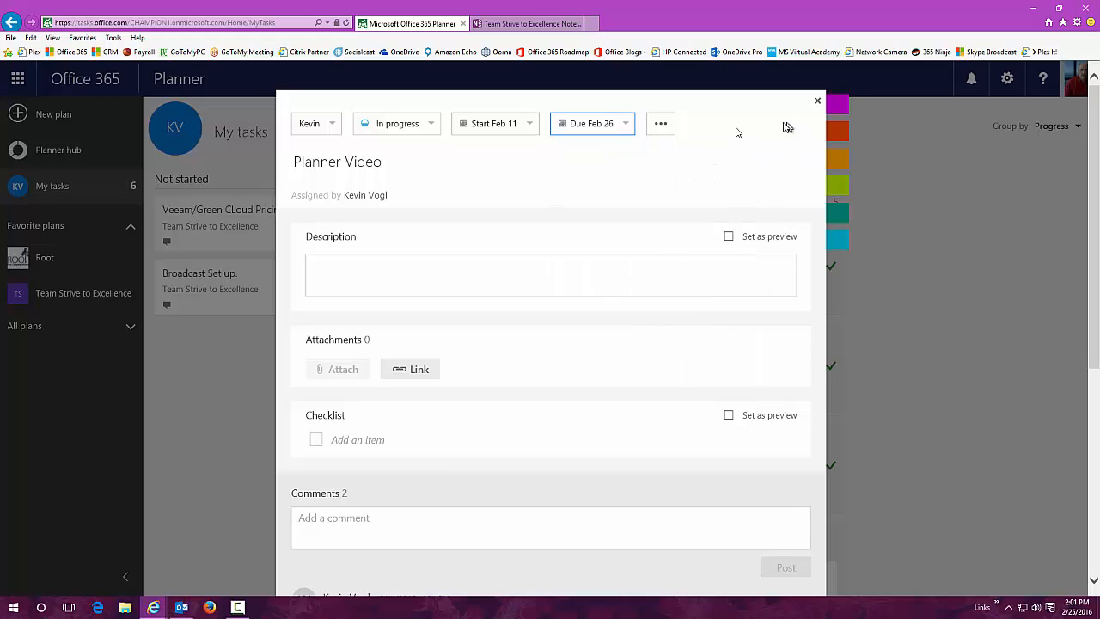
pyautogui.click(659, 123)
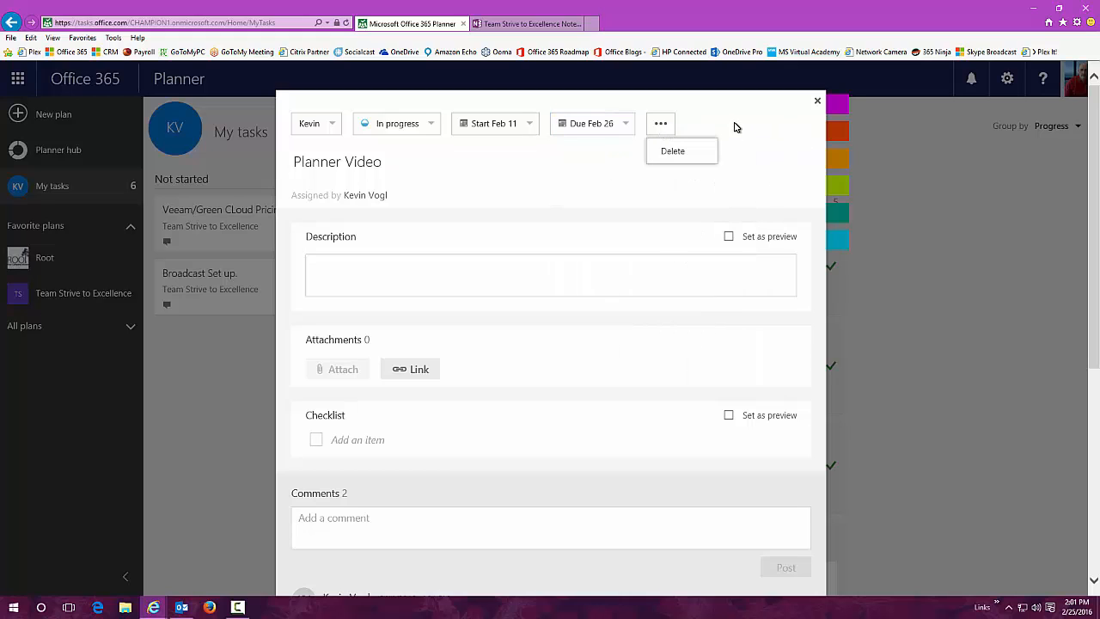
pyautogui.click(816, 101)
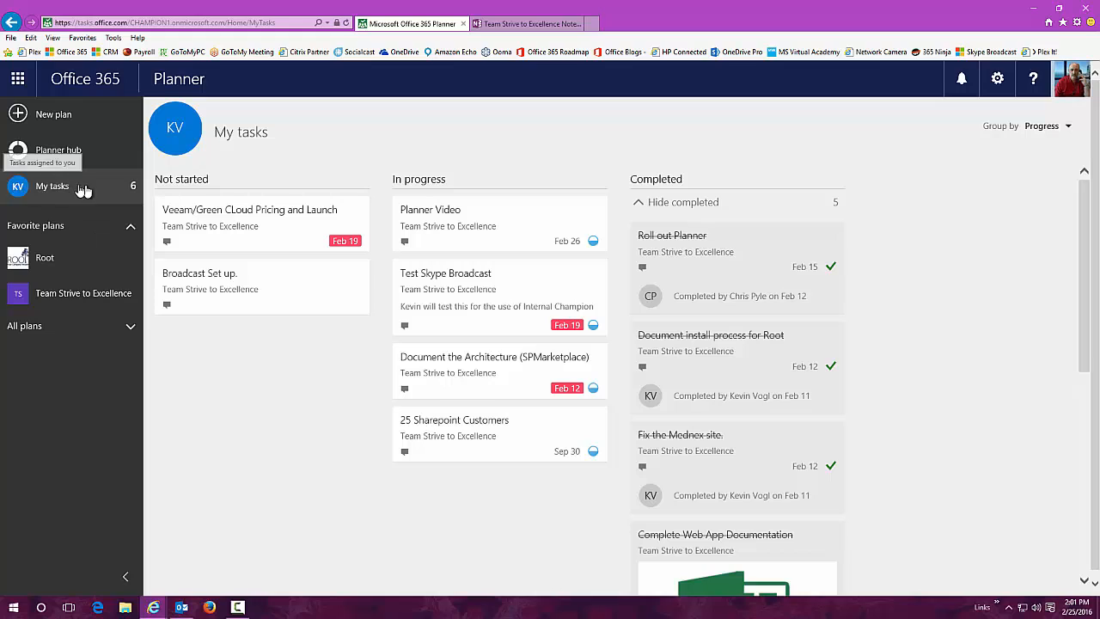
pyautogui.moveTo(45, 257)
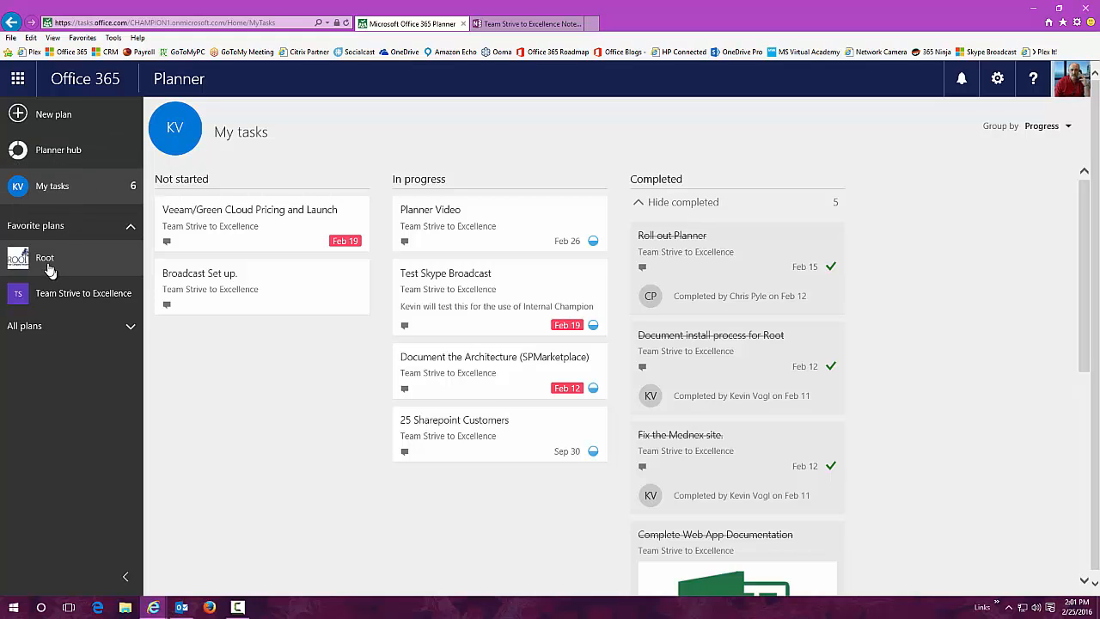
# Collapse and re-expand Favorite plans, then expand All plans in the left pane.
pyautogui.click(131, 226)
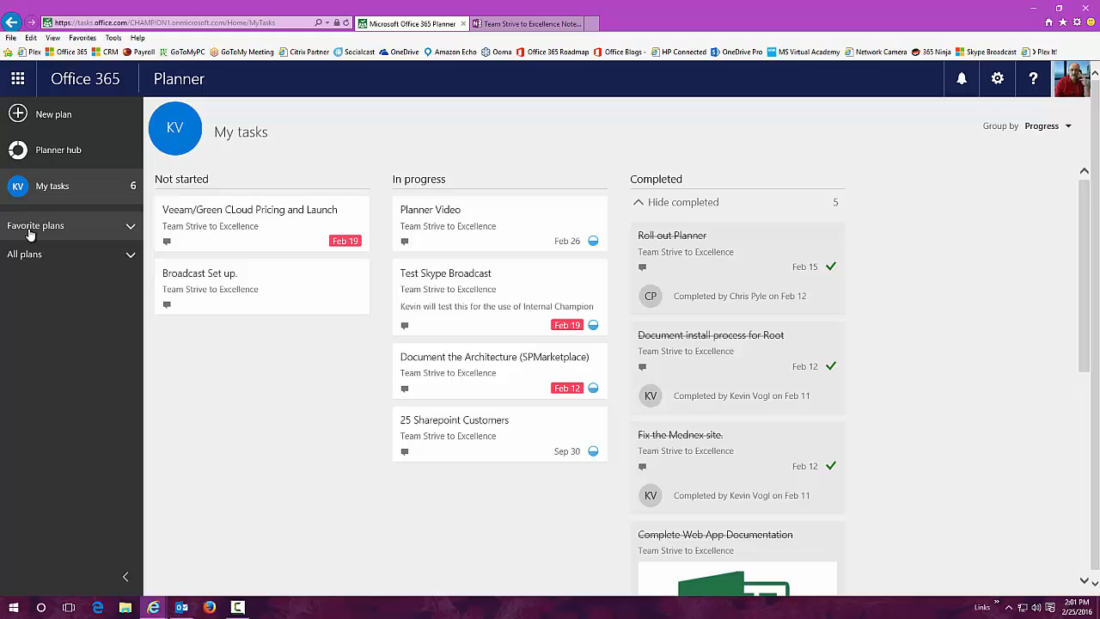
pyautogui.click(36, 225)
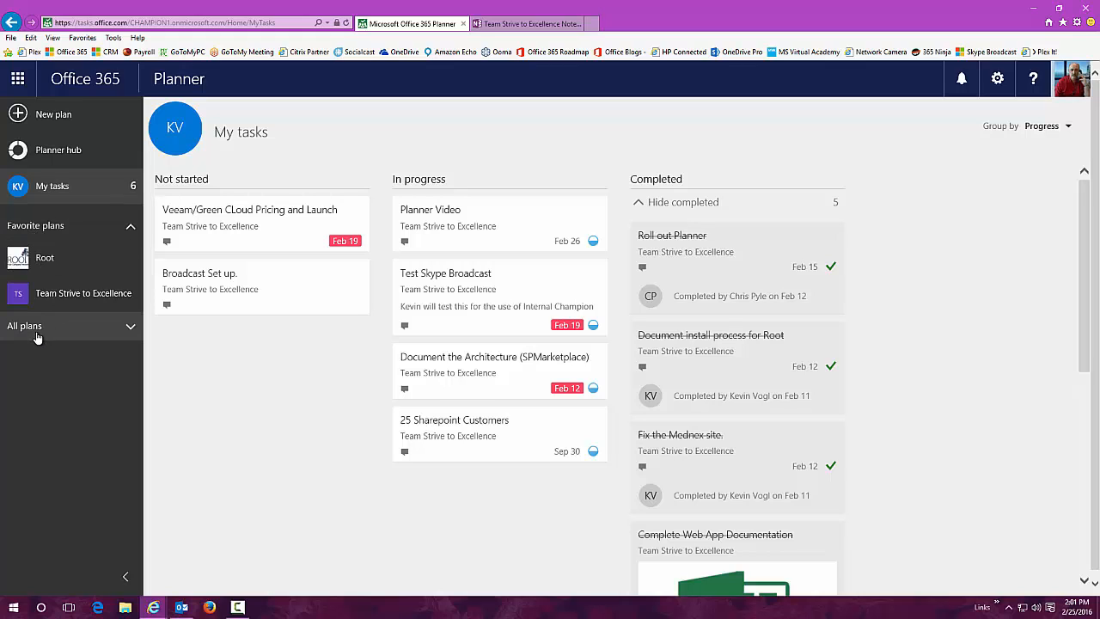
pyautogui.click(24, 326)
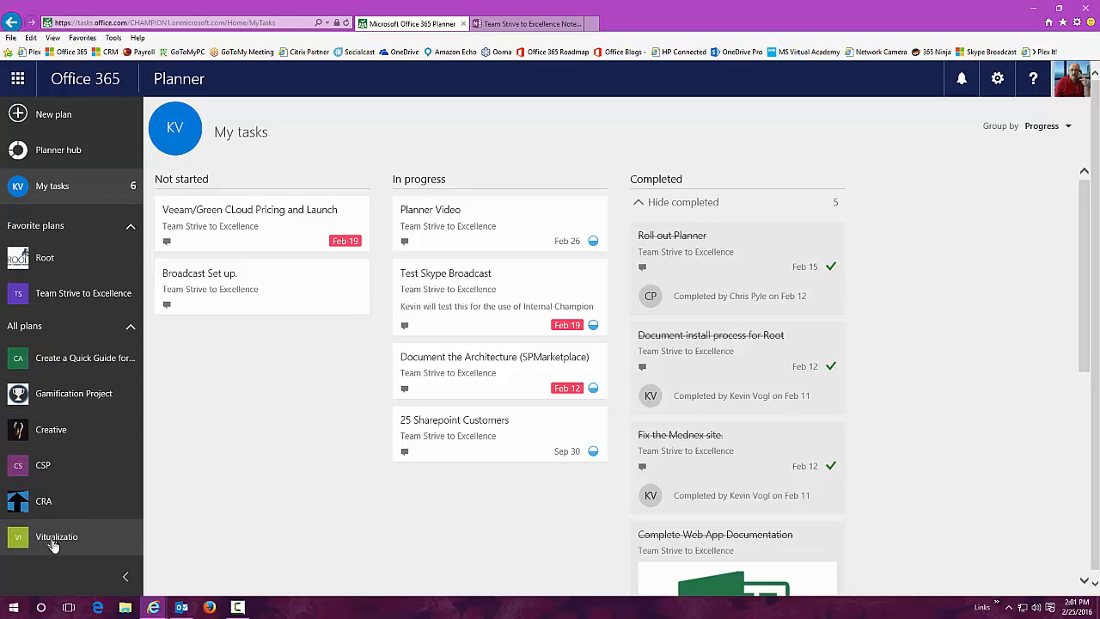
pyautogui.moveTo(53, 186)
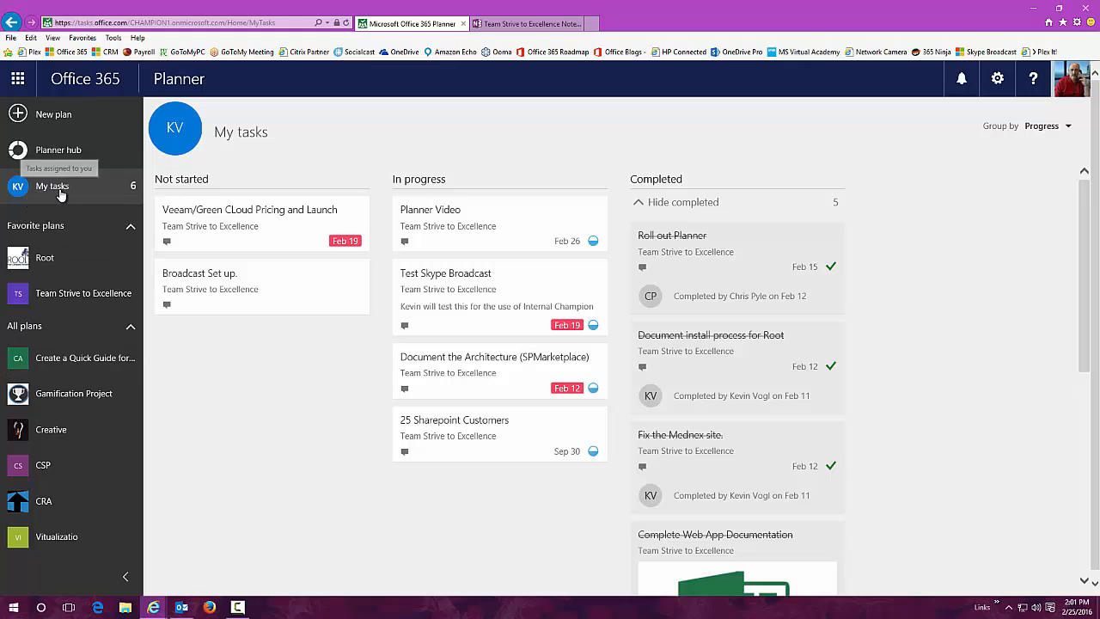
# Return to the Planner hub to view the Root and Team Strive to Excellence charts.
pyautogui.click(58, 150)
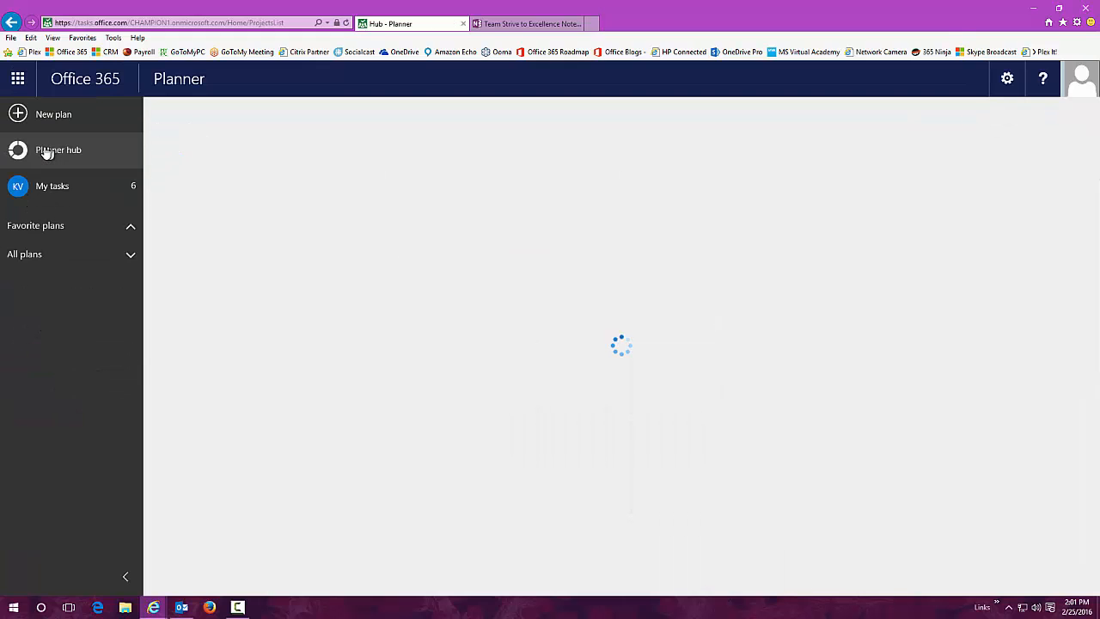
pyautogui.click(57, 149)
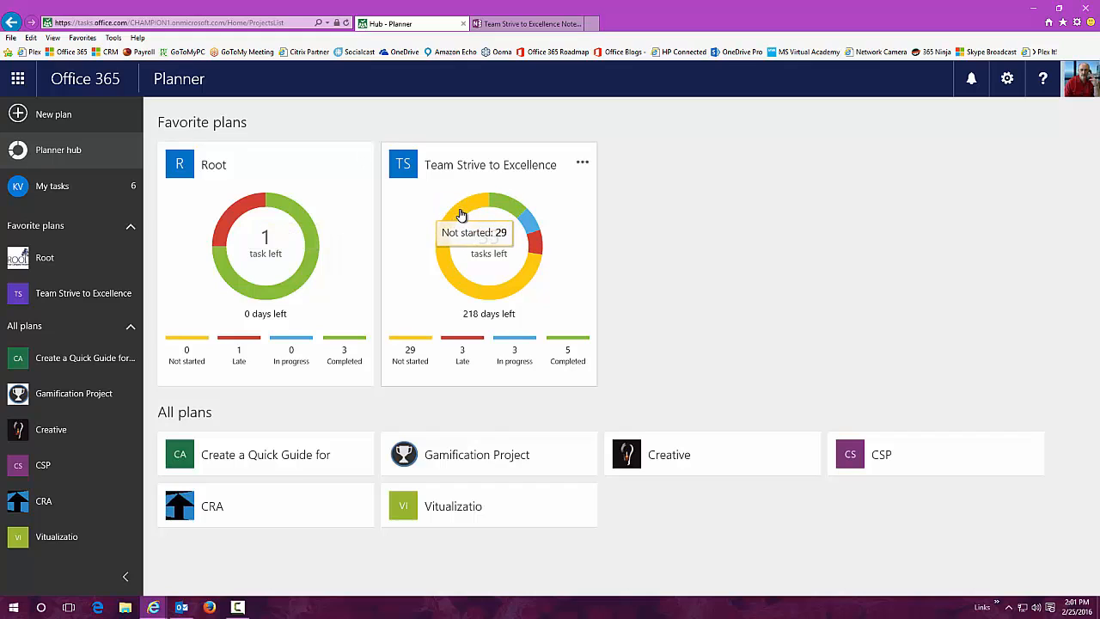
pyautogui.moveTo(507, 210)
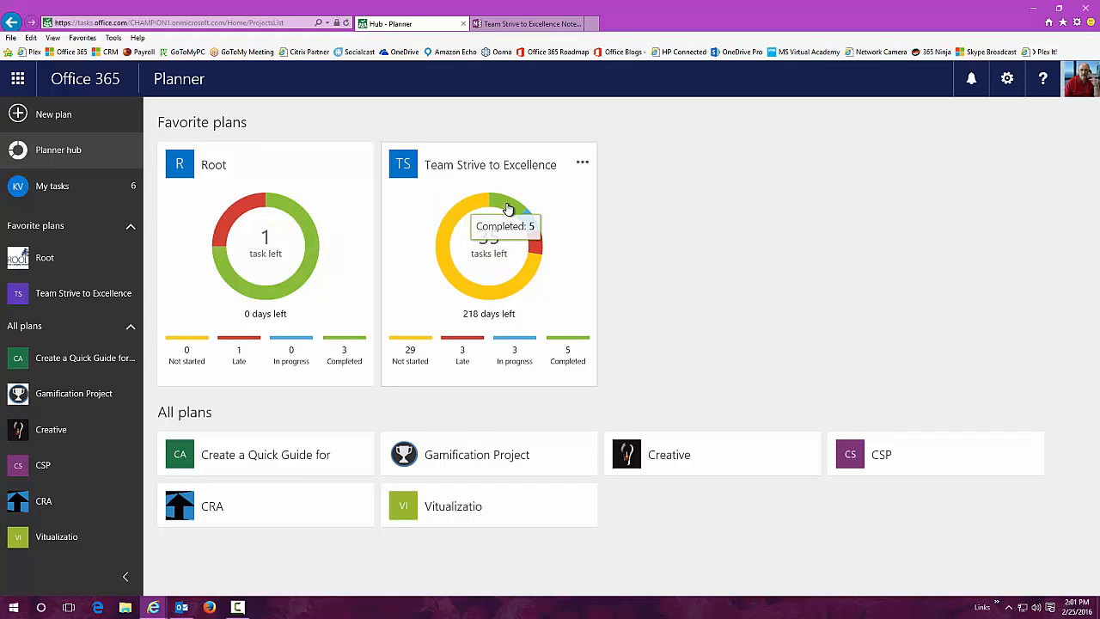
pyautogui.moveTo(537, 249)
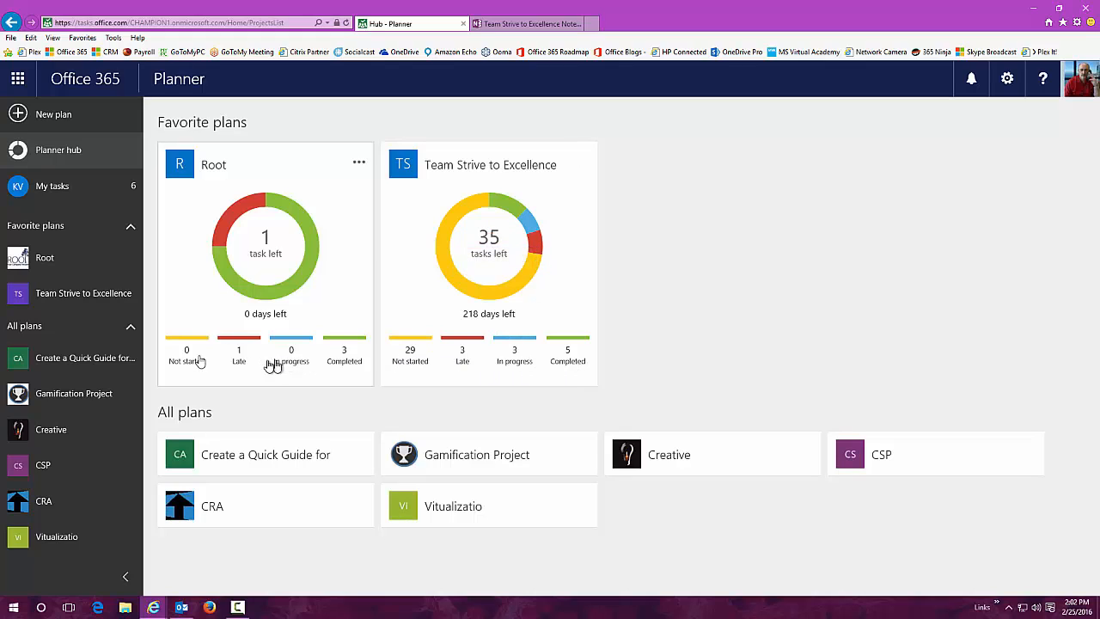
pyautogui.moveTo(30, 120)
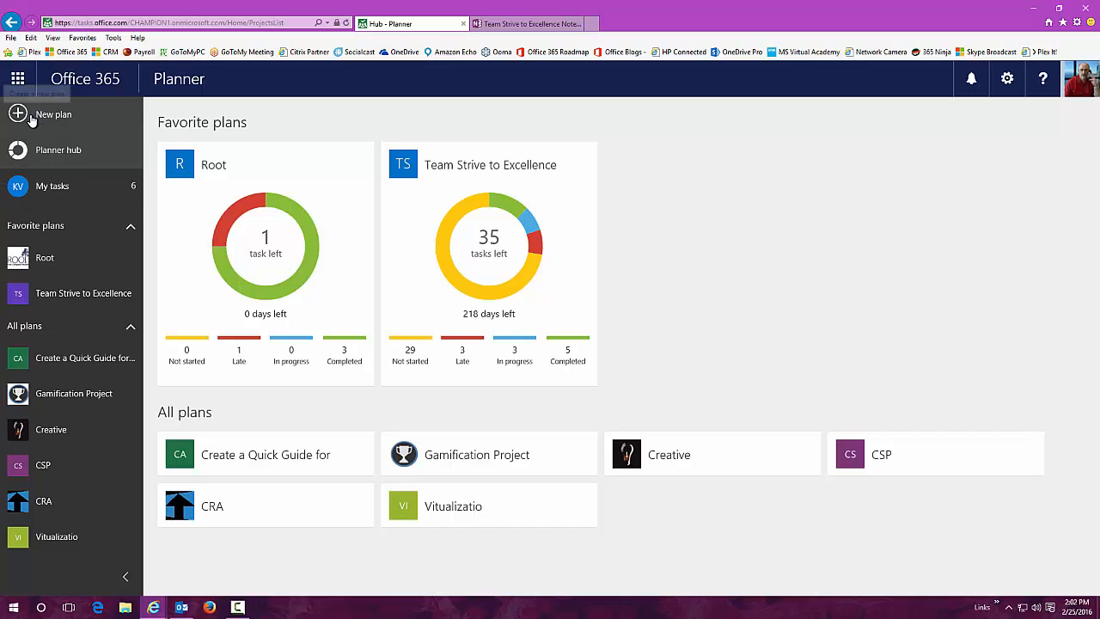
# Start a new plan named 'Webinar for Microsoft Planner'.
pyautogui.click(53, 114)
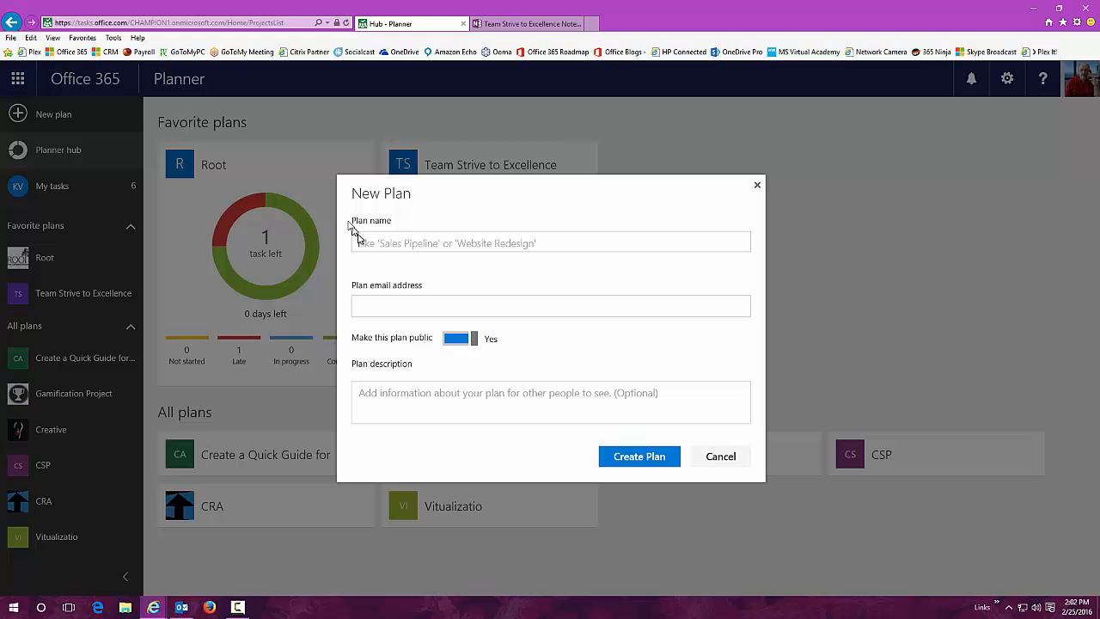
pyautogui.moveTo(469, 259)
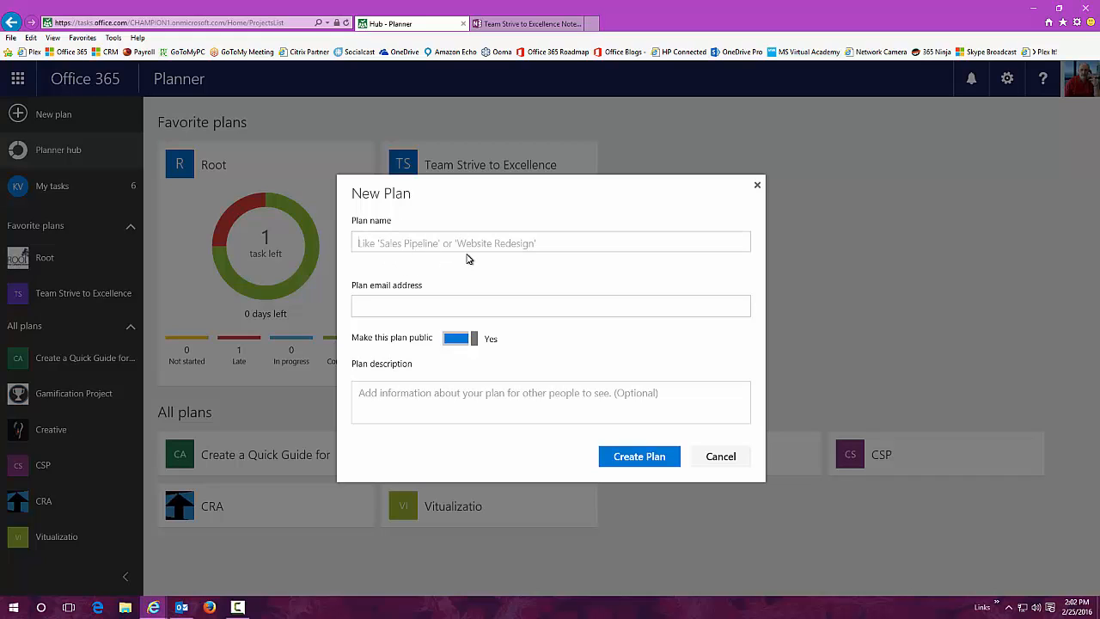
pyautogui.click(549, 305)
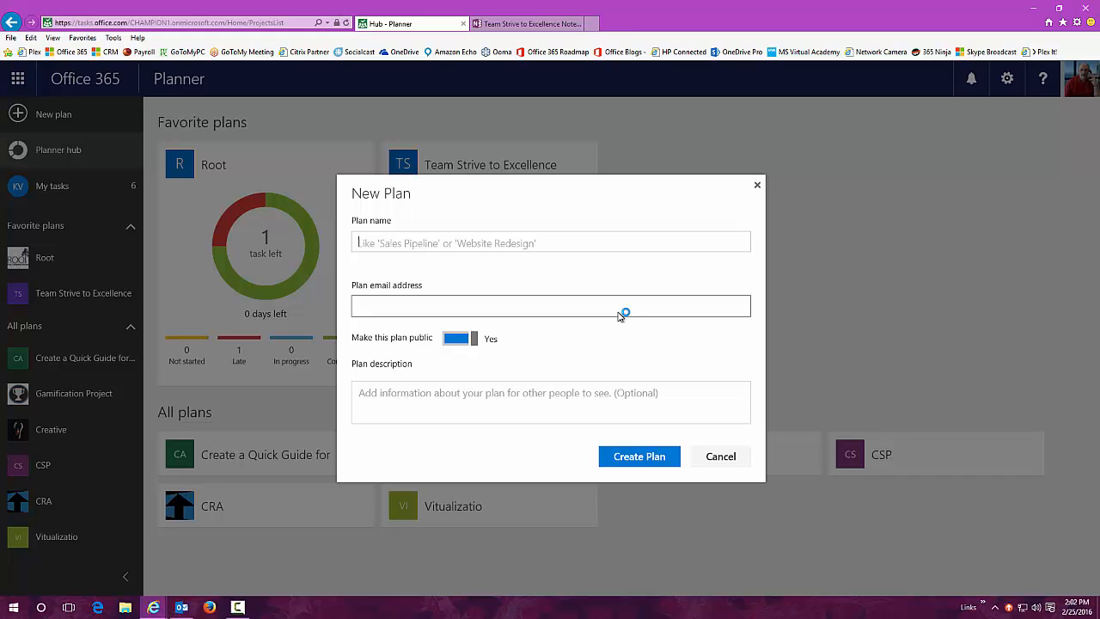
pyautogui.write('Webinar')
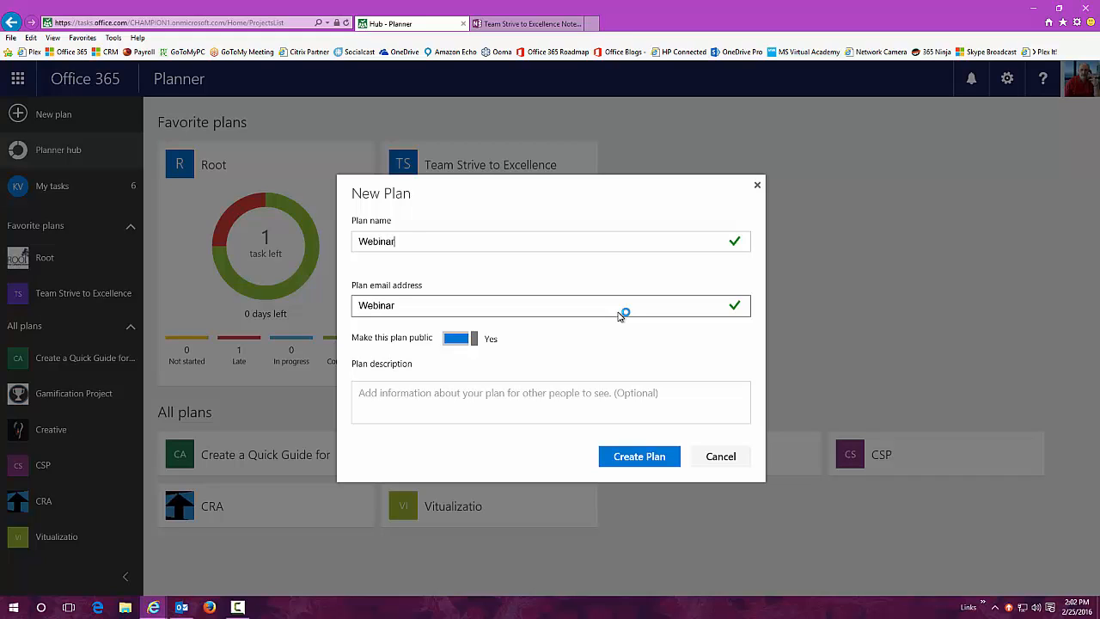
pyautogui.write('for')
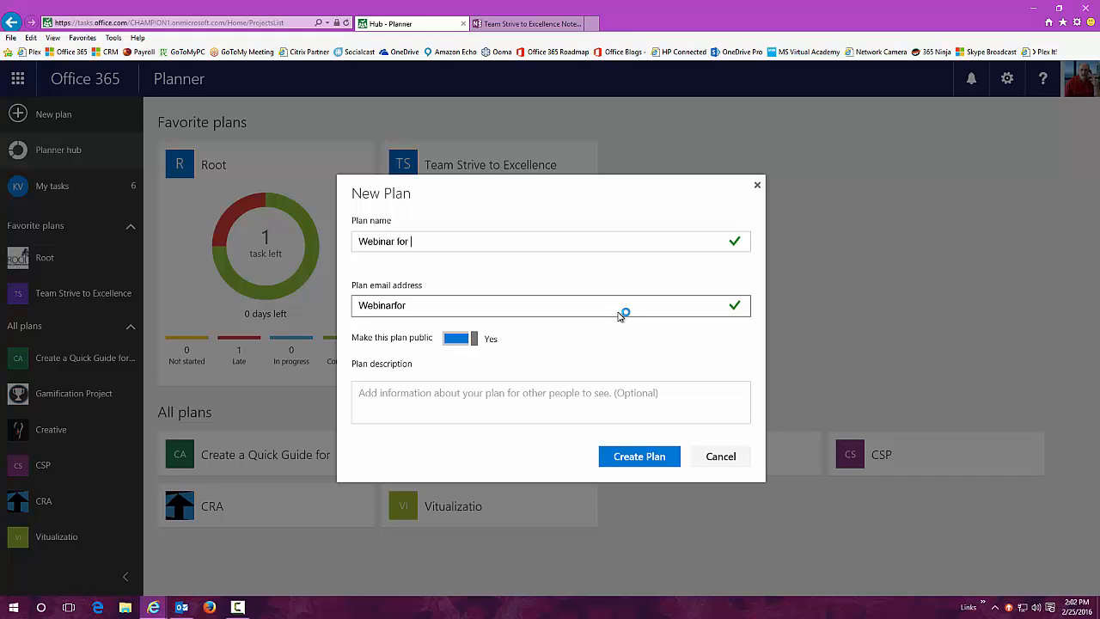
pyautogui.write('Micr')
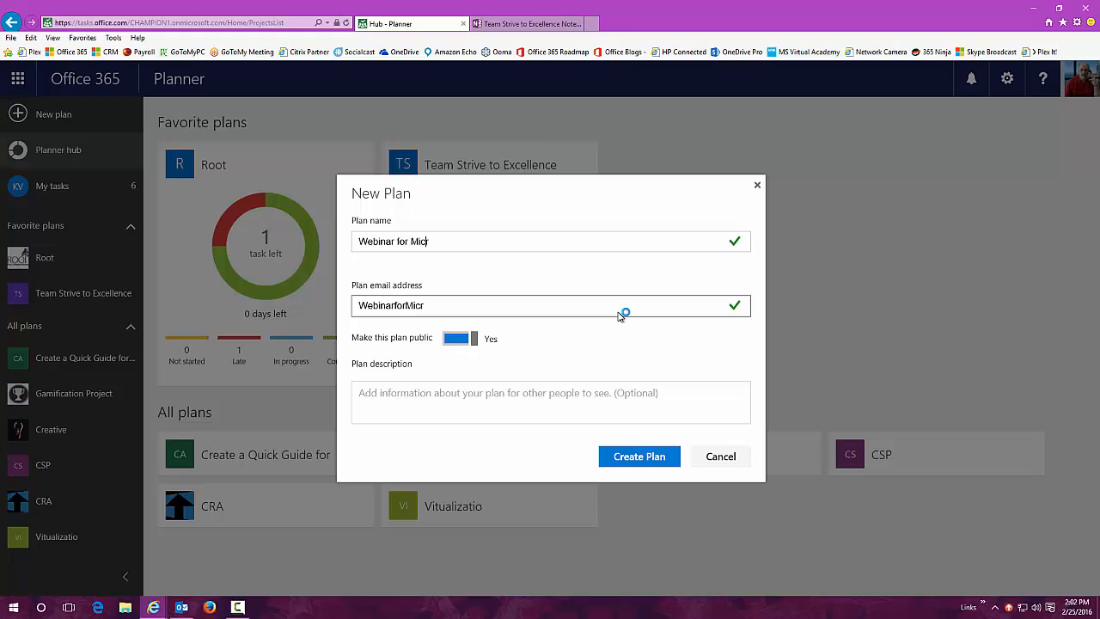
pyautogui.write('osoft Pl')
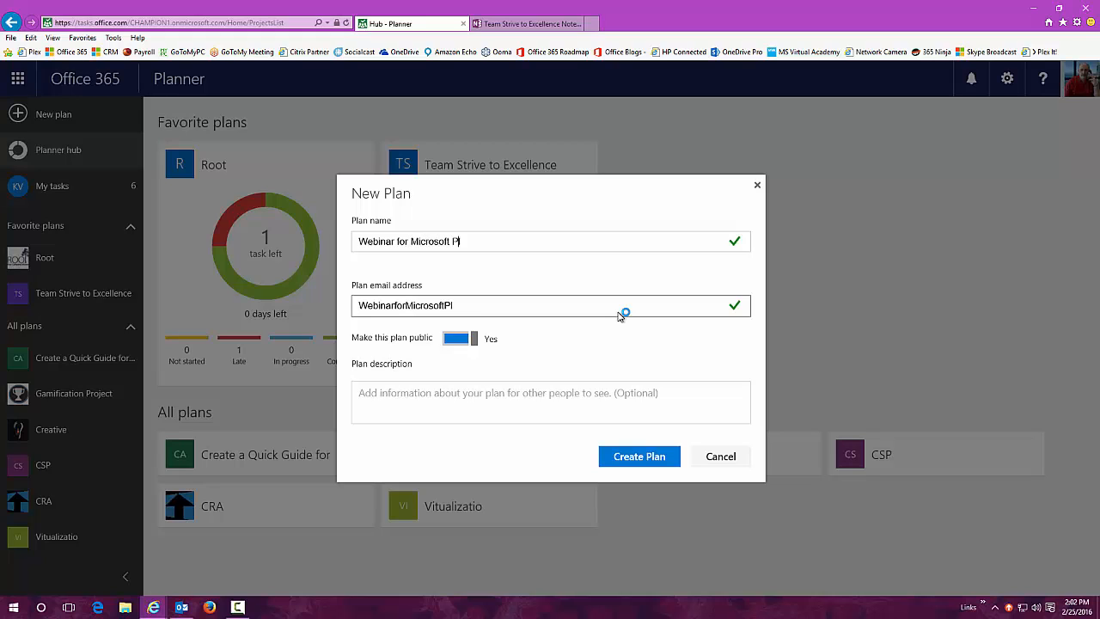
pyautogui.write('lanner')
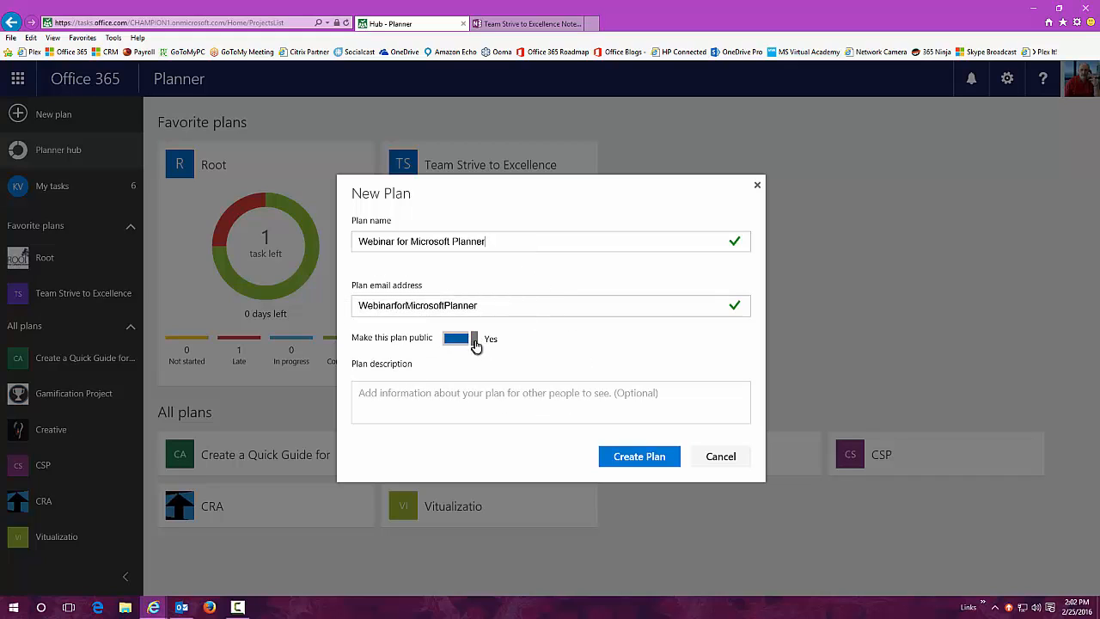
# Describe it as 'Recording a webinar for the New Microsoft Planner and how it works' and create it.
pyautogui.click(459, 337)
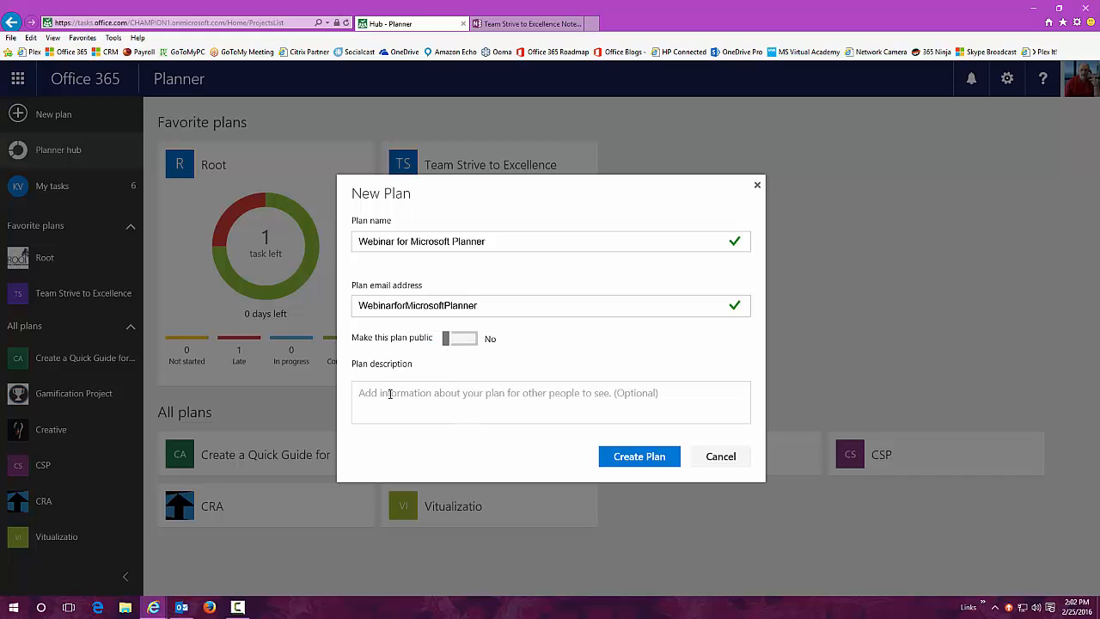
pyautogui.write('Recording')
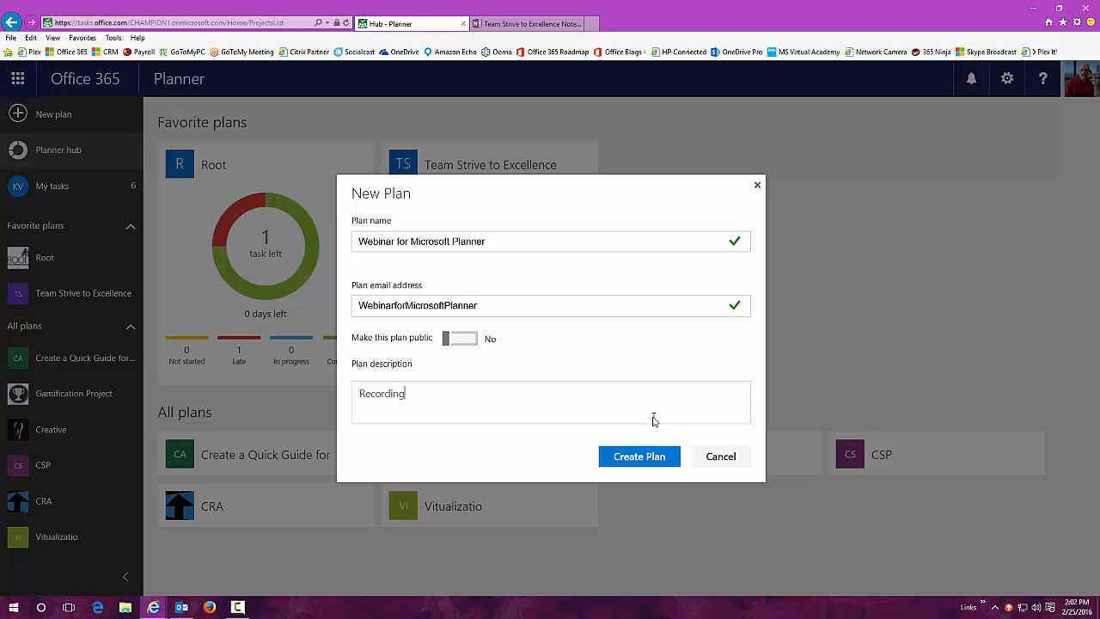
pyautogui.write('a webinar fo')
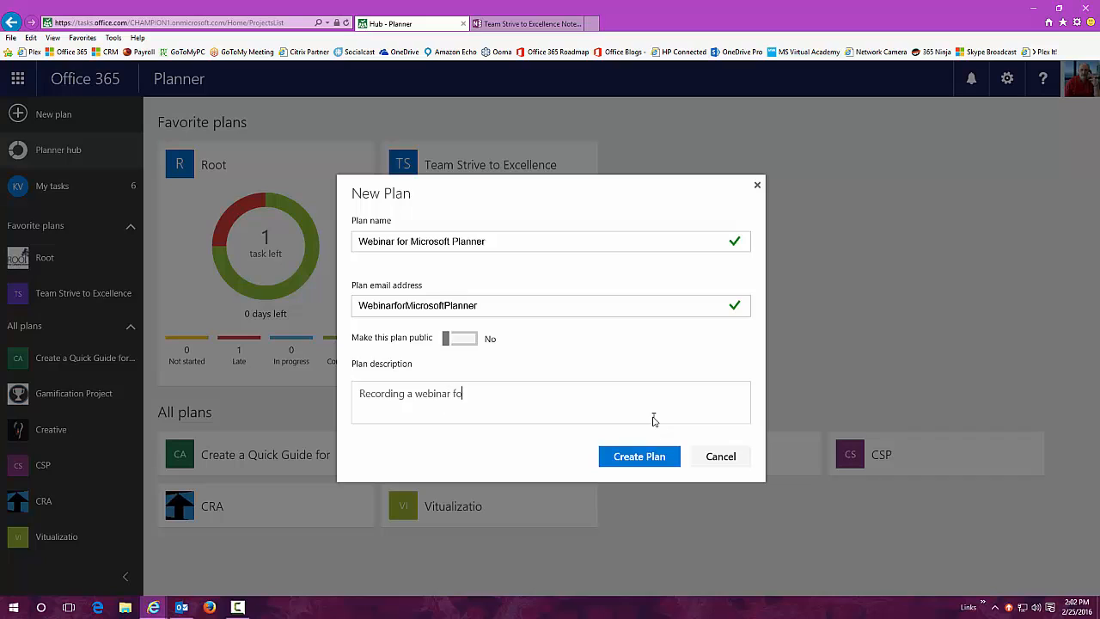
pyautogui.write('" "')
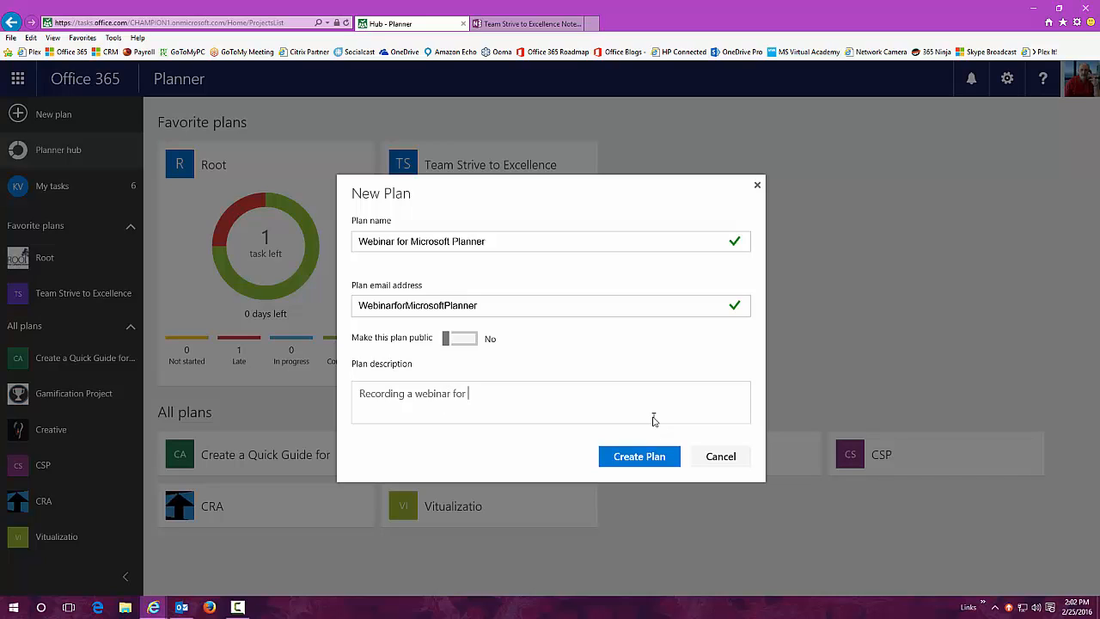
pyautogui.write('the New Microsoft Plannner and')
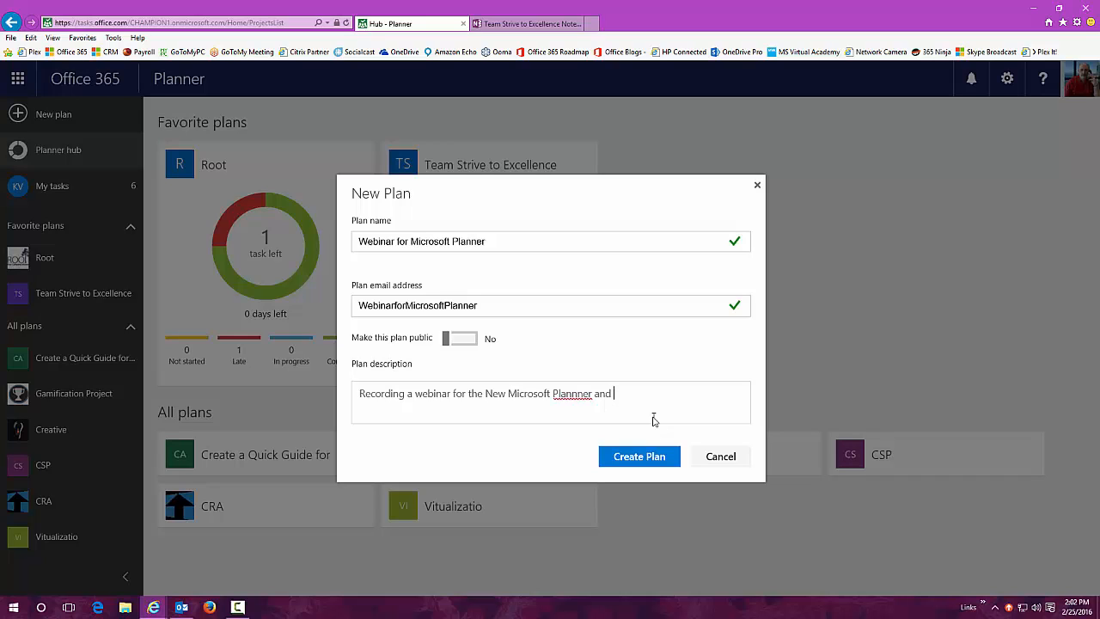
pyautogui.write('h')
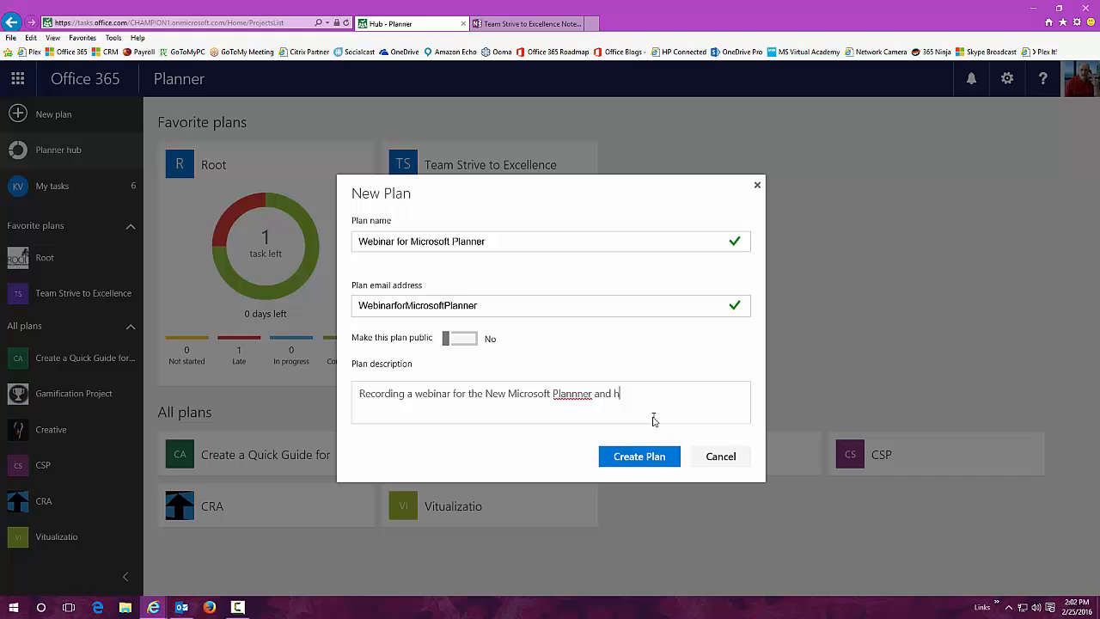
pyautogui.write('ow it works')
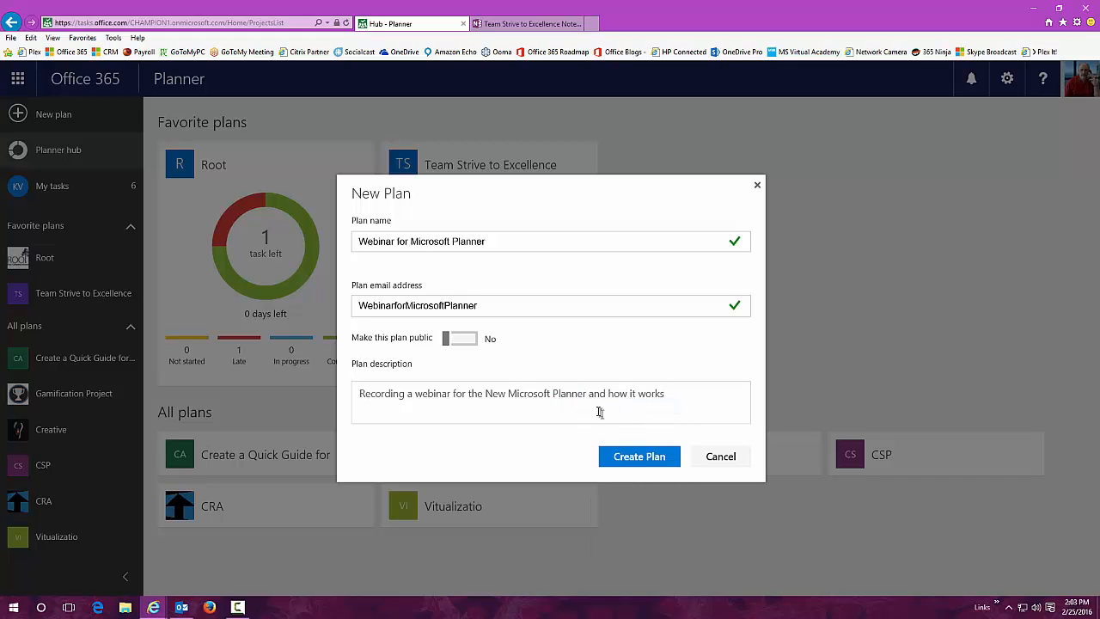
pyautogui.click(638, 455)
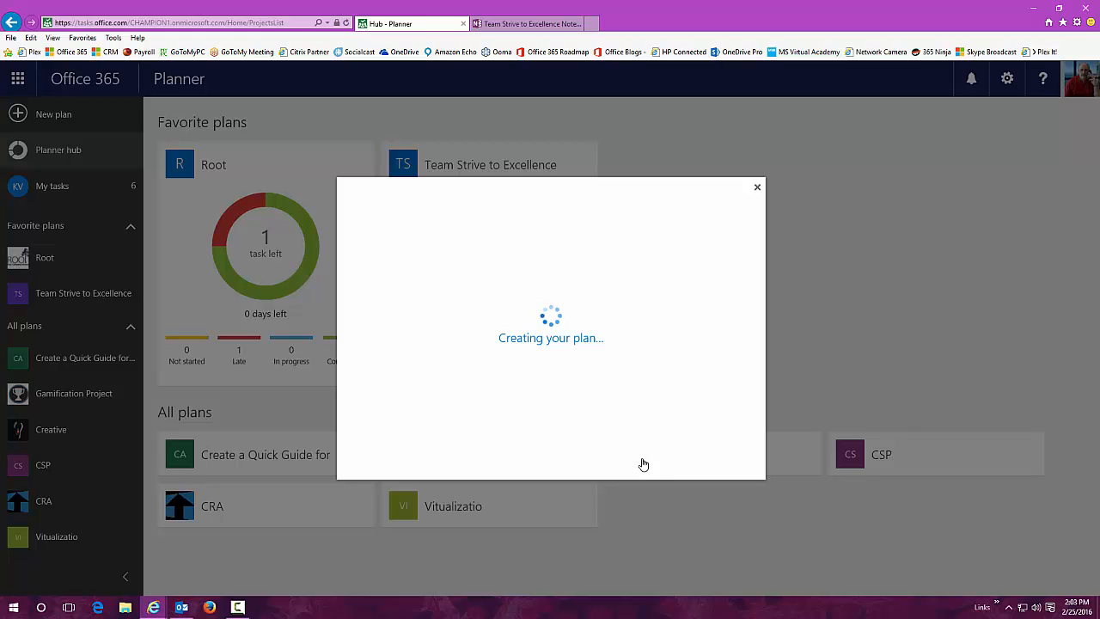
pyautogui.moveTo(575, 434)
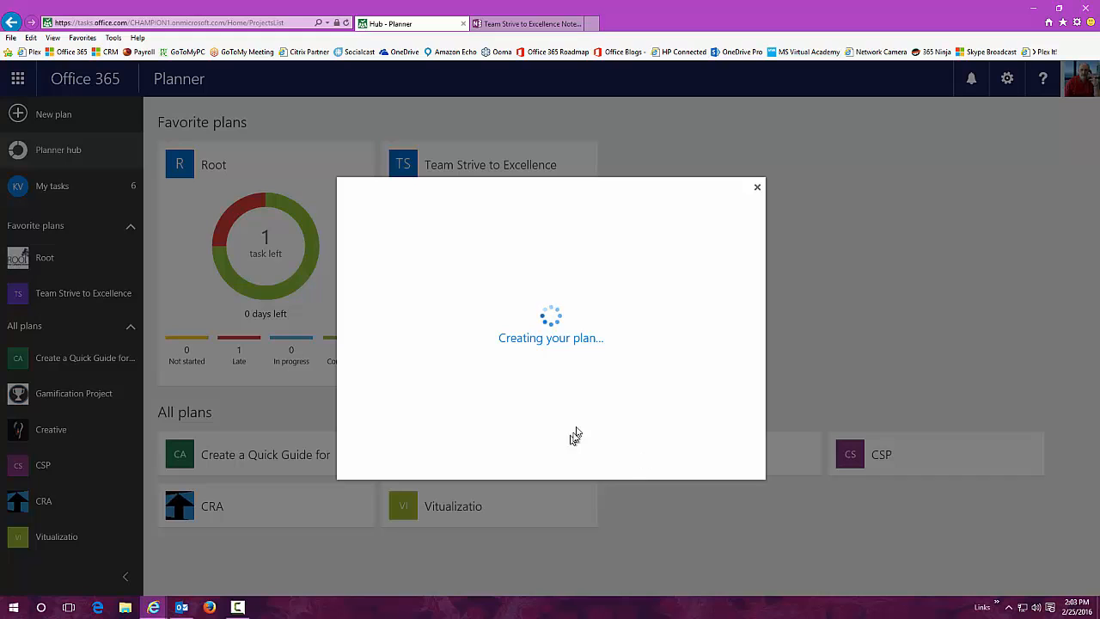
pyautogui.moveTo(537, 364)
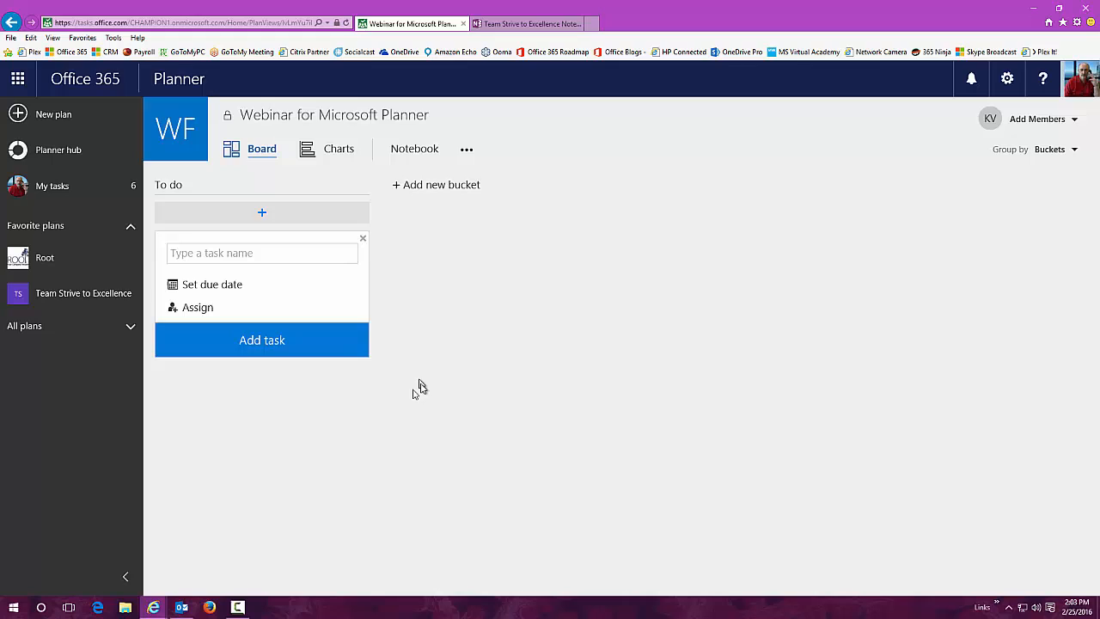
pyautogui.moveTo(464, 209)
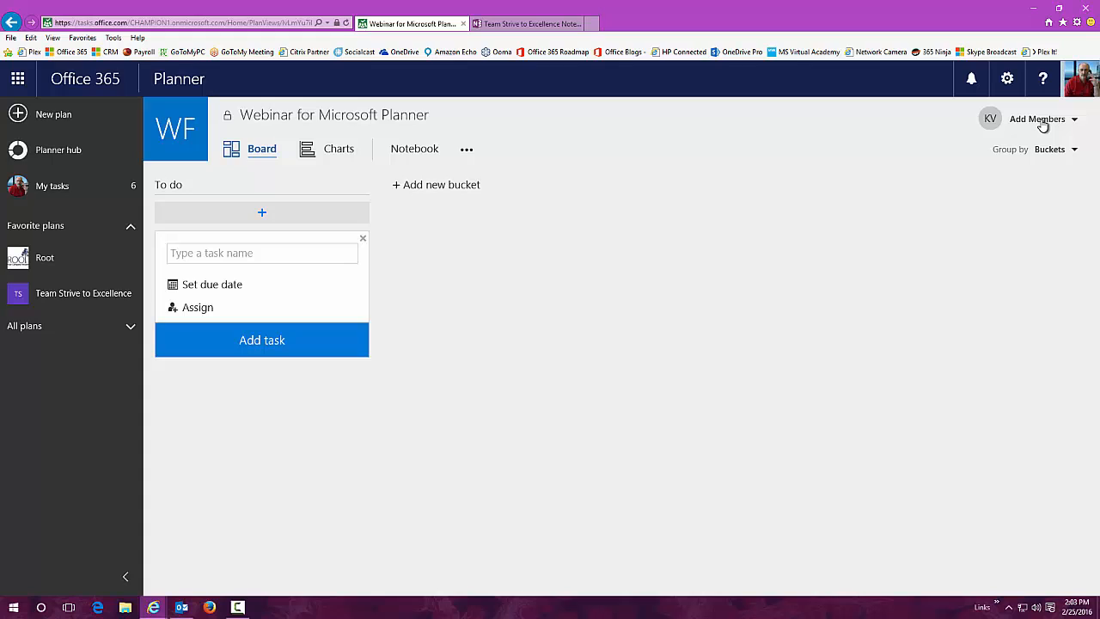
pyautogui.click(1036, 119)
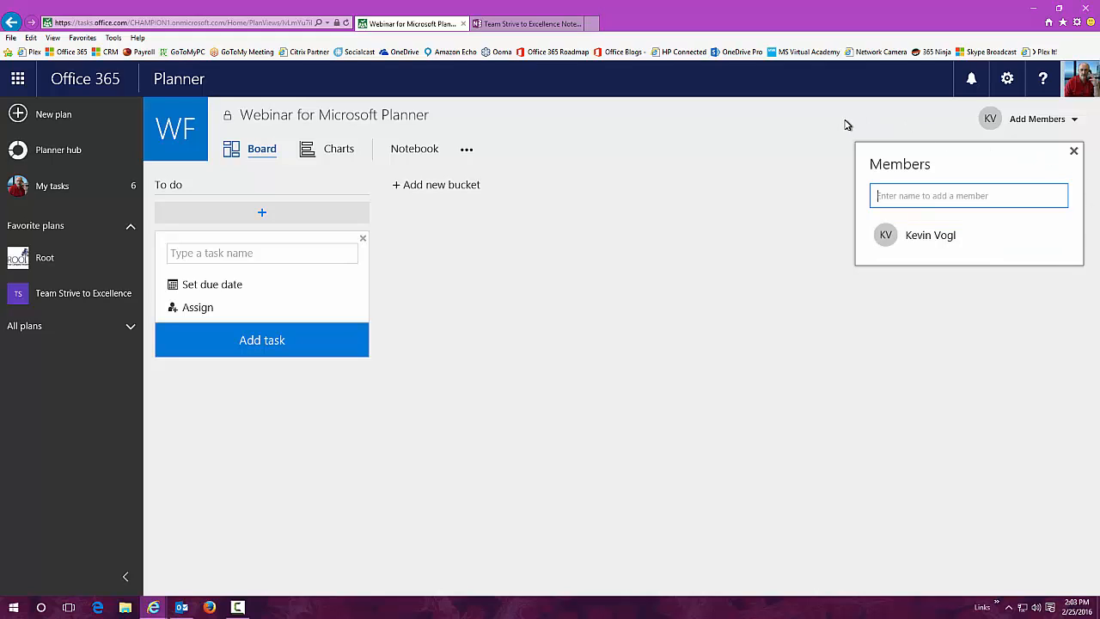
pyautogui.write('Walt')
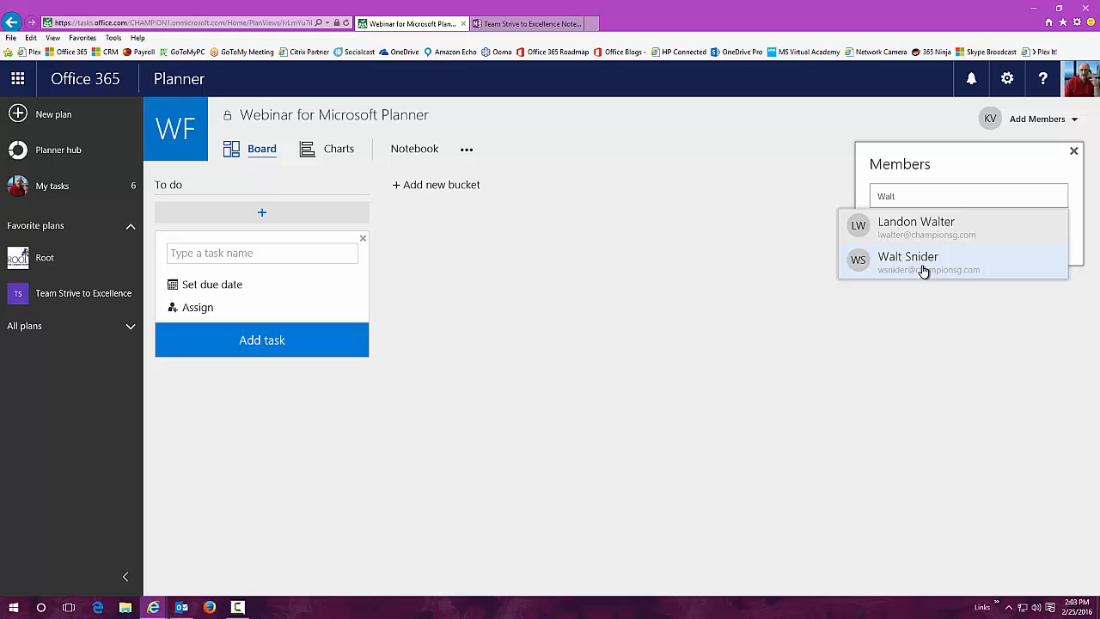
pyautogui.click(923, 262)
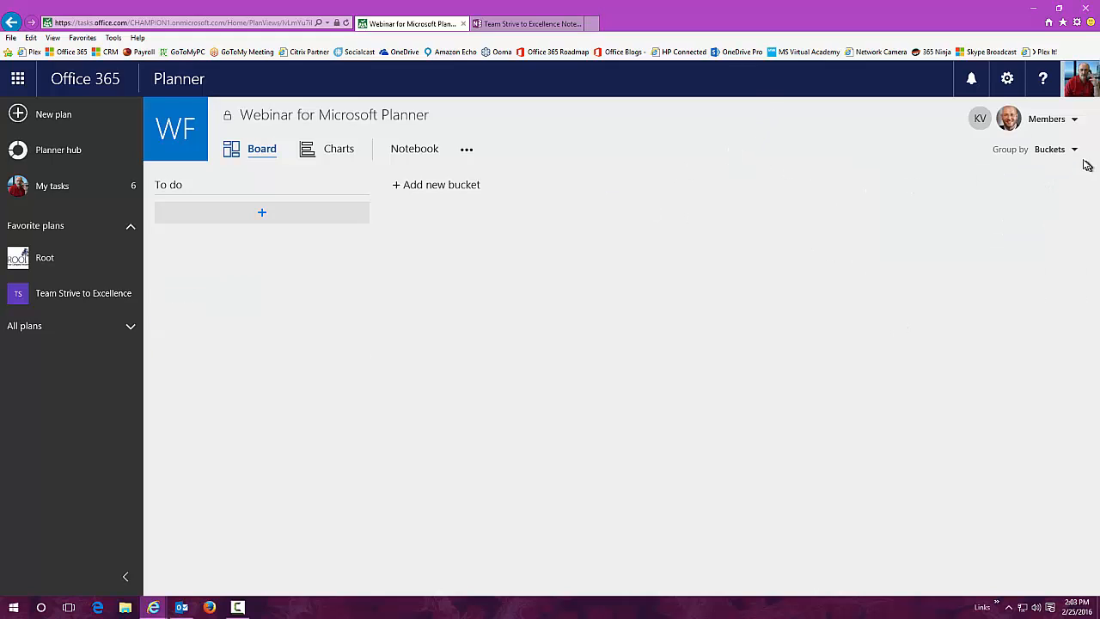
pyautogui.moveTo(170, 206)
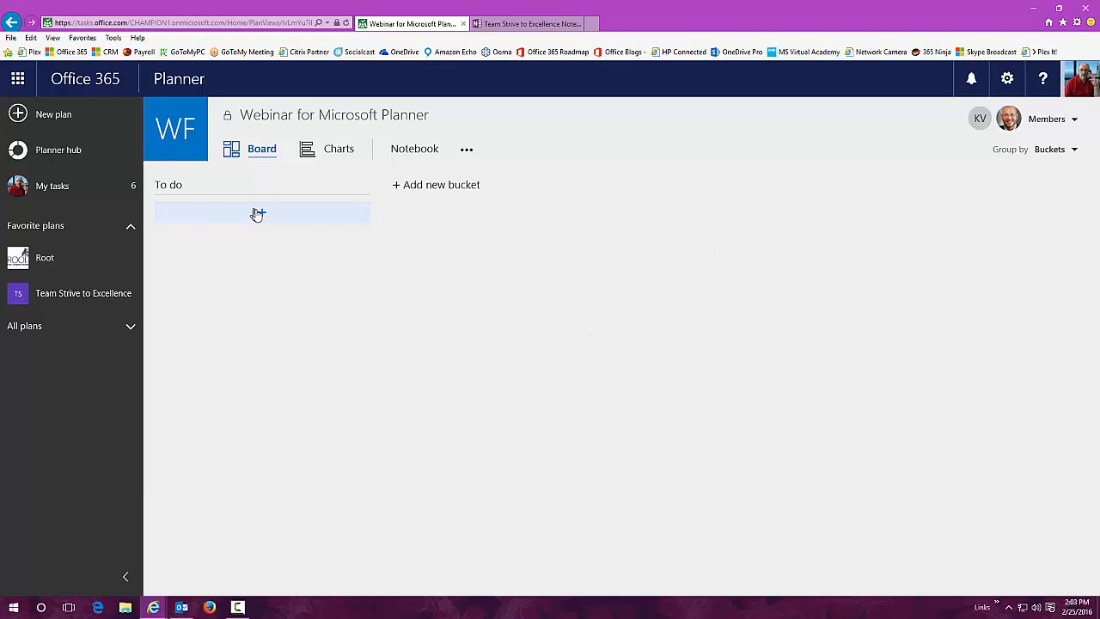
pyautogui.click(261, 213)
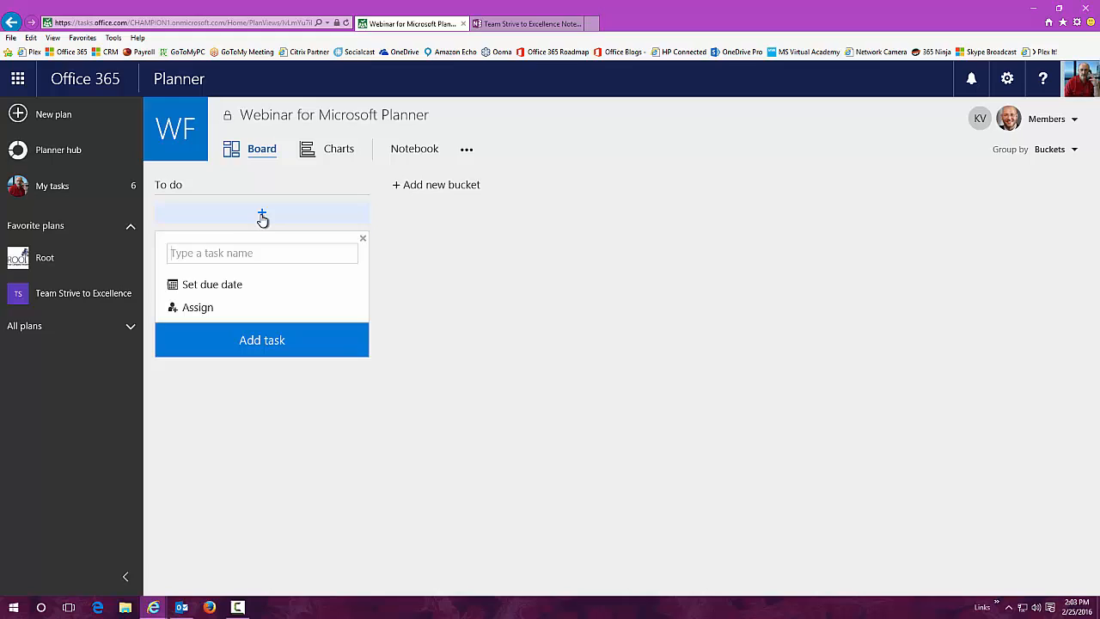
pyautogui.write('Create a')
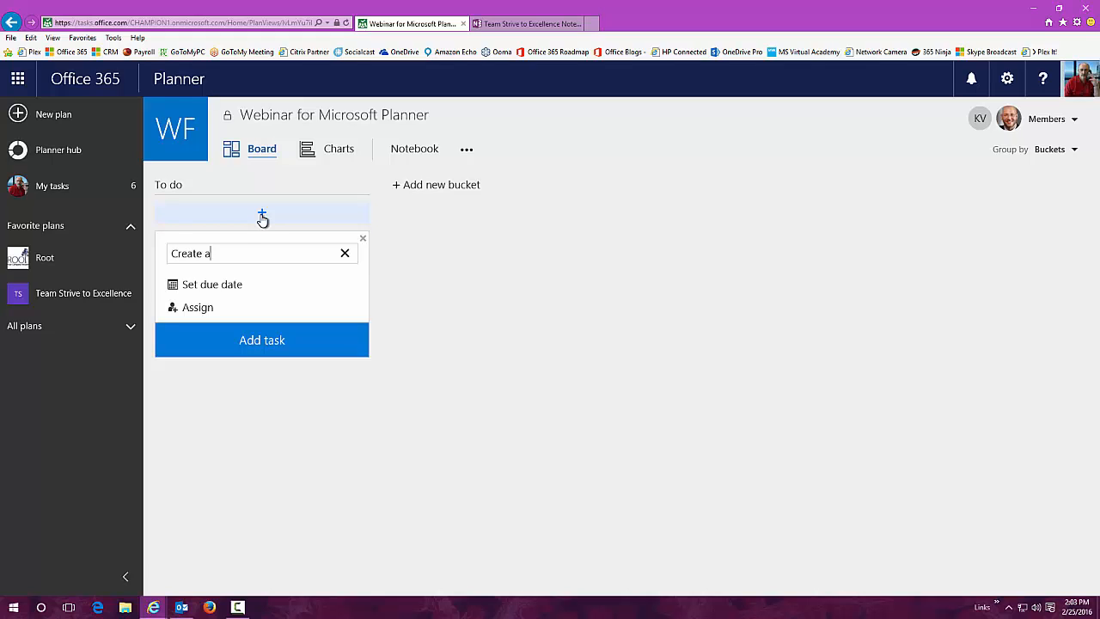
pyautogui.write('Video for Planner')
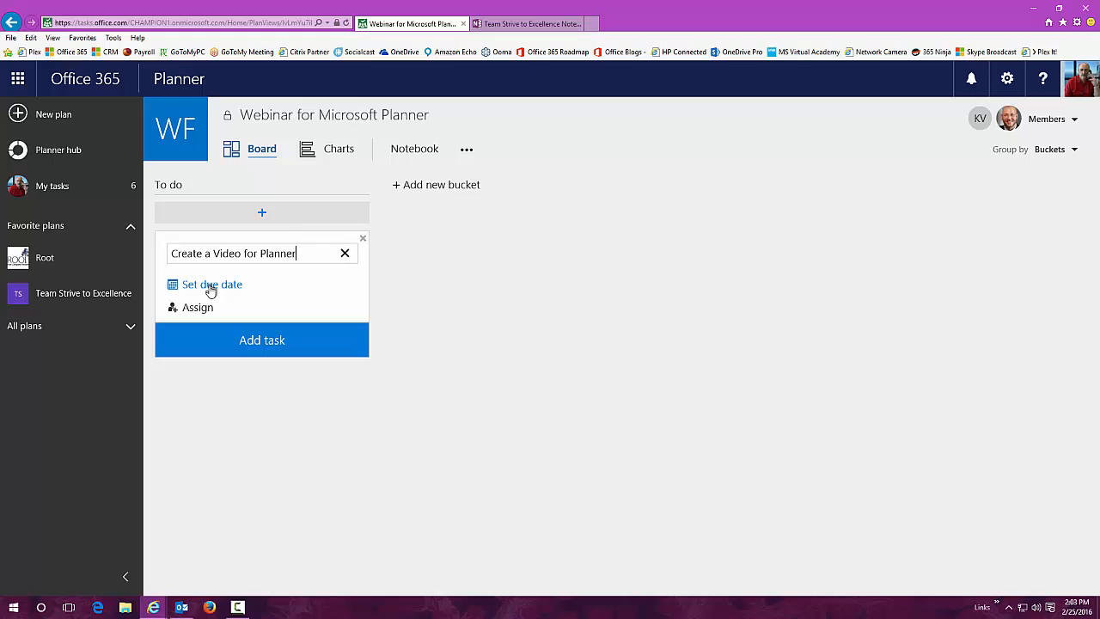
pyautogui.click(211, 284)
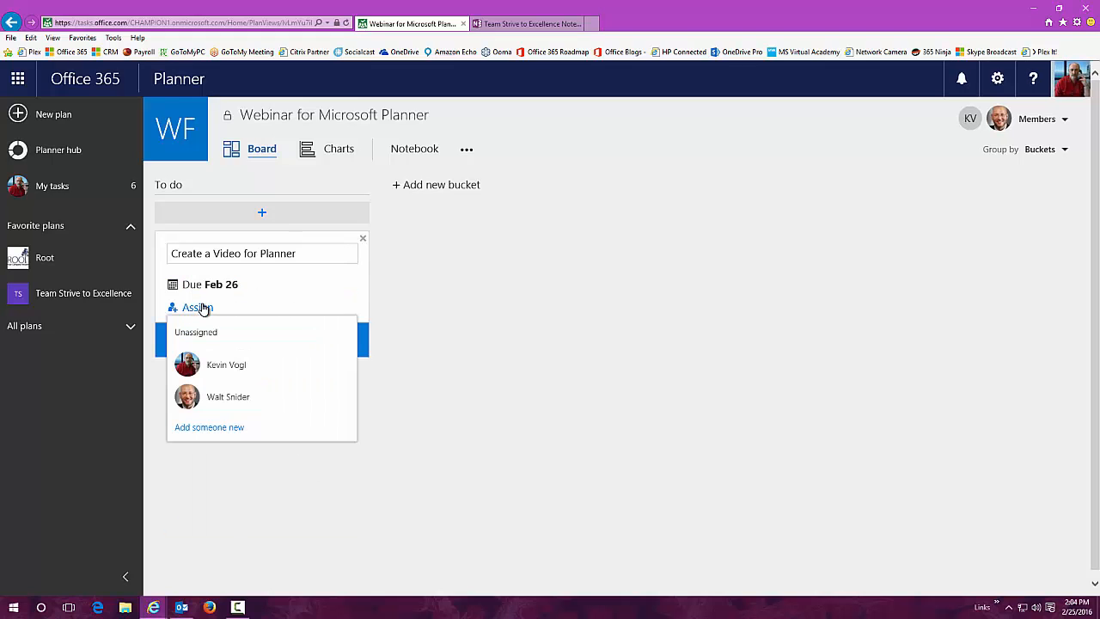
pyautogui.click(226, 365)
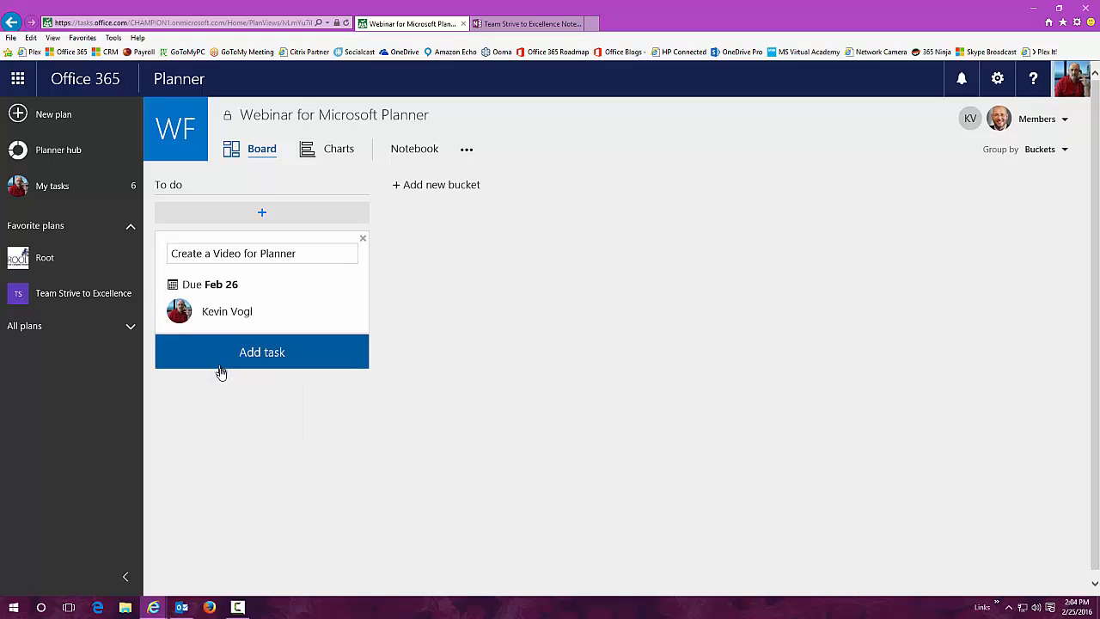
pyautogui.click(261, 352)
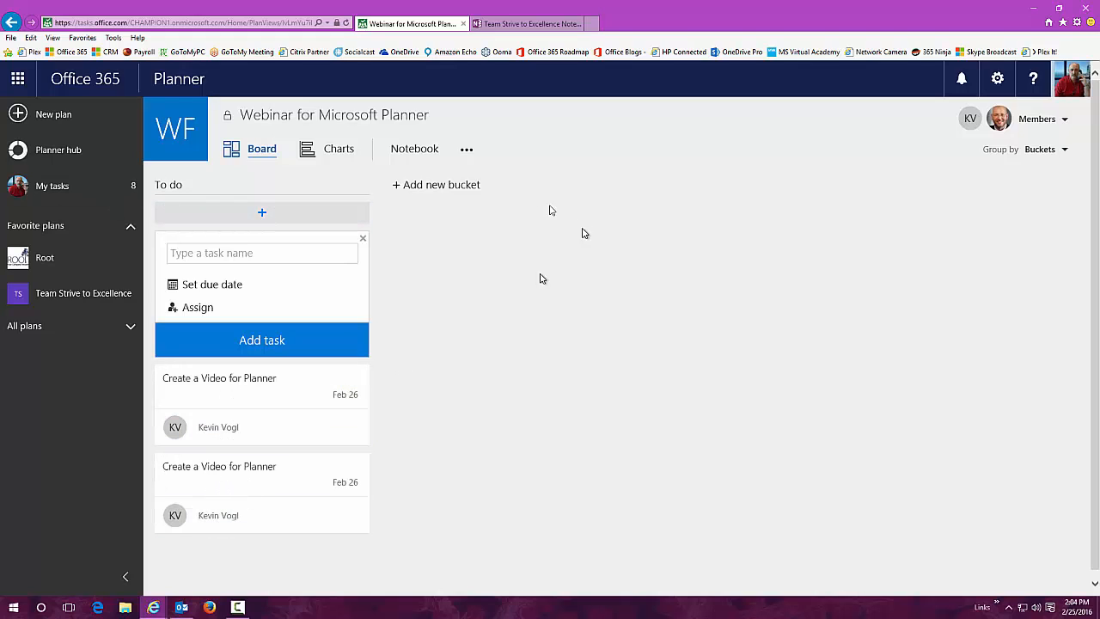
# Add an Editing bucket to the webinar board.
pyautogui.click(442, 184)
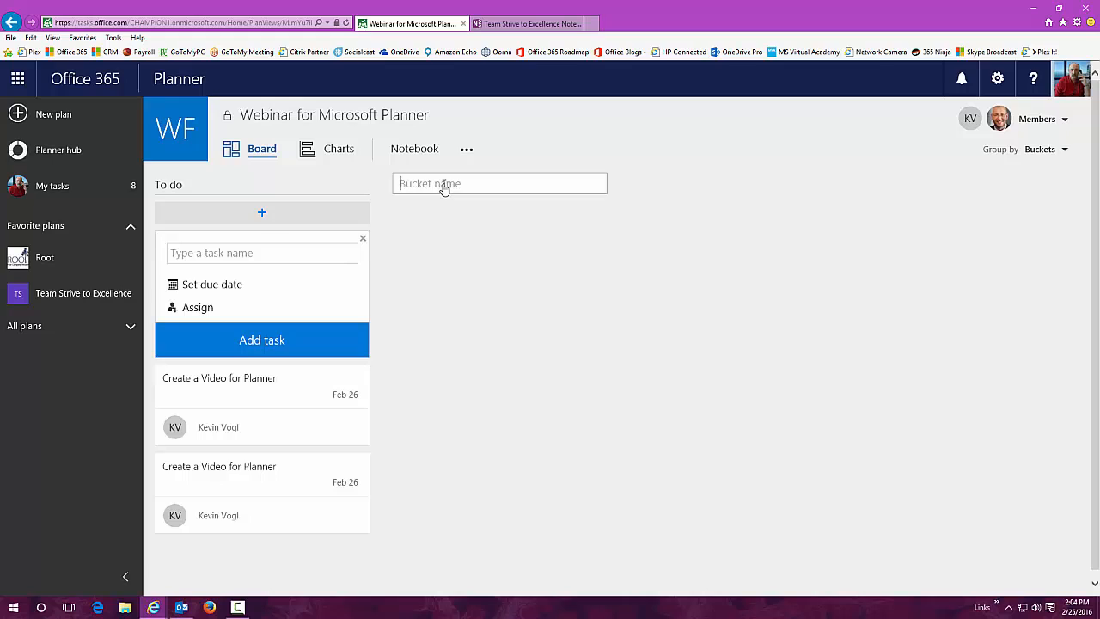
pyautogui.click(499, 183)
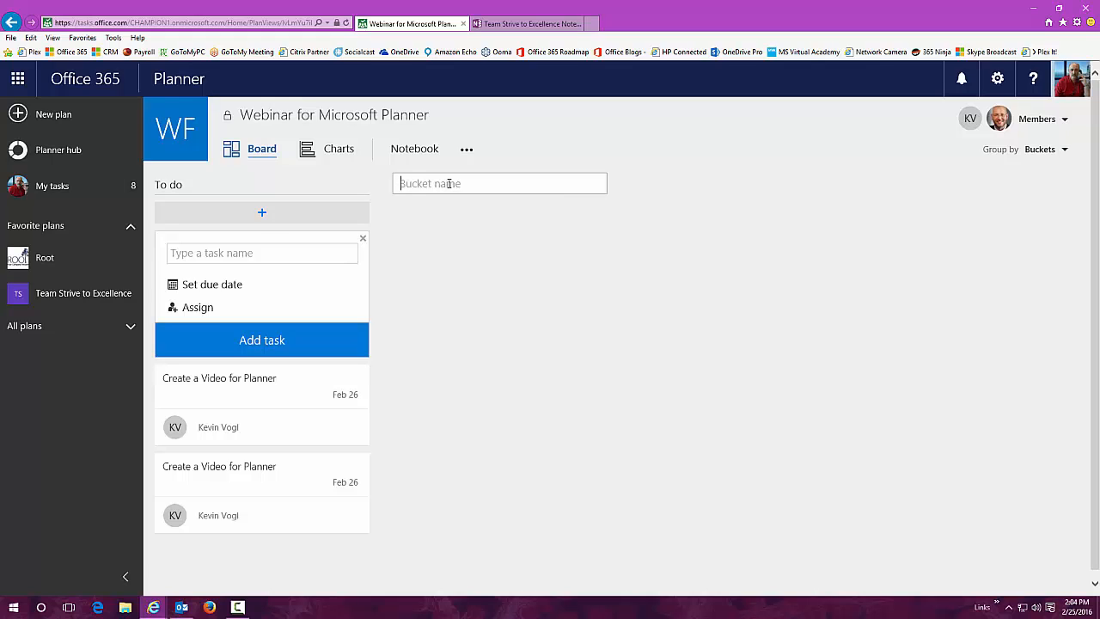
pyautogui.write('Ed')
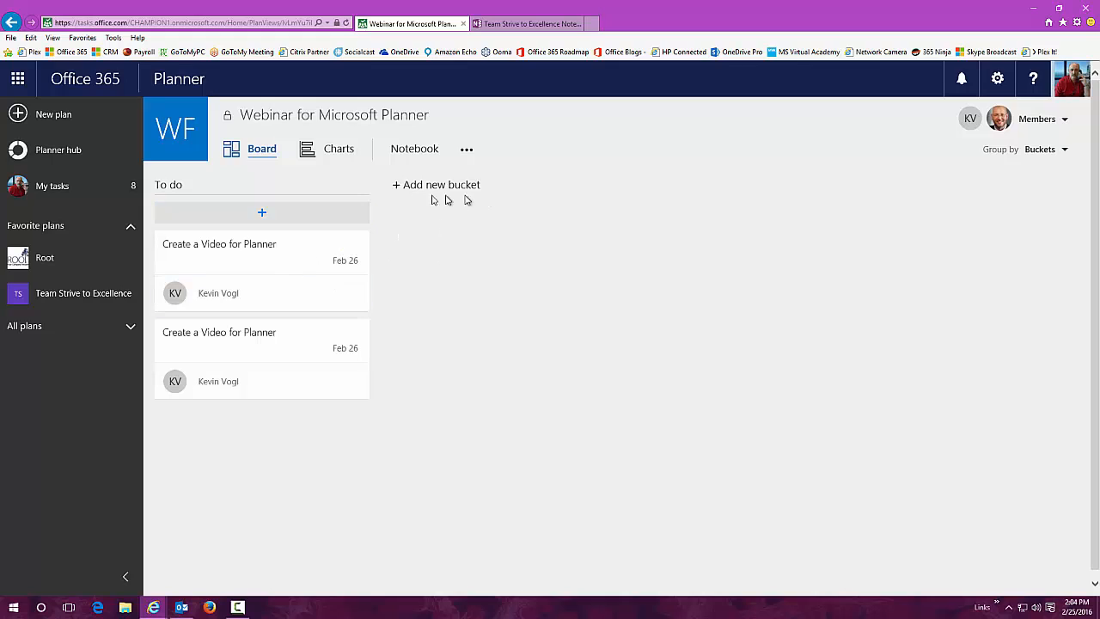
pyautogui.moveTo(439, 195)
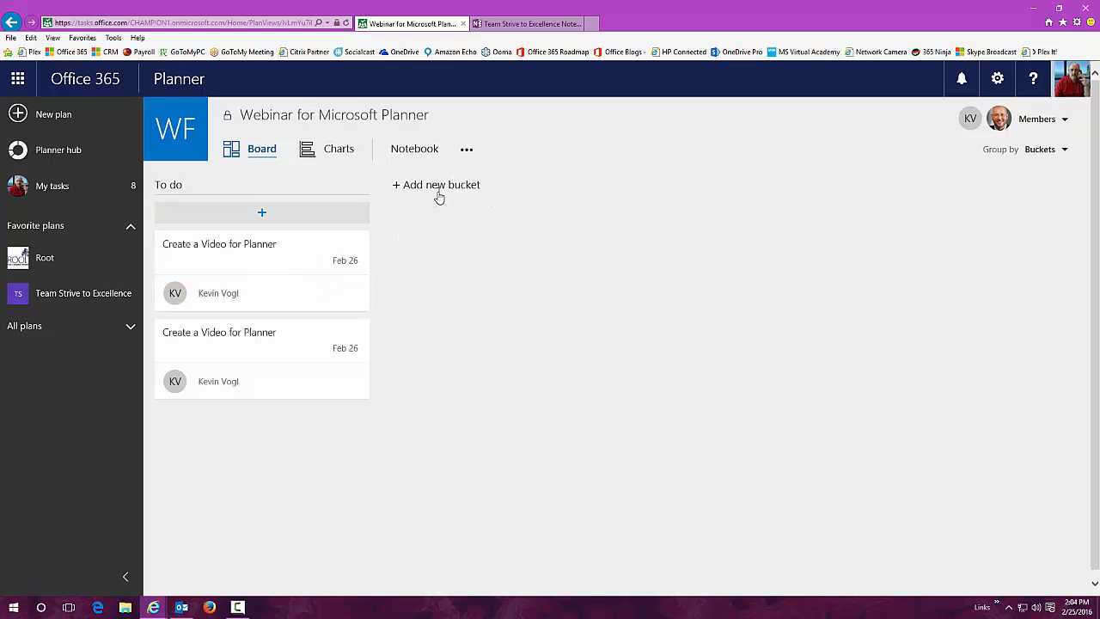
pyautogui.click(441, 184)
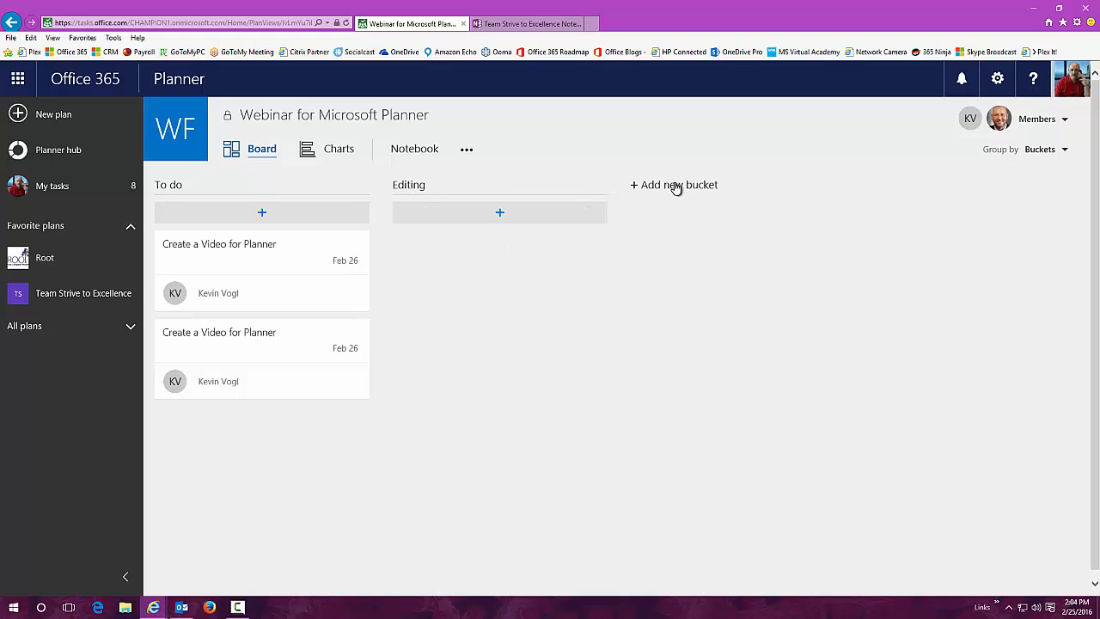
# Add a Publishing bucket after Editing and open the Create a Video for Planner task.
pyautogui.click(673, 184)
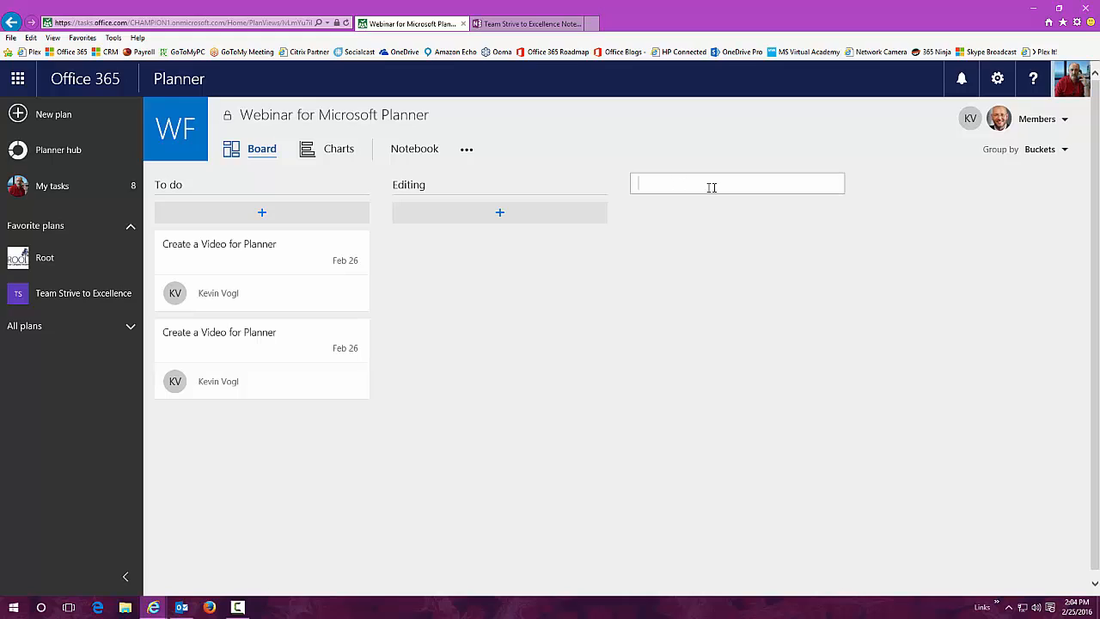
pyautogui.write('Publish')
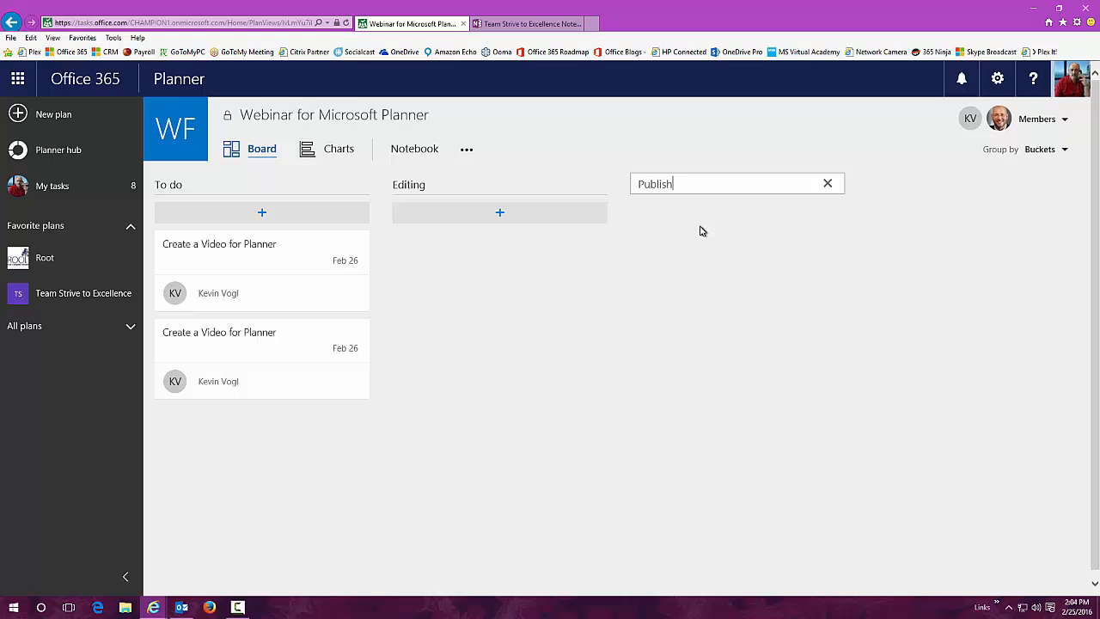
pyautogui.write('ing')
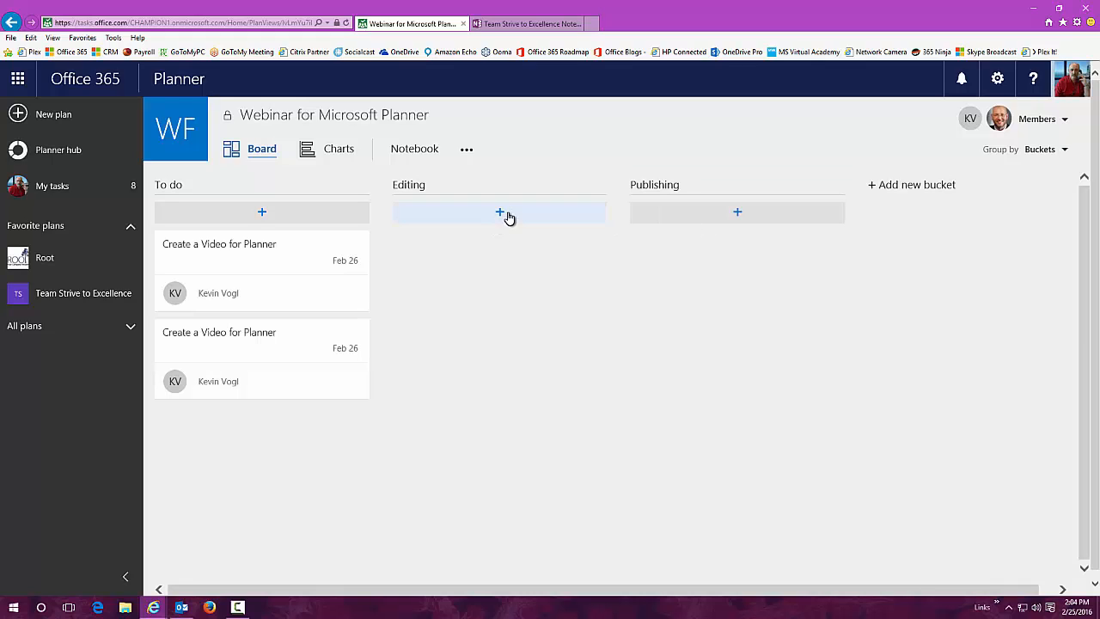
pyautogui.moveTo(721, 215)
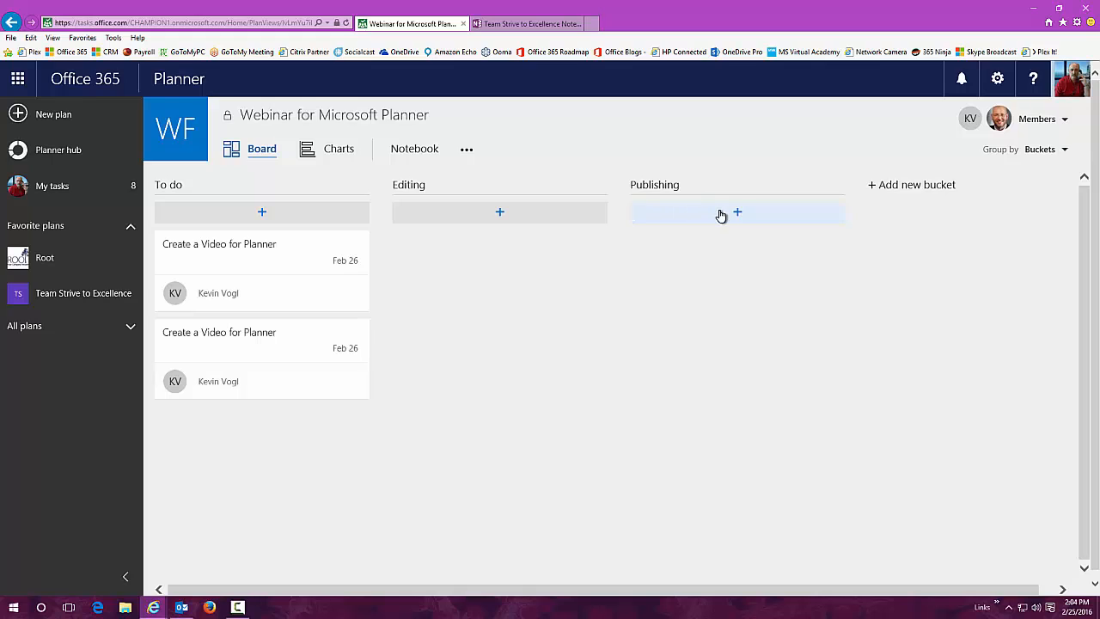
pyautogui.moveTo(587, 229)
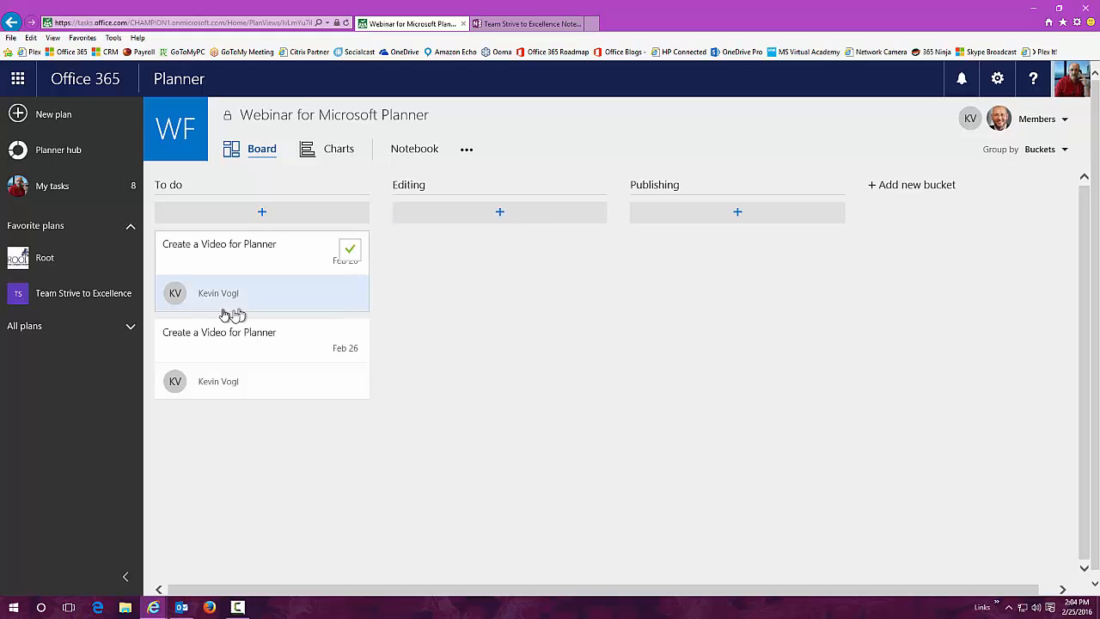
pyautogui.moveTo(240, 286)
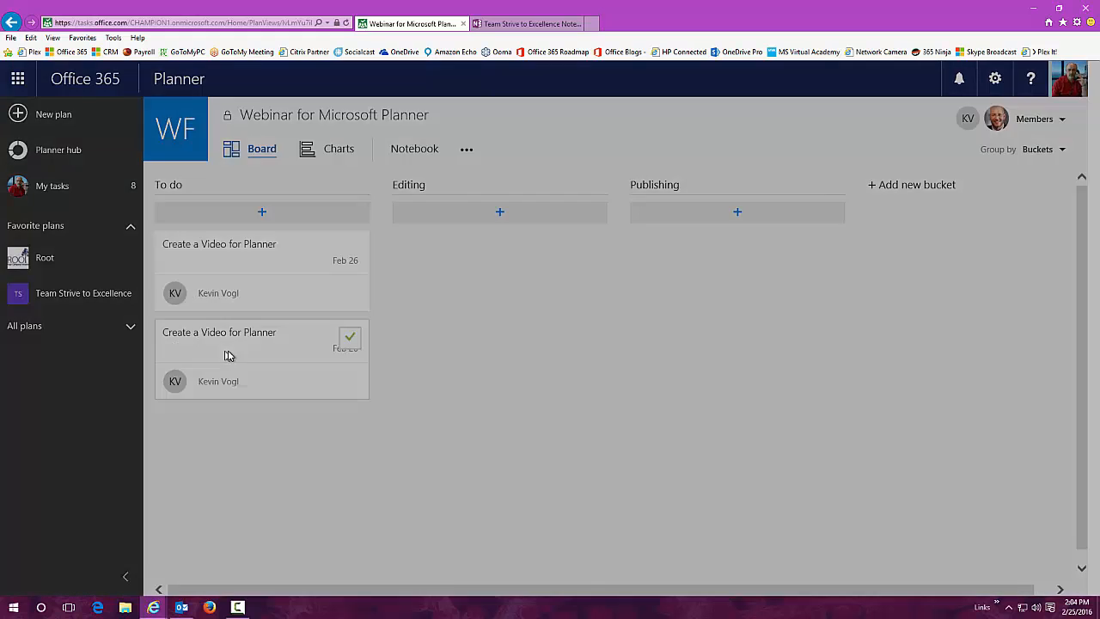
pyautogui.click(219, 331)
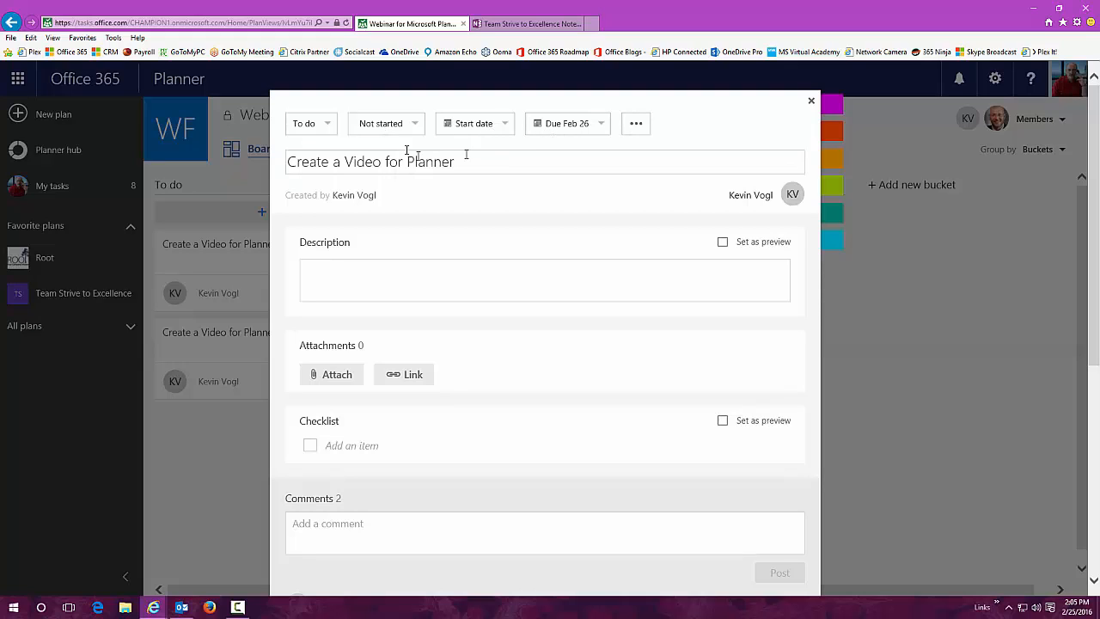
# Mark the task In progress with description 'Start the Video for Planner' as card preview.
pyautogui.click(386, 123)
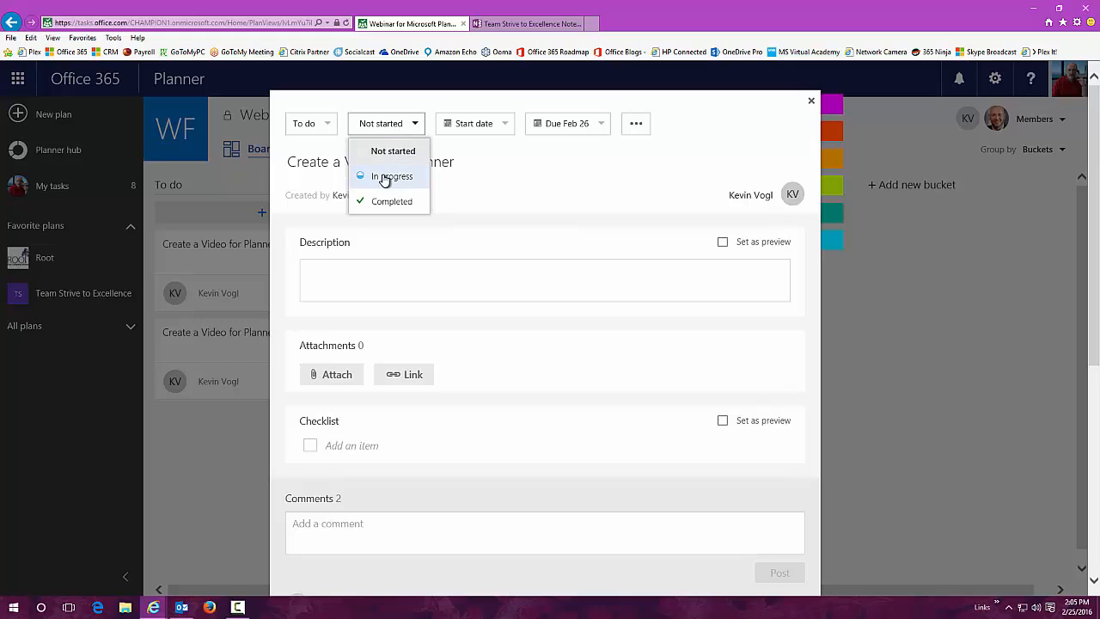
pyautogui.click(392, 176)
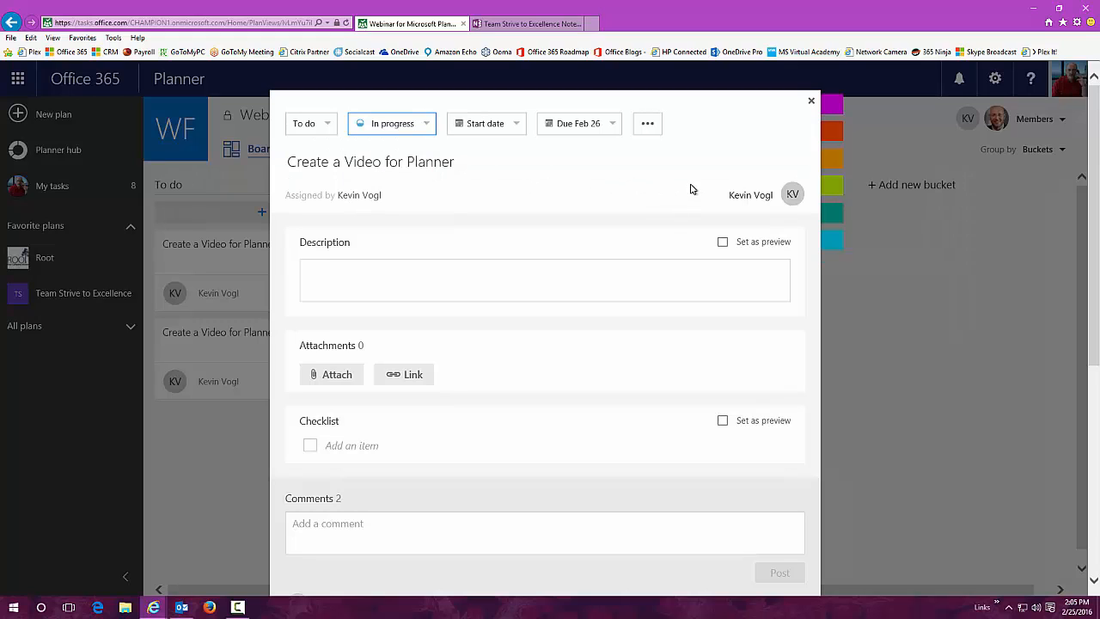
pyautogui.moveTo(687, 252)
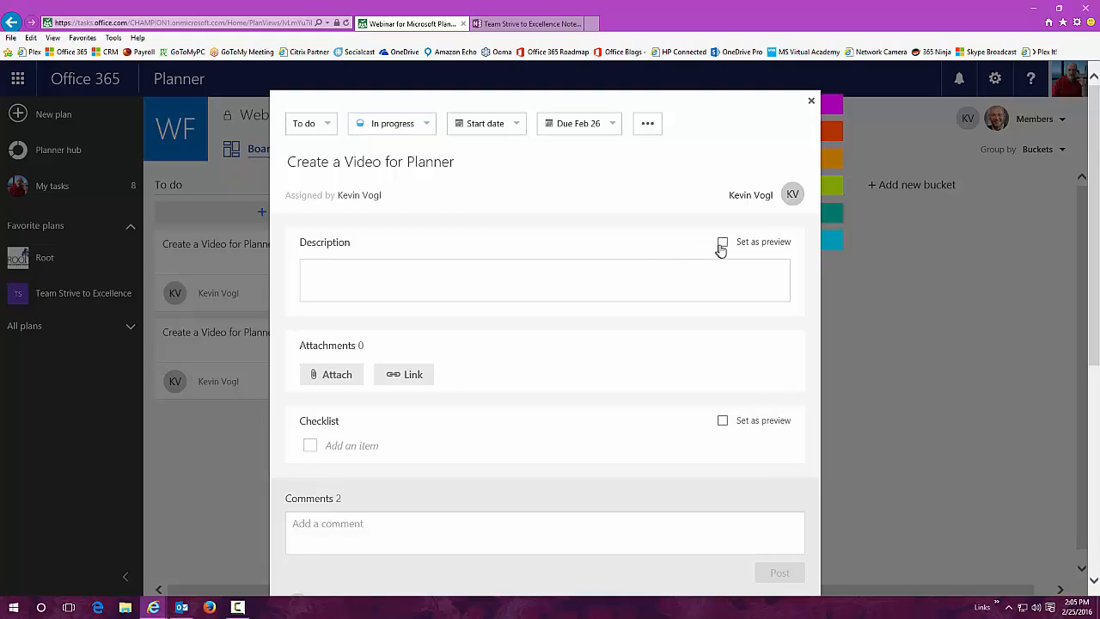
pyautogui.click(723, 241)
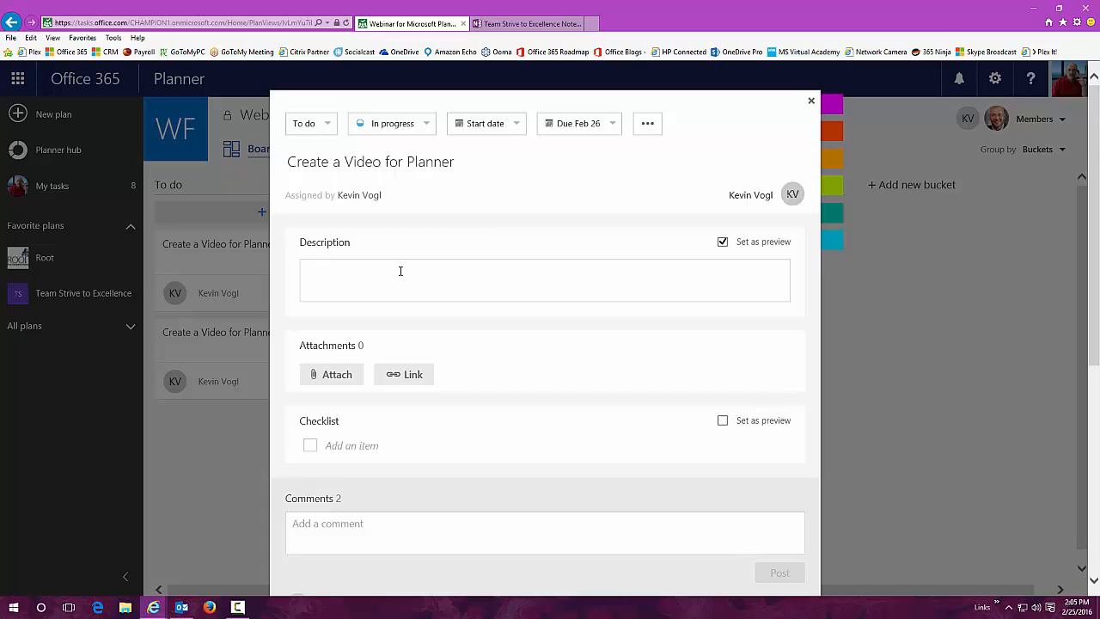
pyautogui.write('Pa')
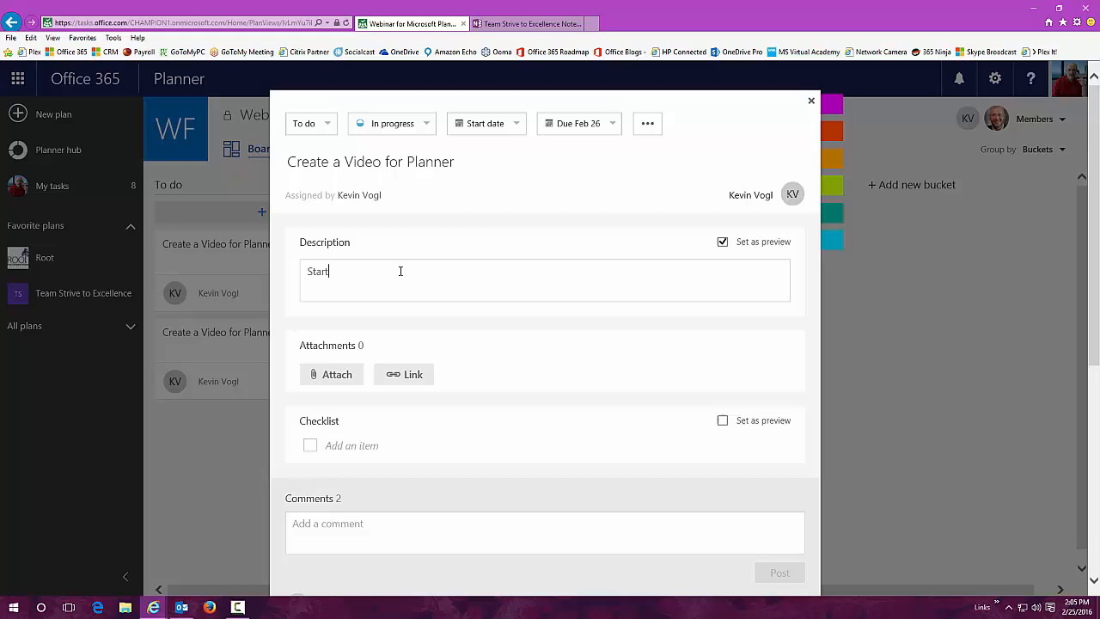
pyautogui.write('the V')
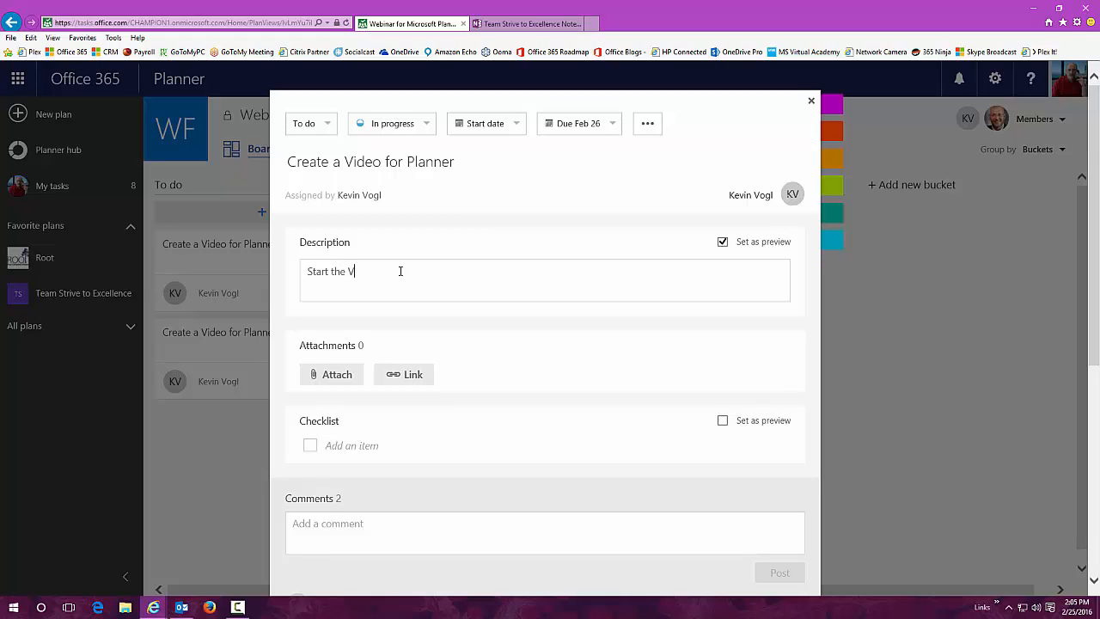
pyautogui.write('ideo f')
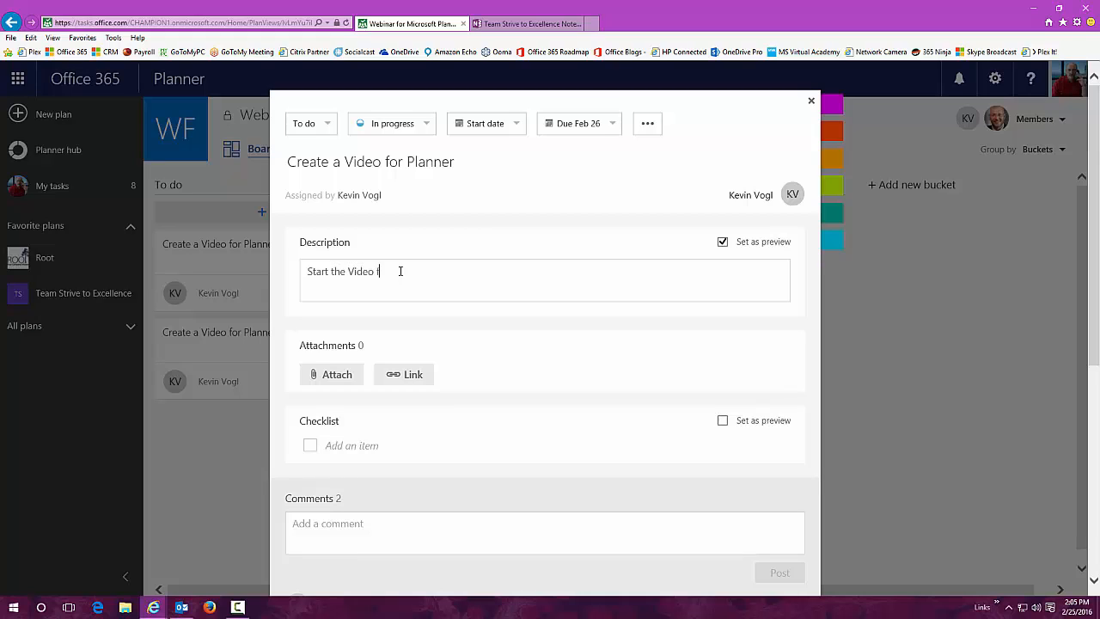
pyautogui.write('for')
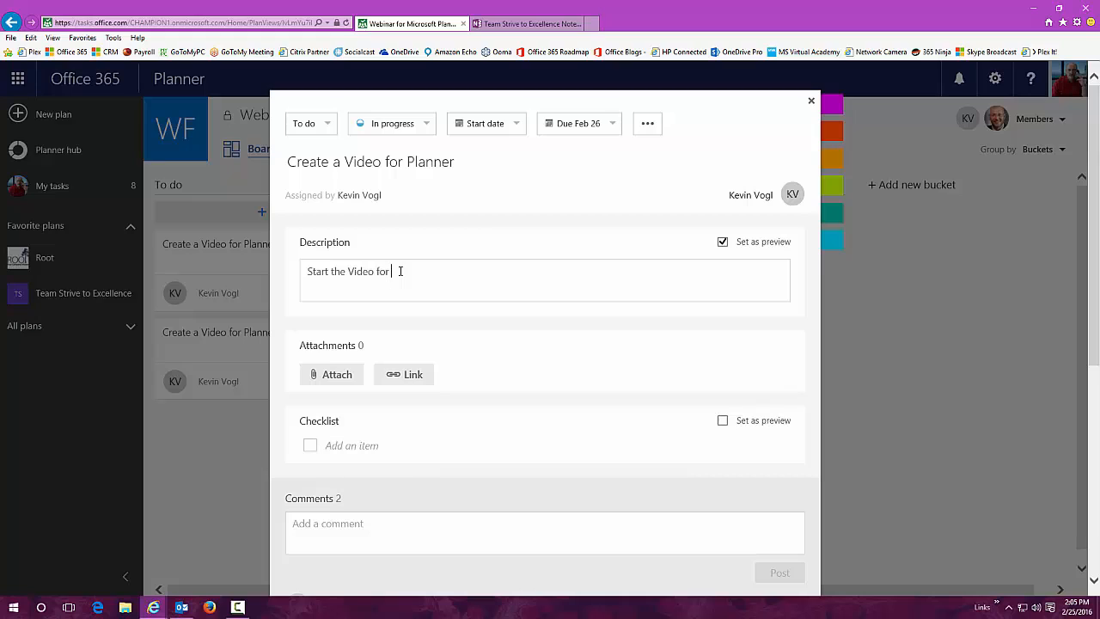
pyautogui.write('Planr')
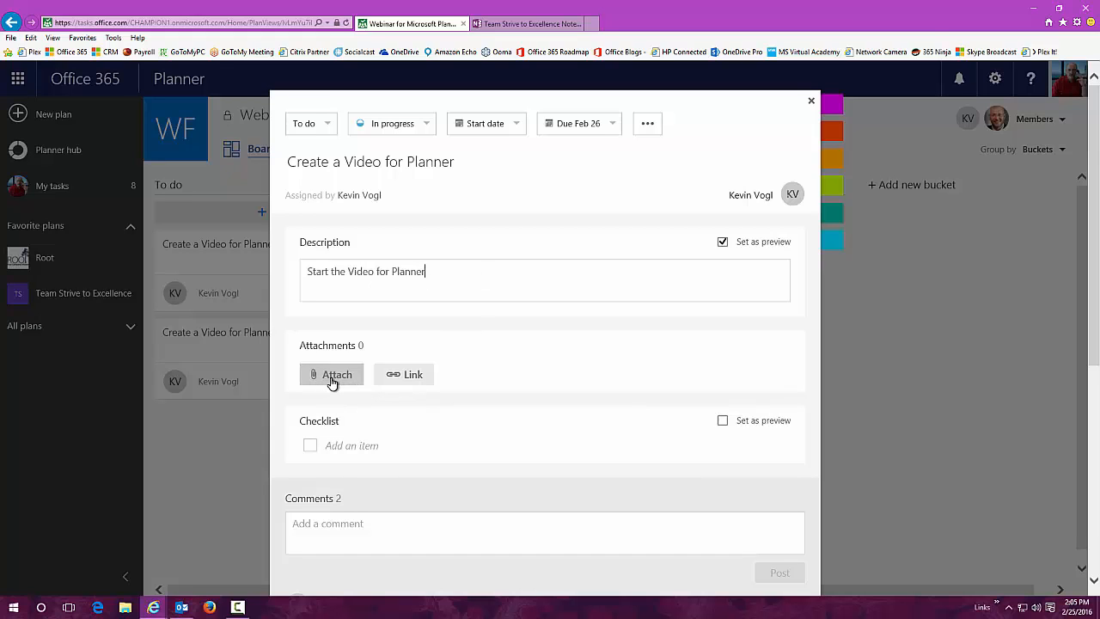
# Try attaching a file, dismiss the file storage warning, and close the task.
pyautogui.click(336, 374)
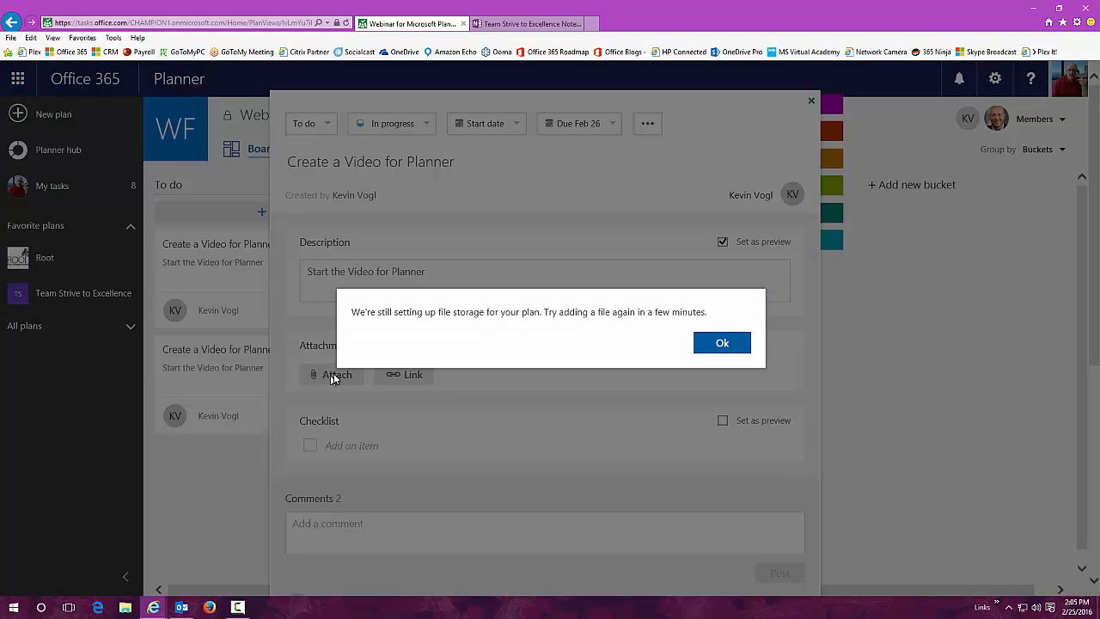
pyautogui.moveTo(440, 322)
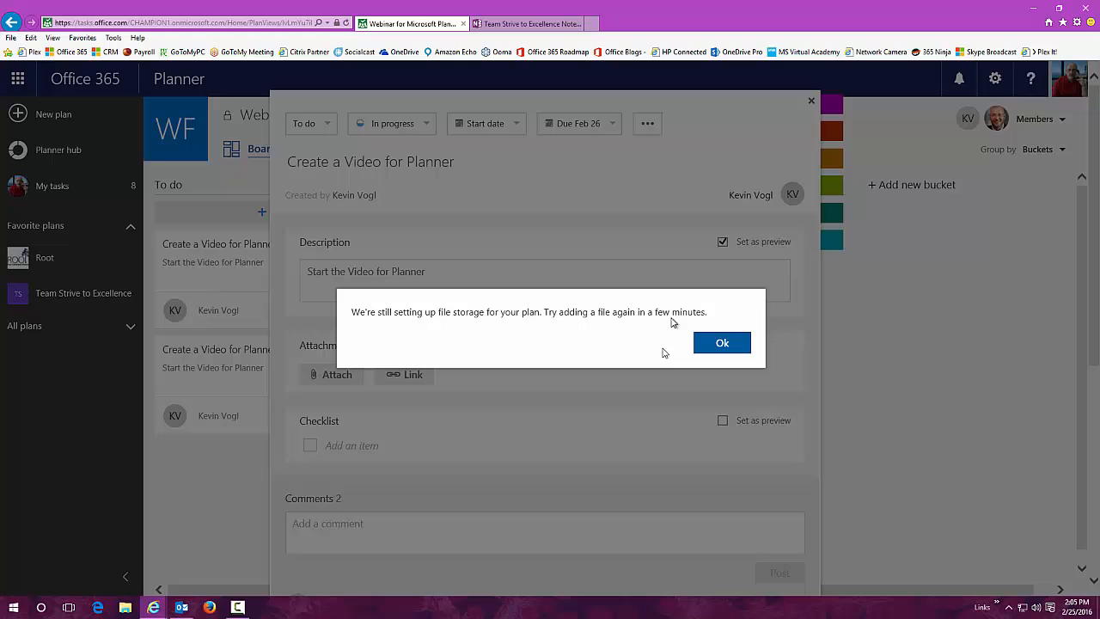
pyautogui.click(721, 342)
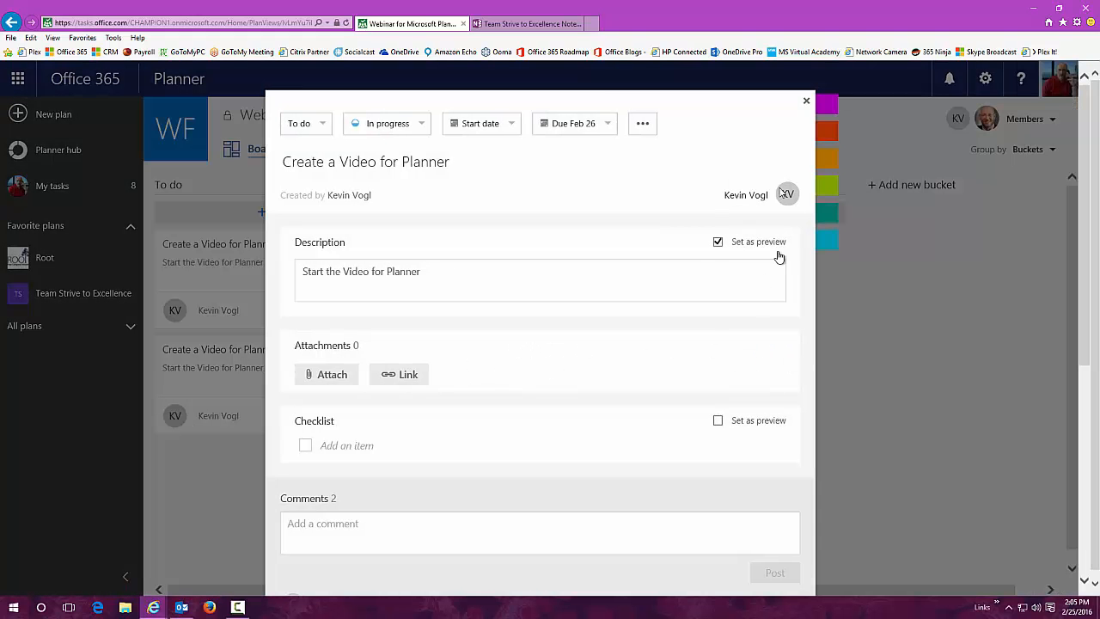
pyautogui.click(805, 101)
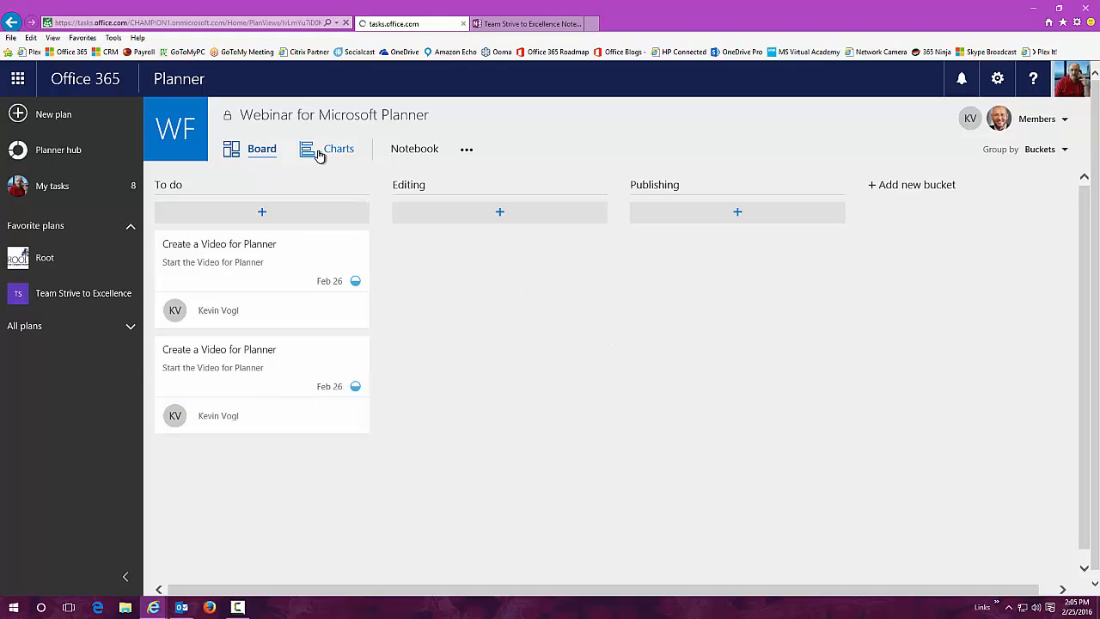
# Open the Charts view to review the plan's task status.
pyautogui.click(337, 149)
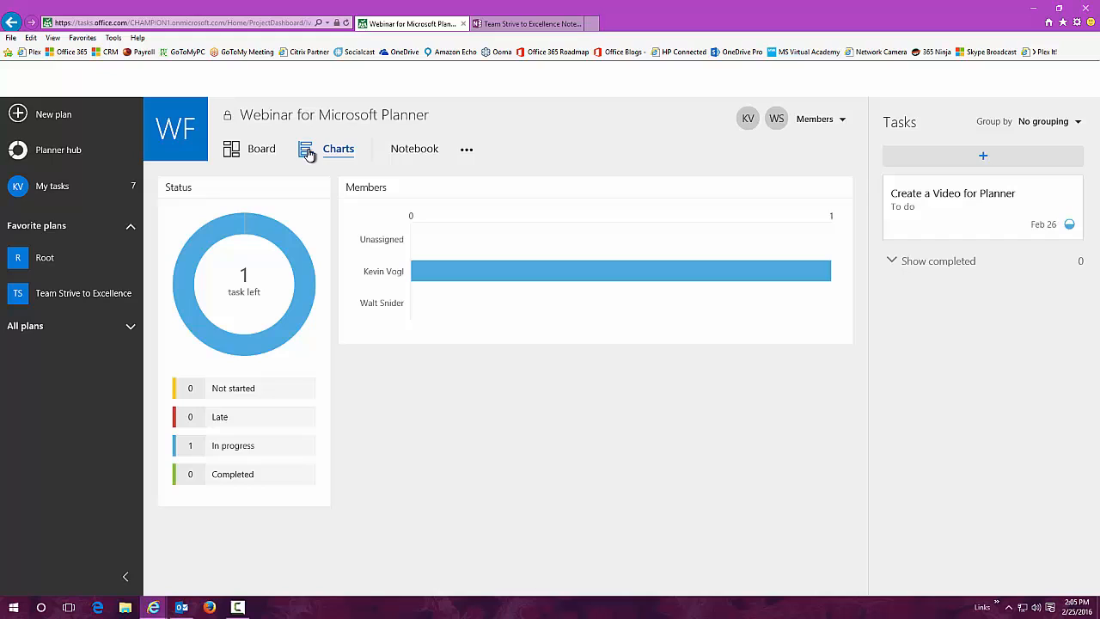
pyautogui.moveTo(260, 149)
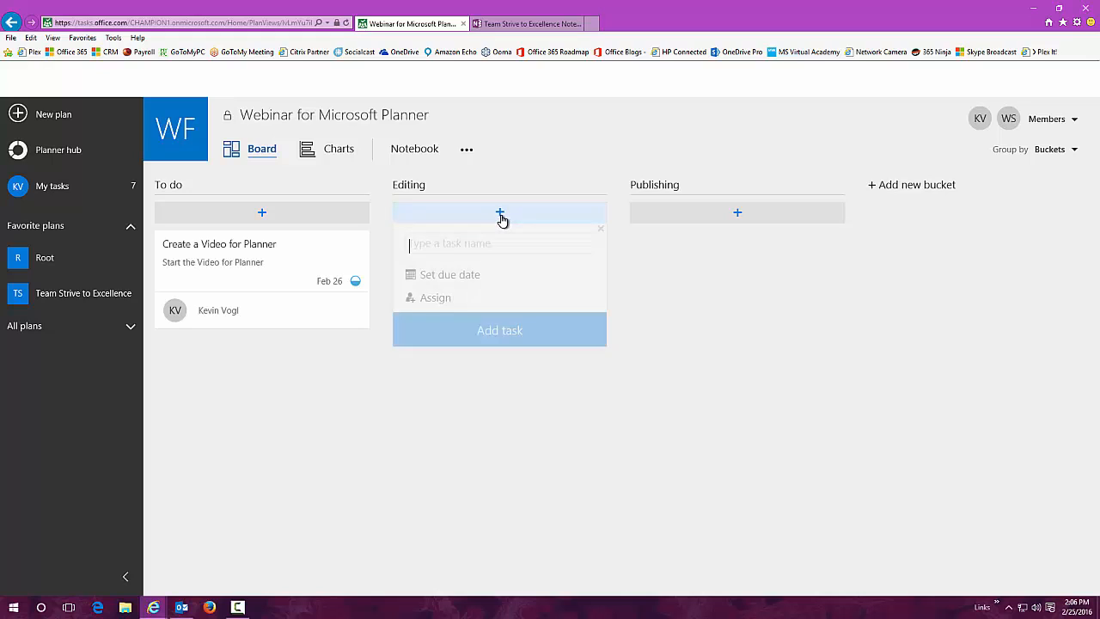
# Add 'Edit Raw Video of Planner' to Editing due Feb 26, then begin a Publishing task.
pyautogui.write('Edit Raw')
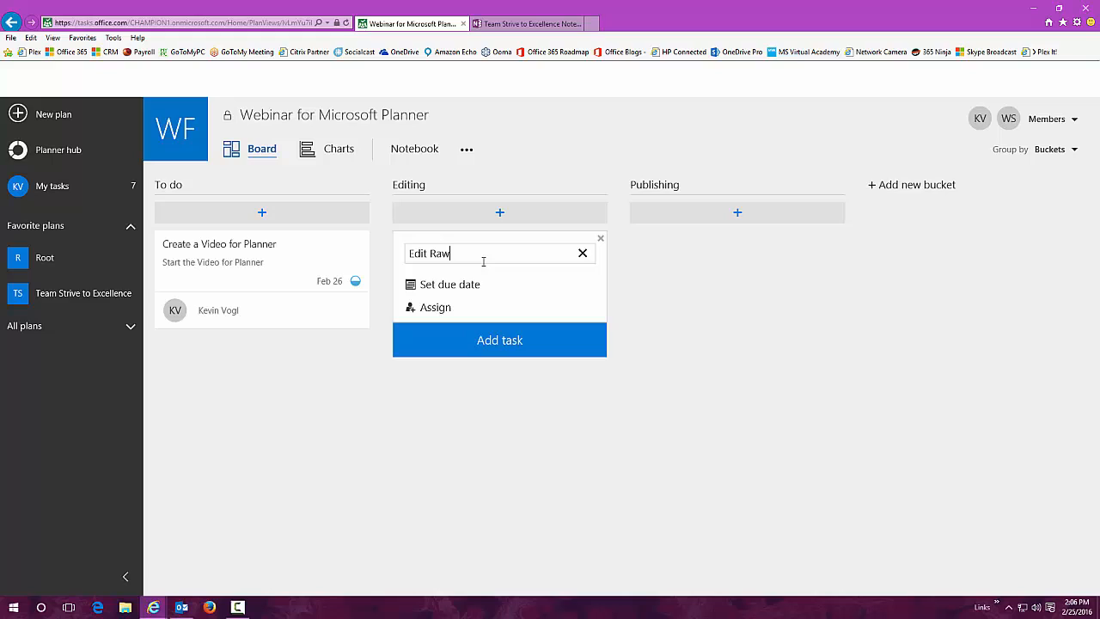
pyautogui.write('Vide')
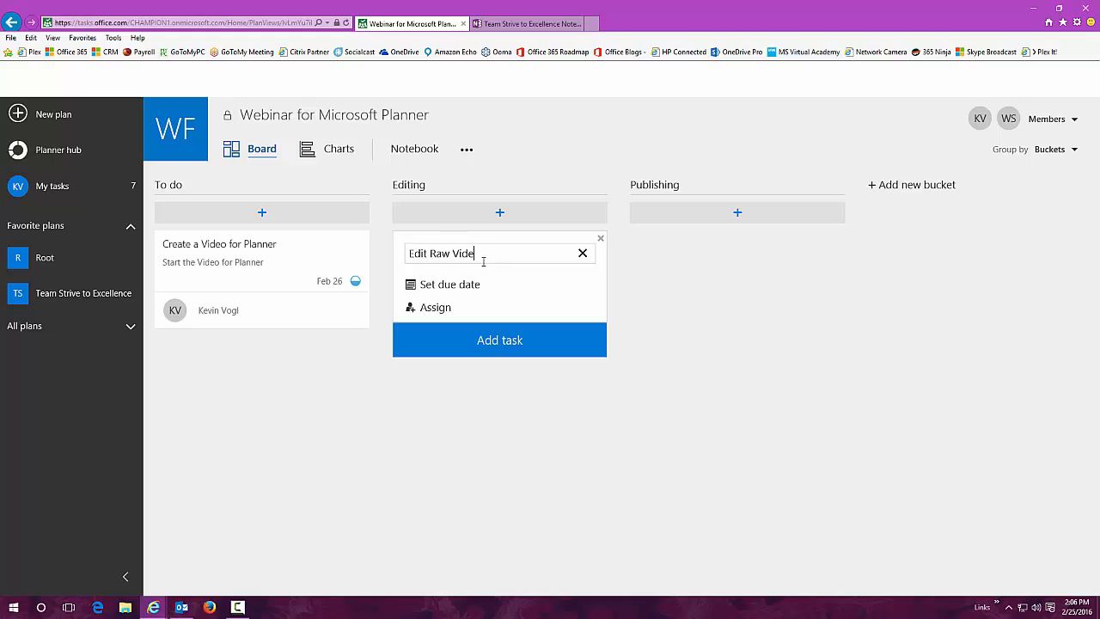
pyautogui.write('p')
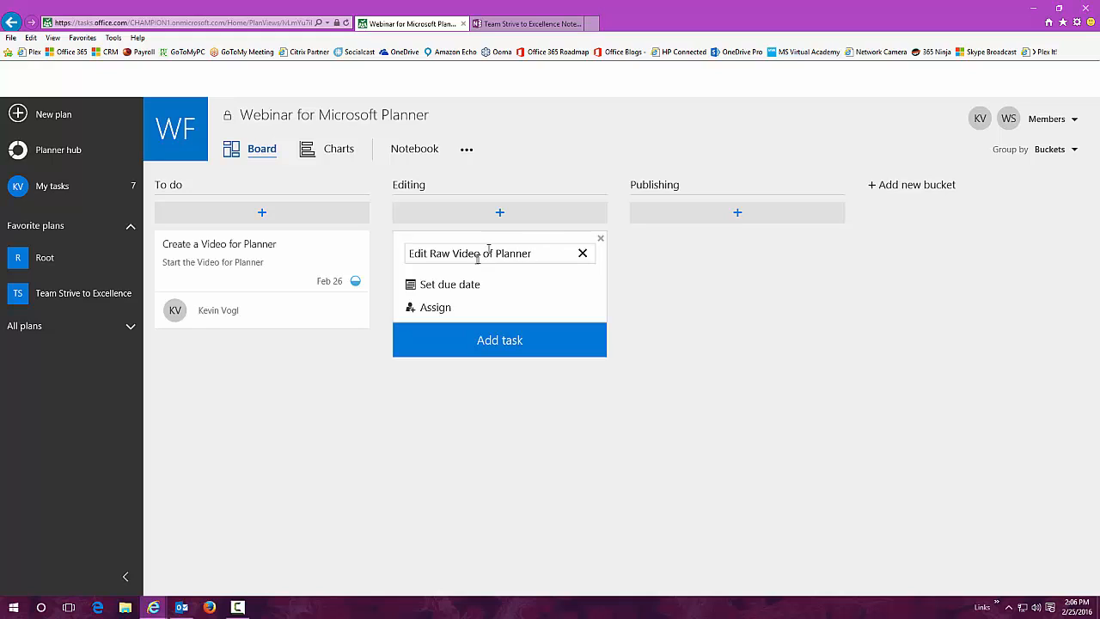
pyautogui.click(449, 284)
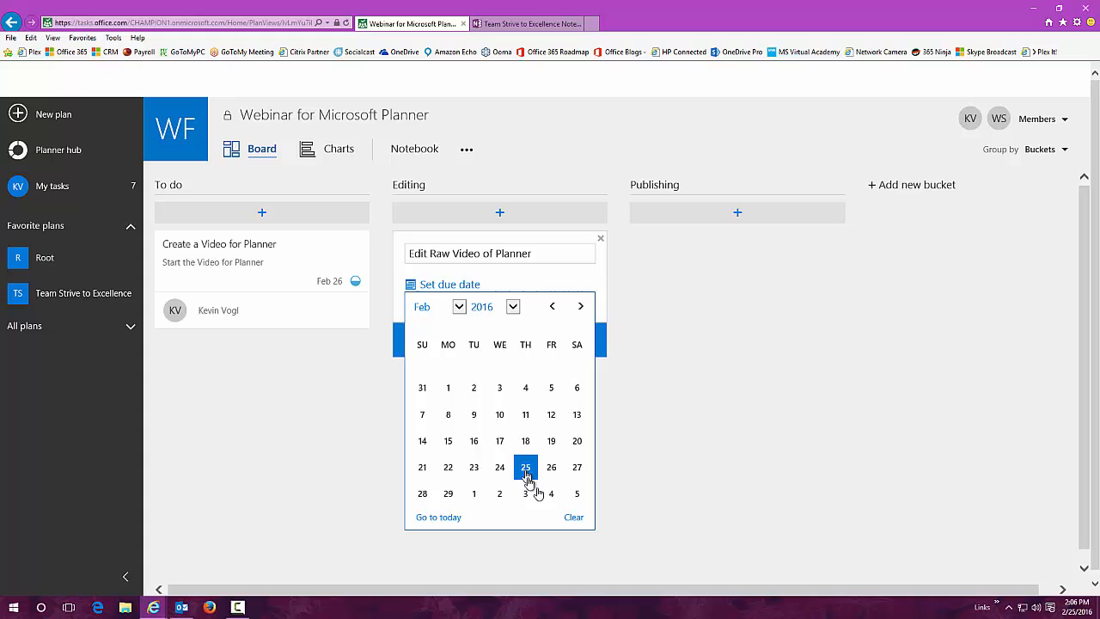
pyautogui.click(550, 466)
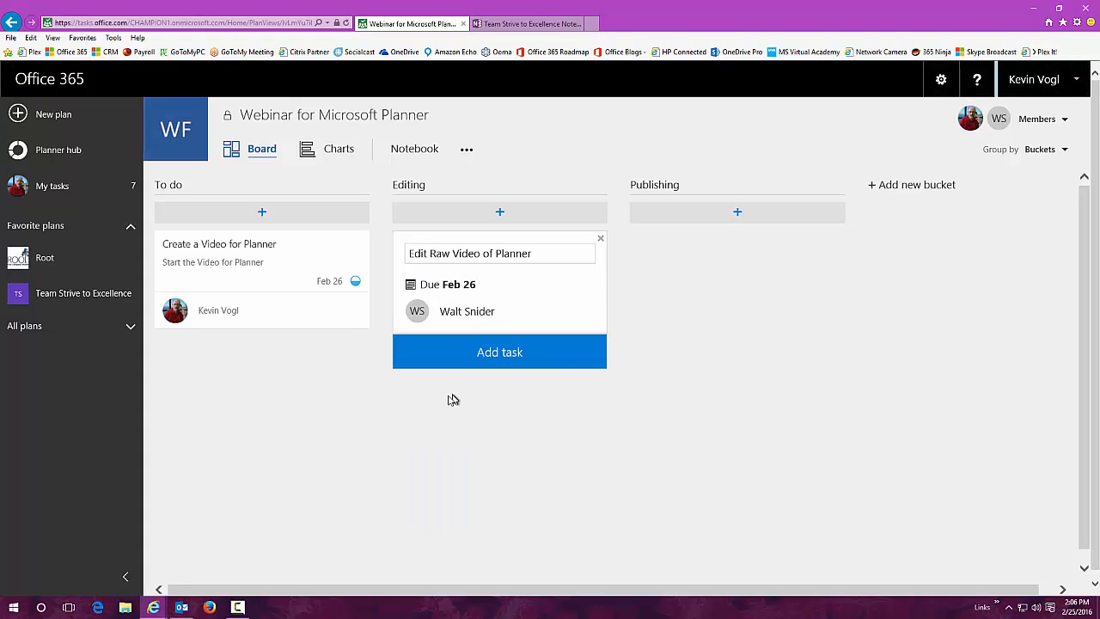
pyautogui.click(499, 351)
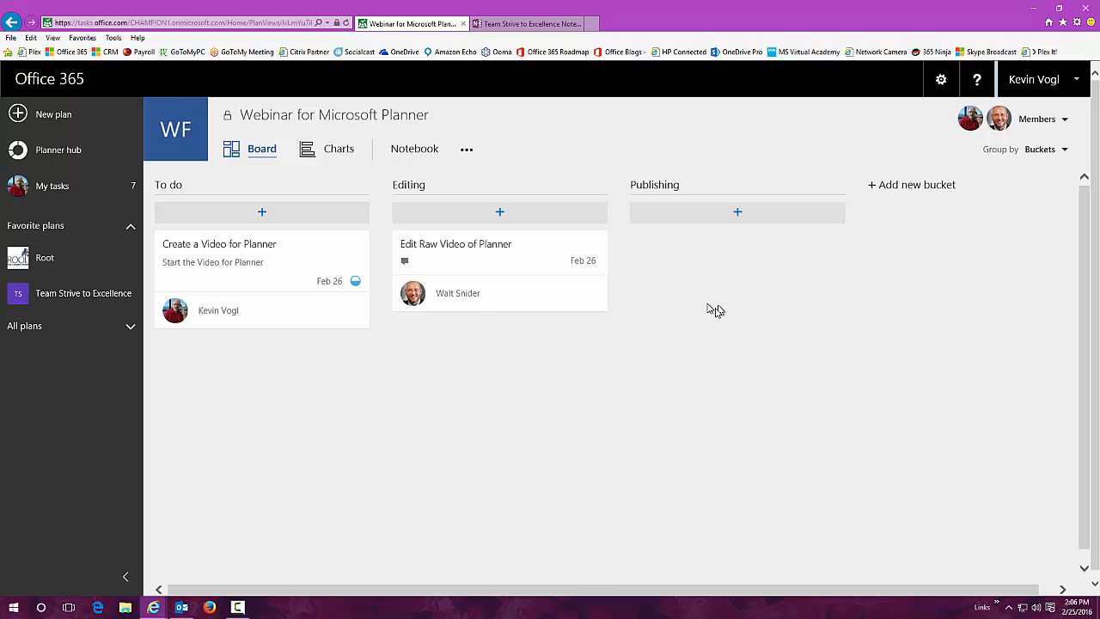
pyautogui.click(737, 213)
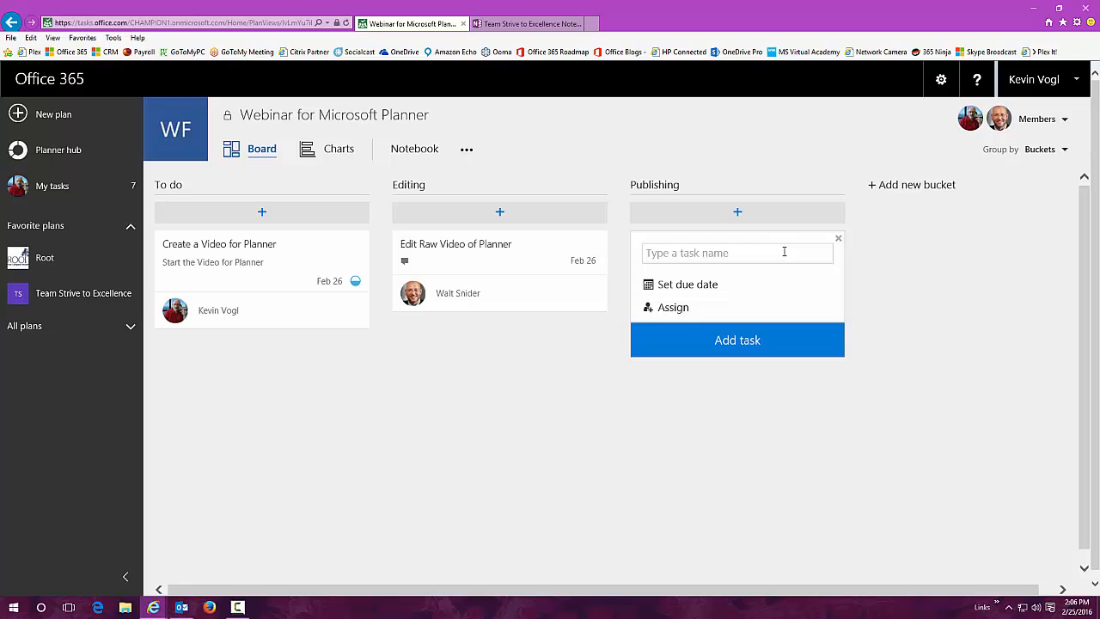
# Add 'Upload Finished Video of Planner to Youtube' to Publishing, due Feb 29, assigned to a member.
pyautogui.write('U')
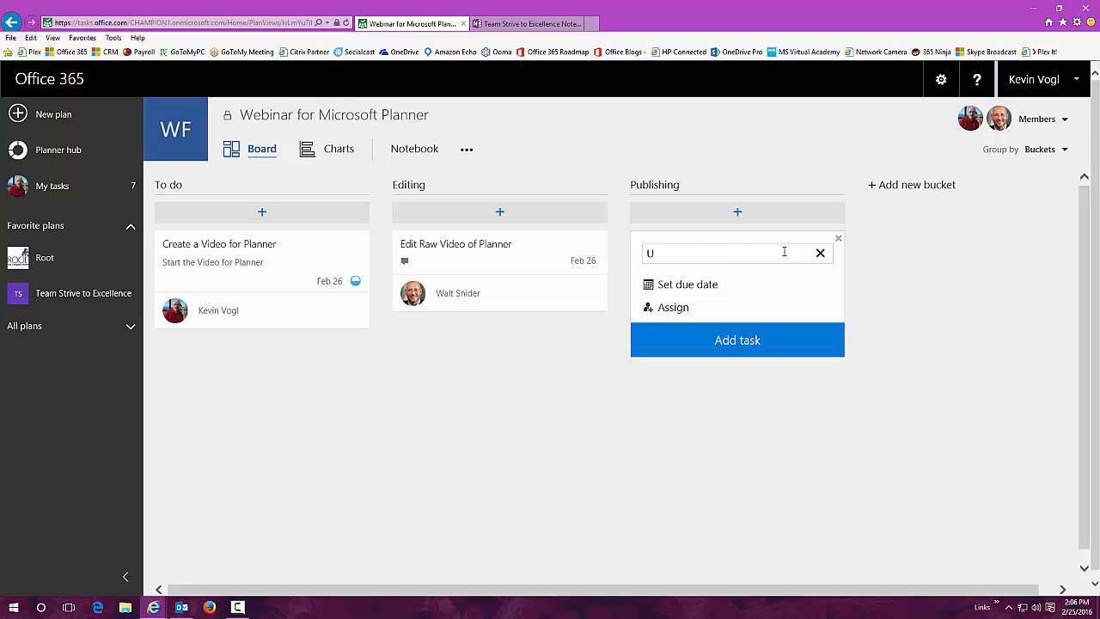
pyautogui.write('pload Video')
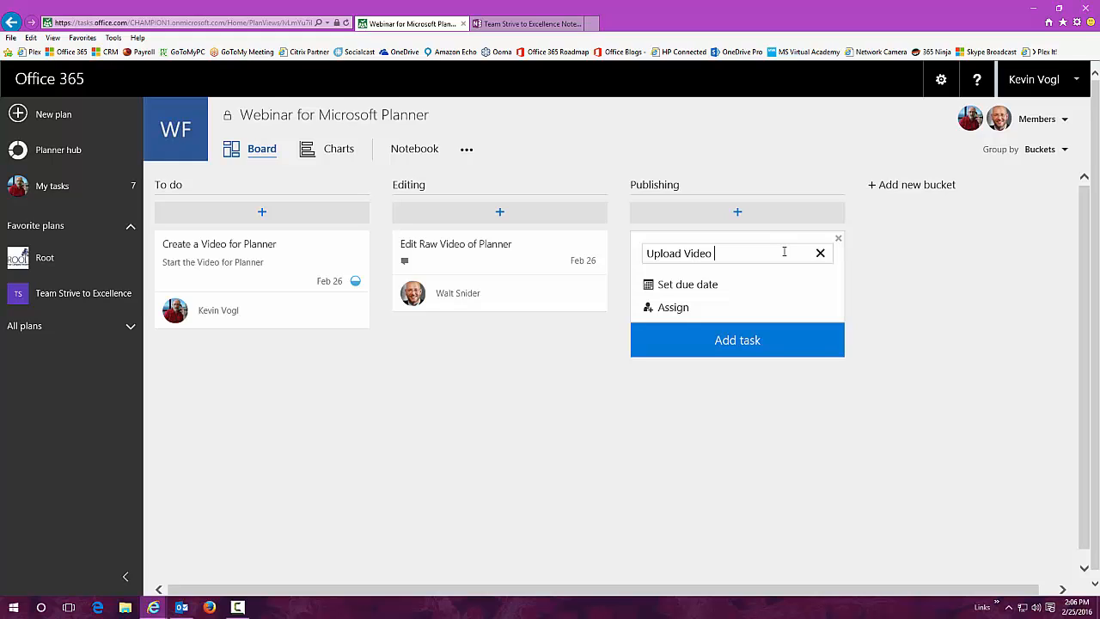
pyautogui.press('Backspace')
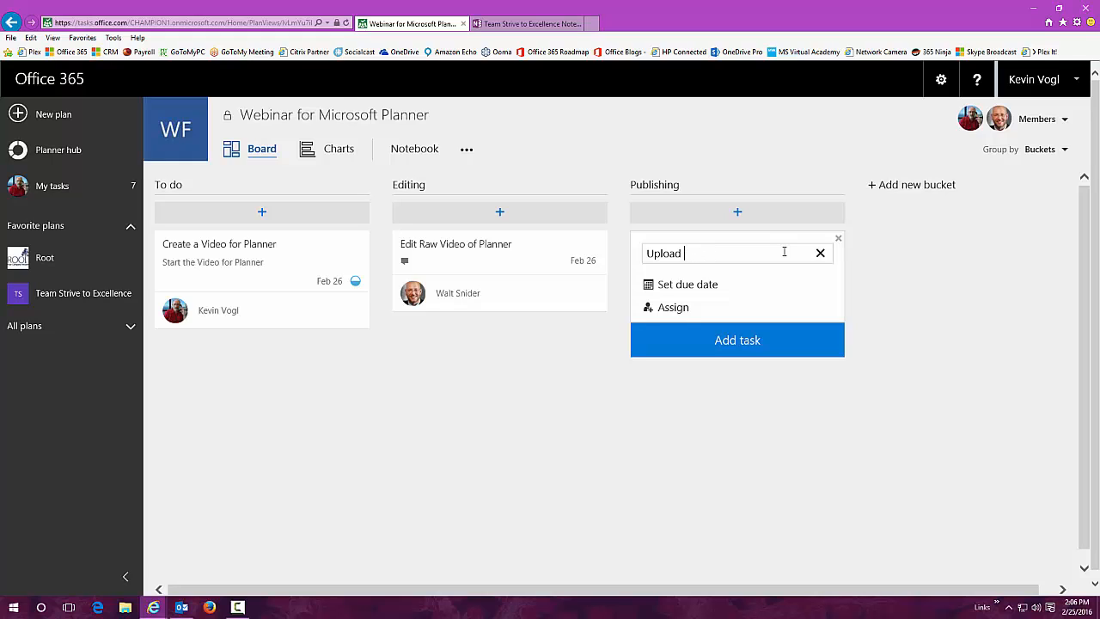
pyautogui.write('Finished Video of')
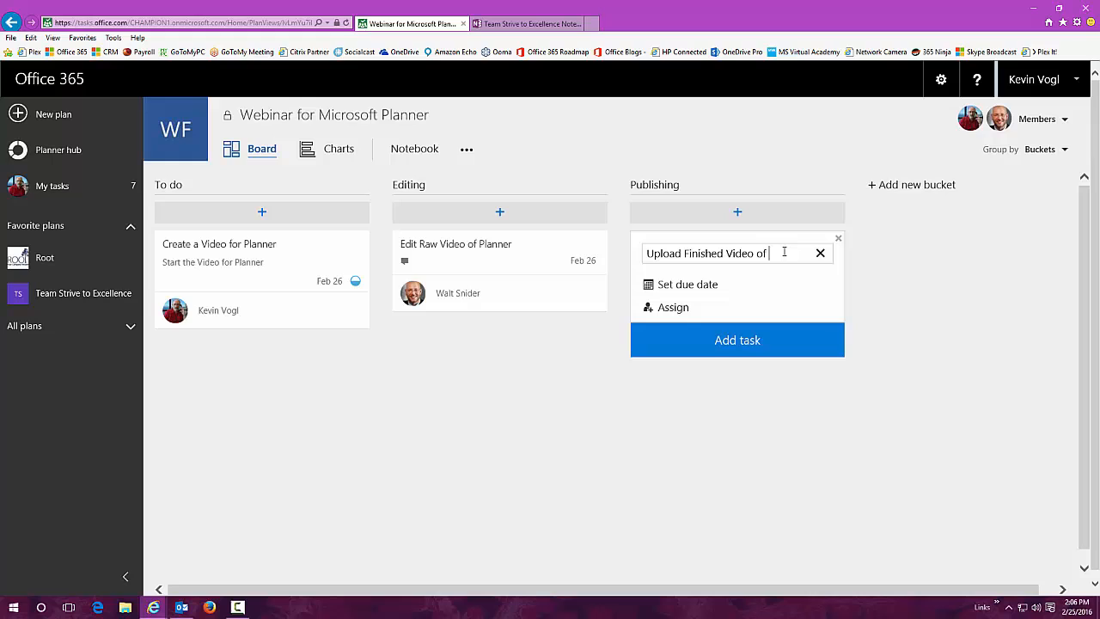
pyautogui.write('Planner to Youtube')
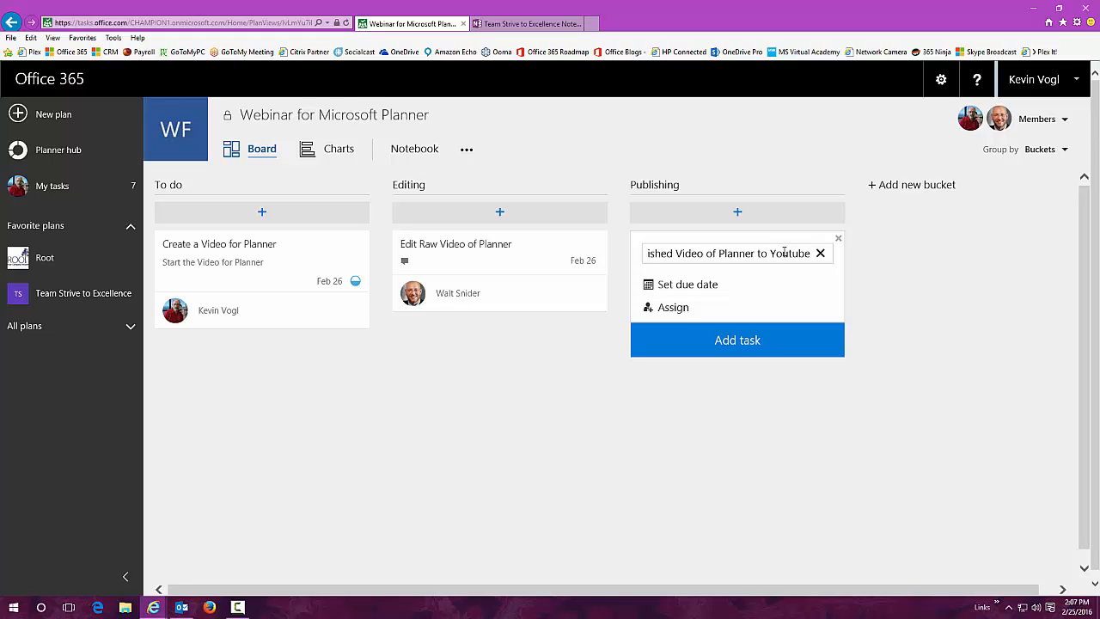
pyautogui.click(687, 283)
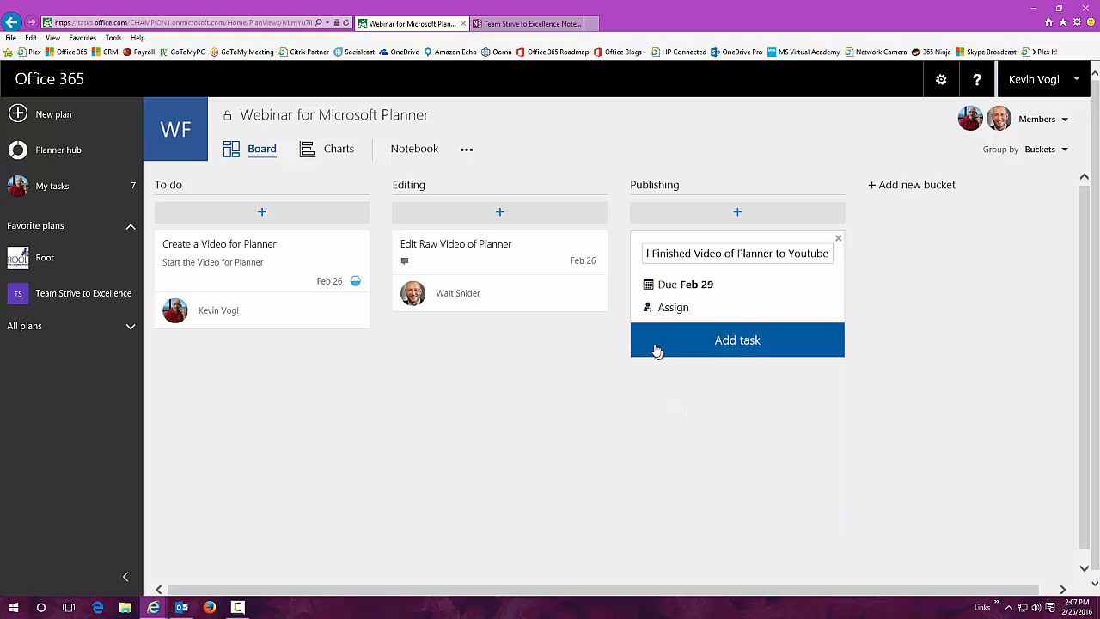
pyautogui.click(673, 307)
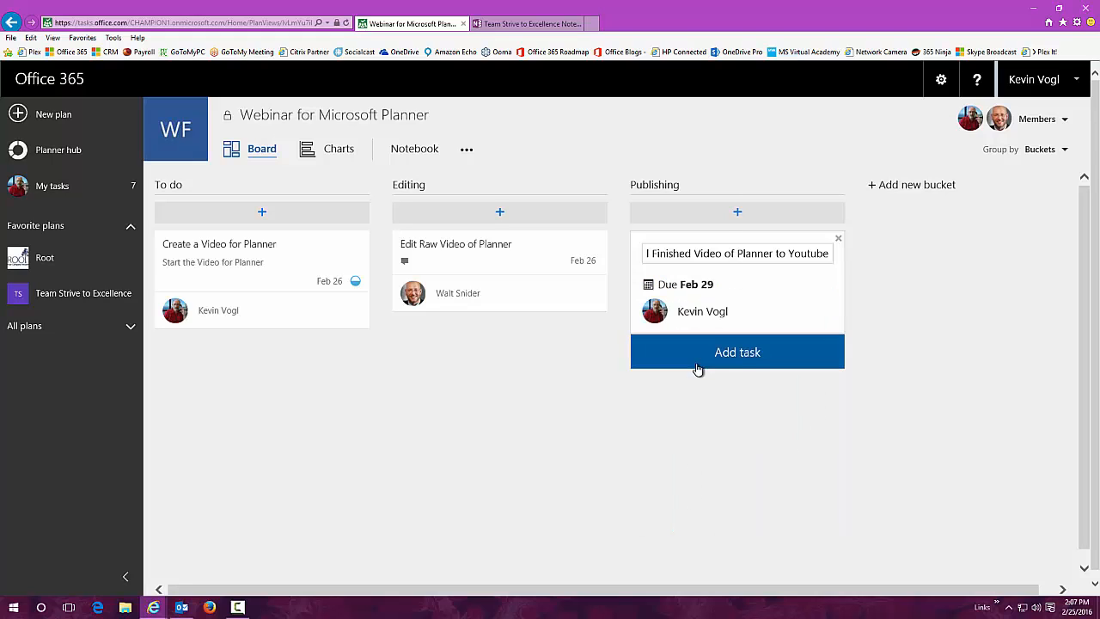
pyautogui.click(738, 352)
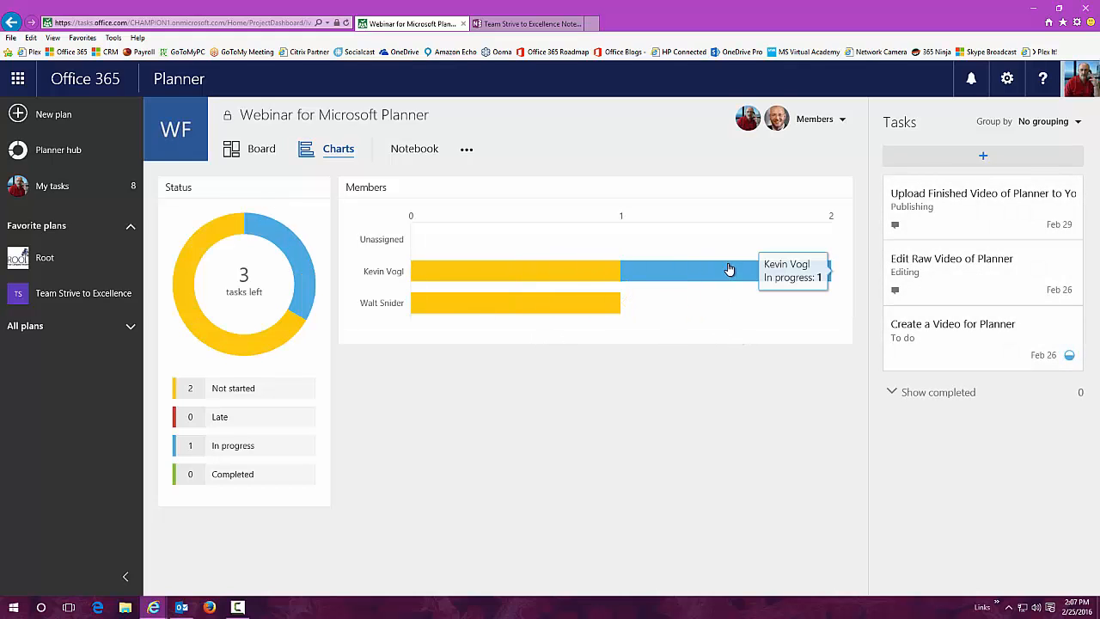
pyautogui.moveTo(567, 273)
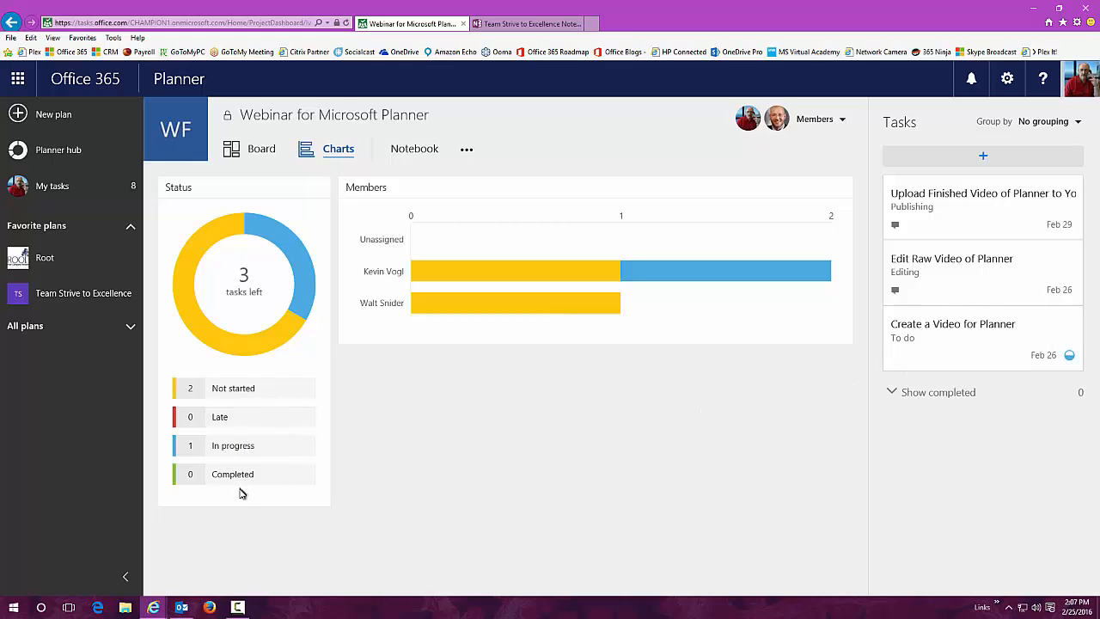
pyautogui.moveTo(500, 509)
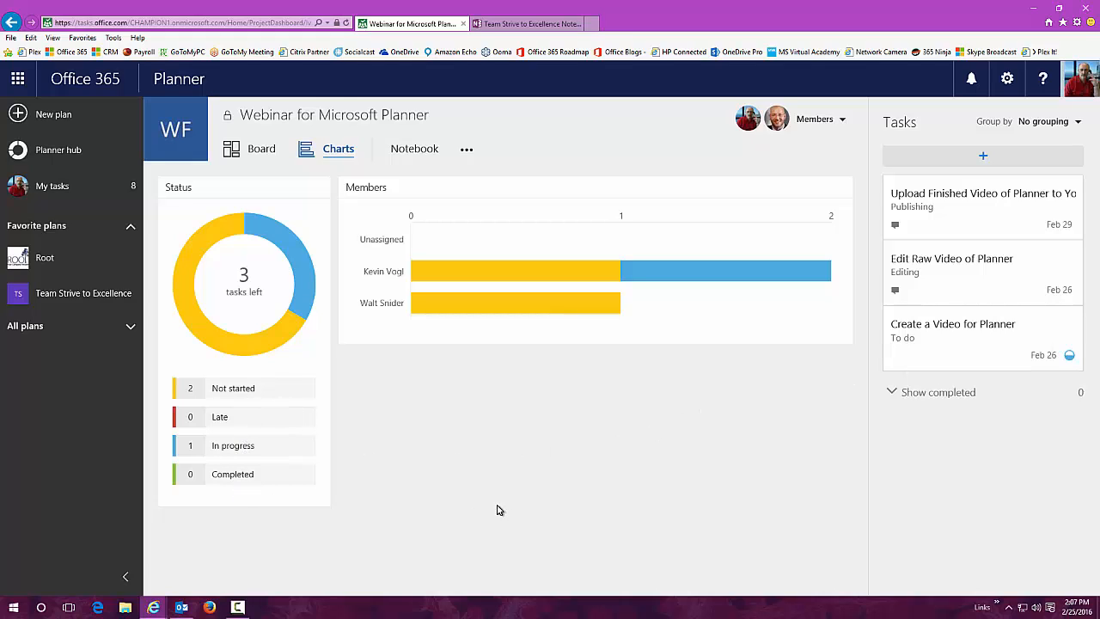
pyautogui.moveTo(469, 480)
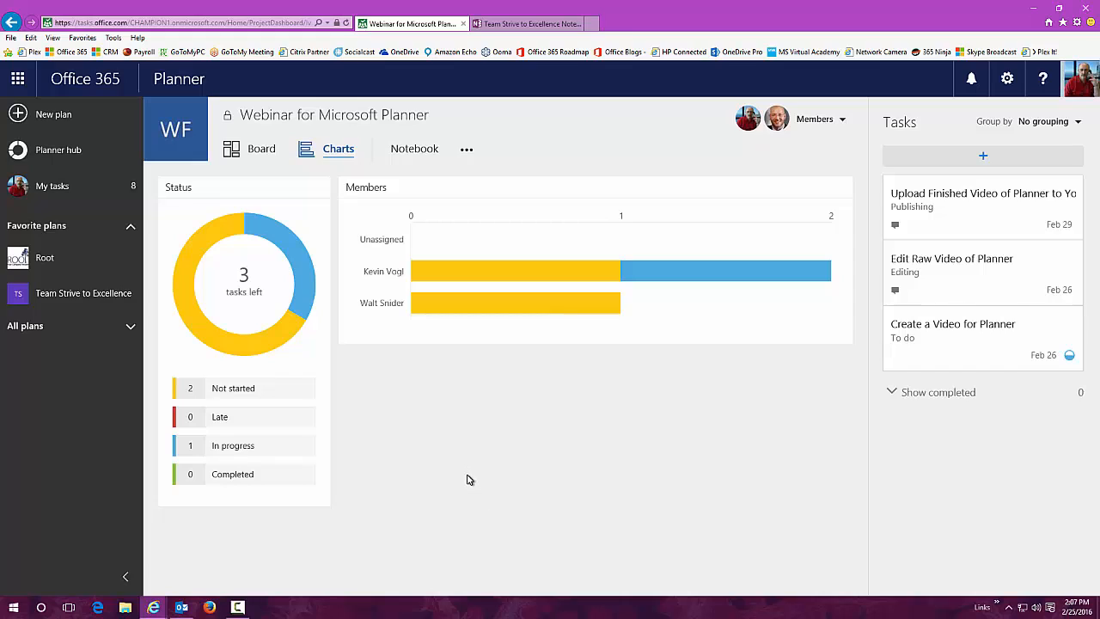
pyautogui.moveTo(462, 468)
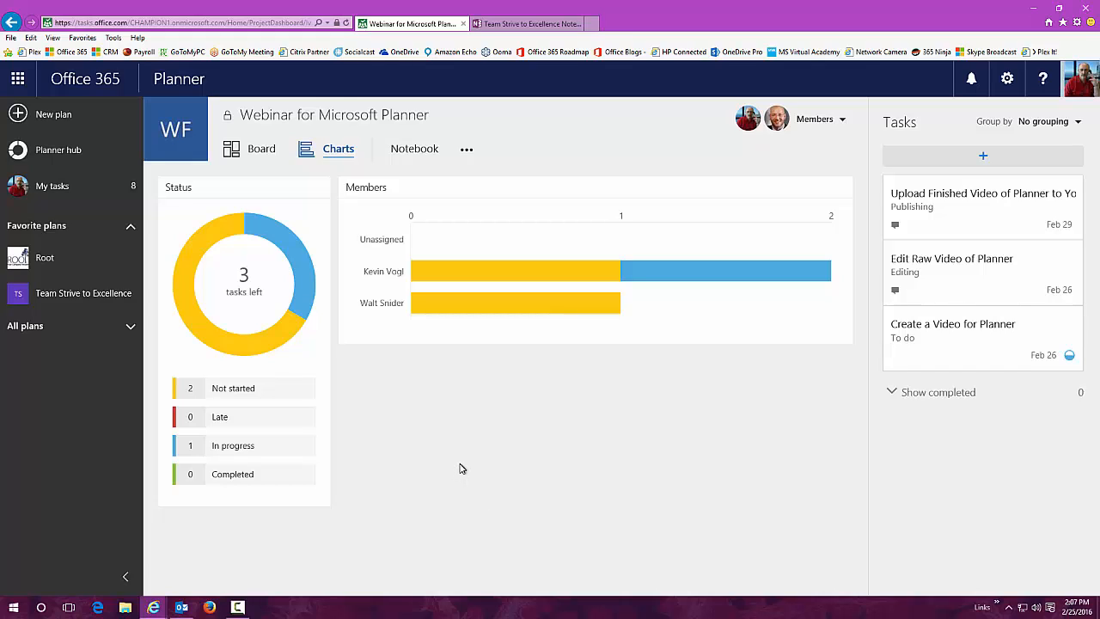
pyautogui.moveTo(252, 159)
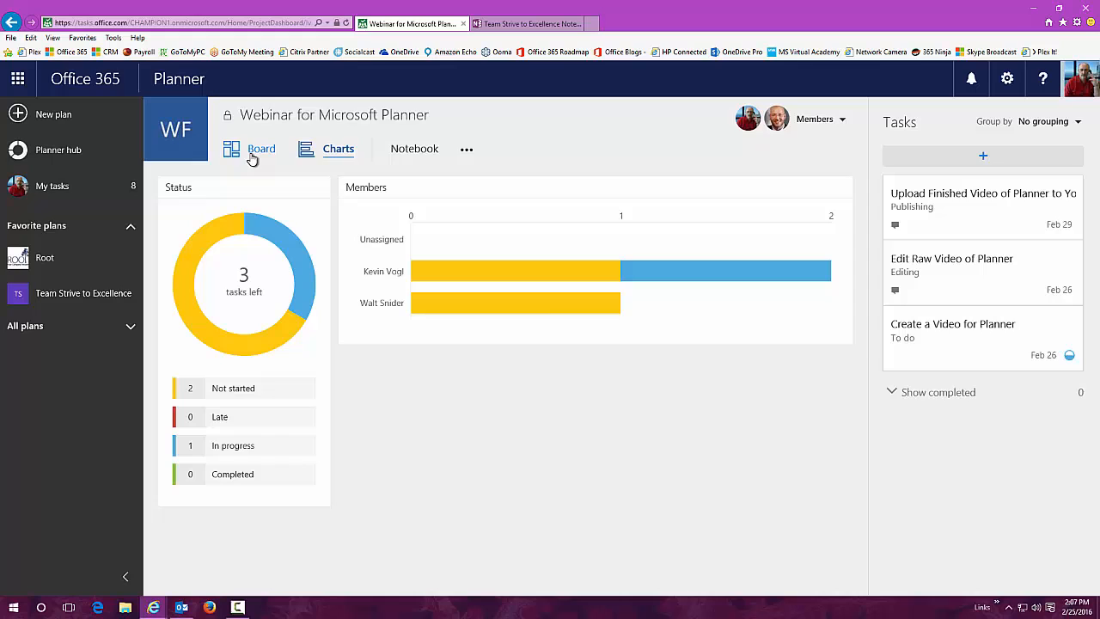
# Return to the board and open the Create a Video for Planner task details.
pyautogui.click(261, 148)
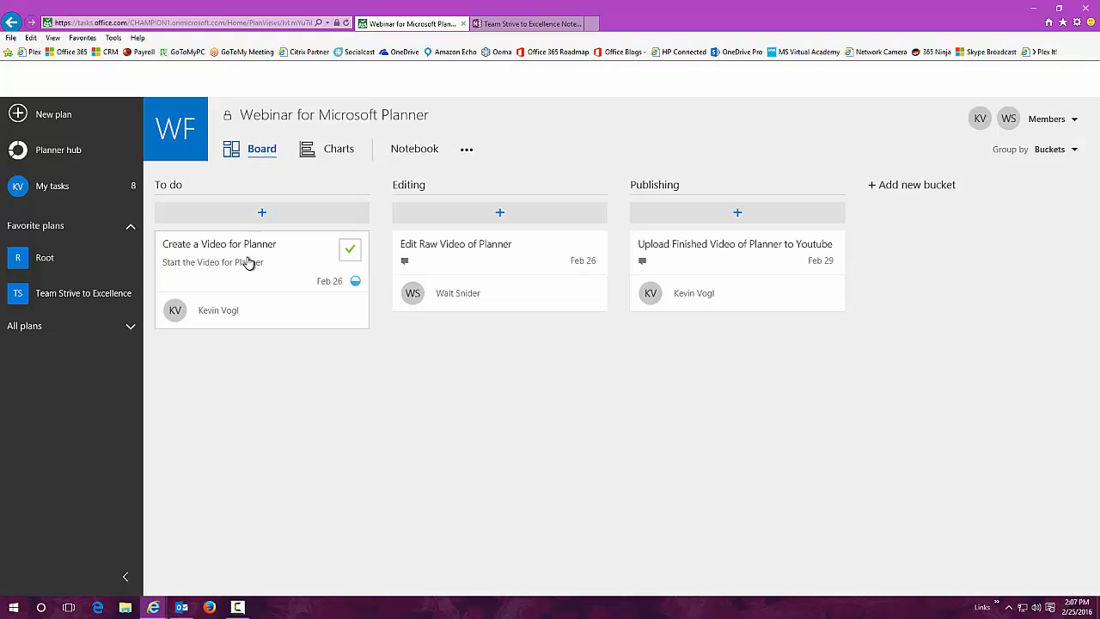
pyautogui.click(218, 244)
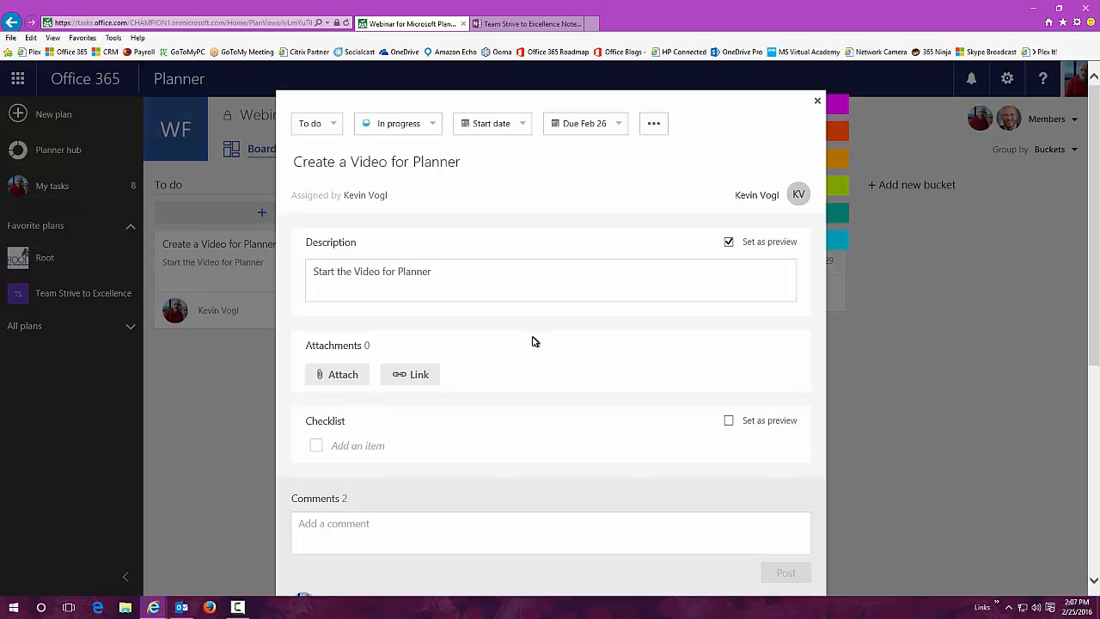
pyautogui.moveTo(619, 320)
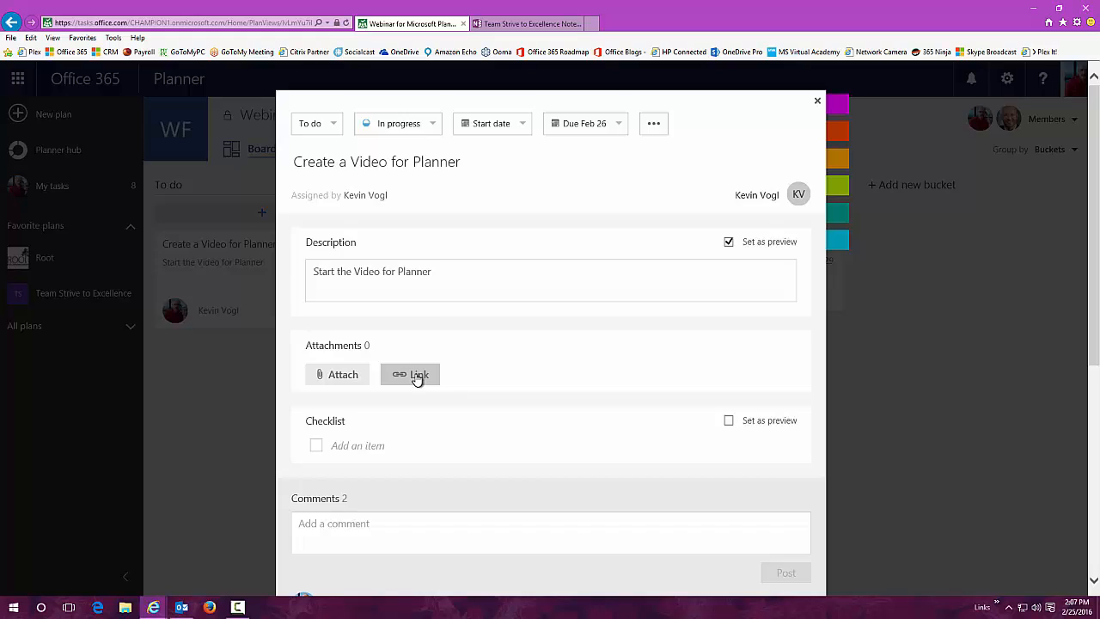
# Attach a link to youtube.com with display text 'Youtube Link'.
pyautogui.click(409, 374)
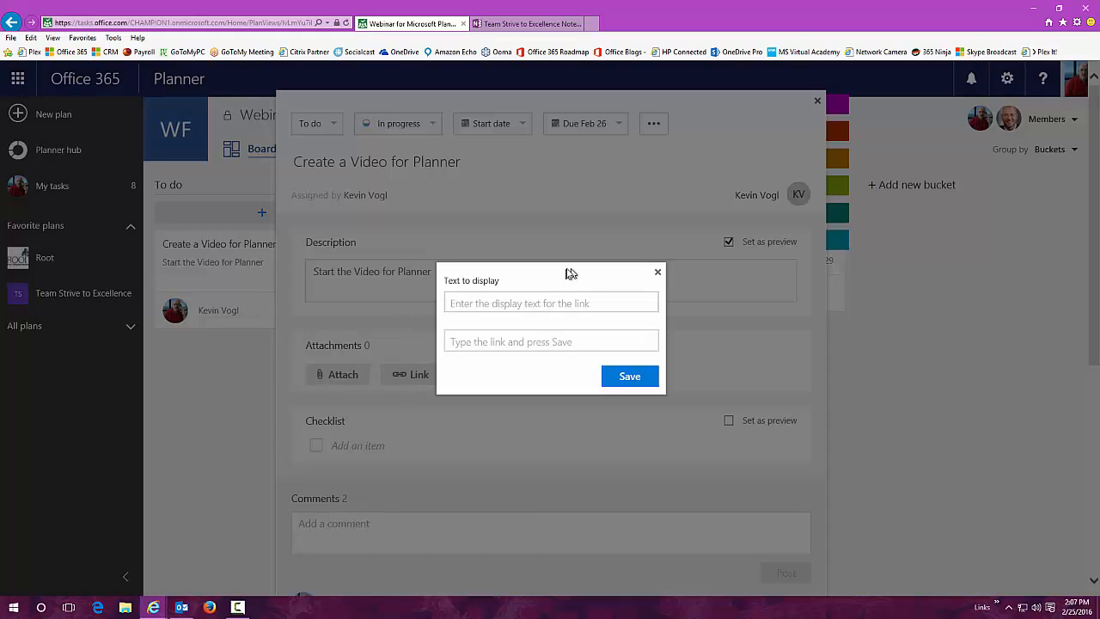
pyautogui.moveTo(498, 289)
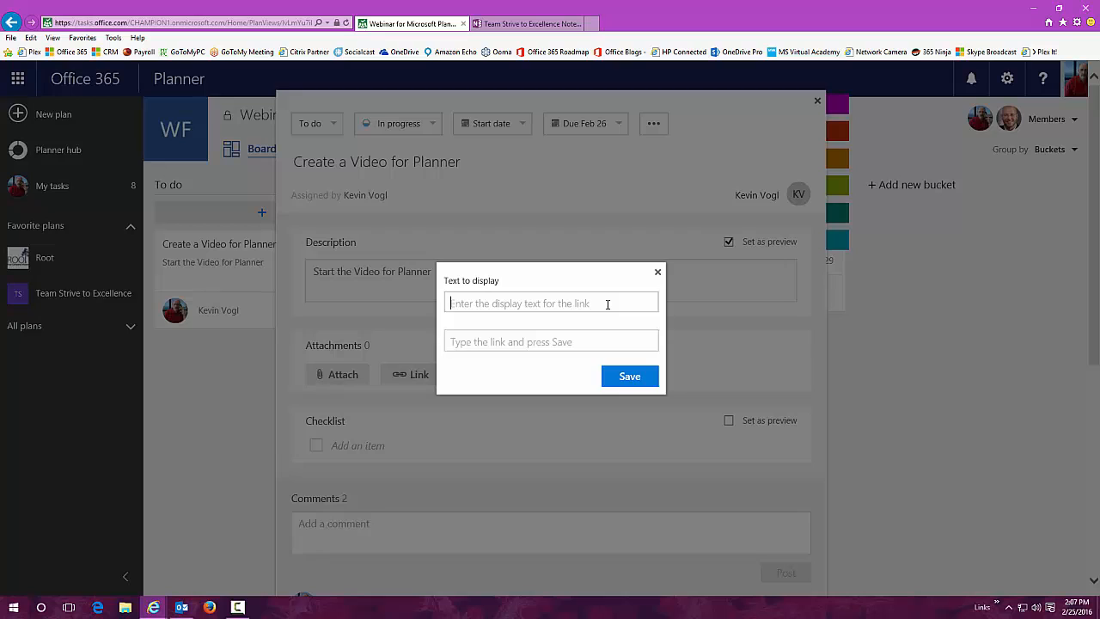
pyautogui.write('Youtube')
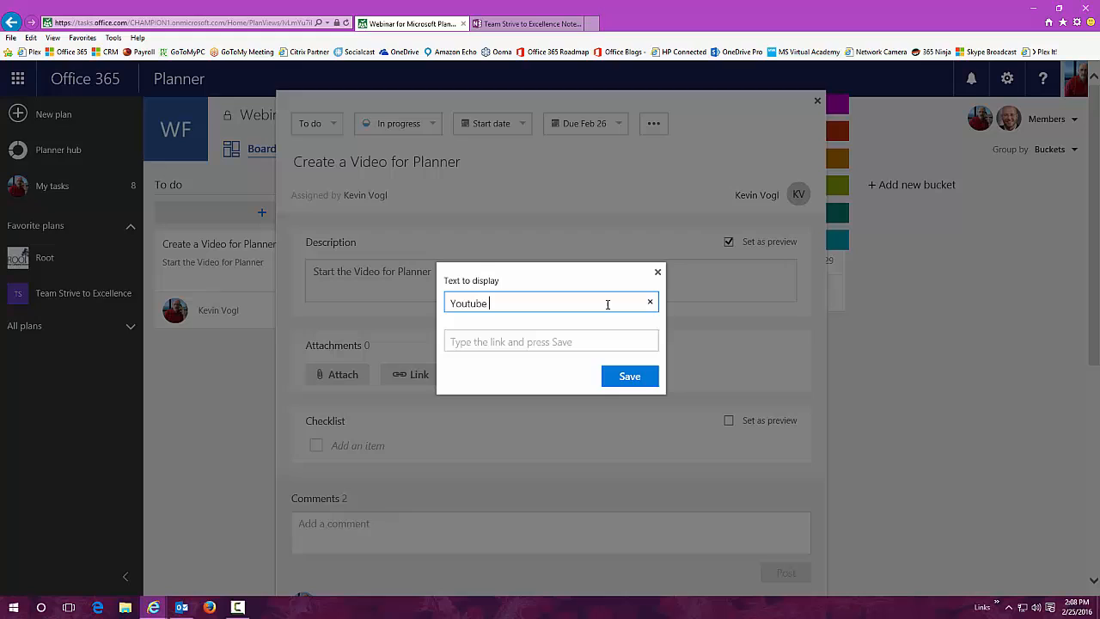
pyautogui.write('Link')
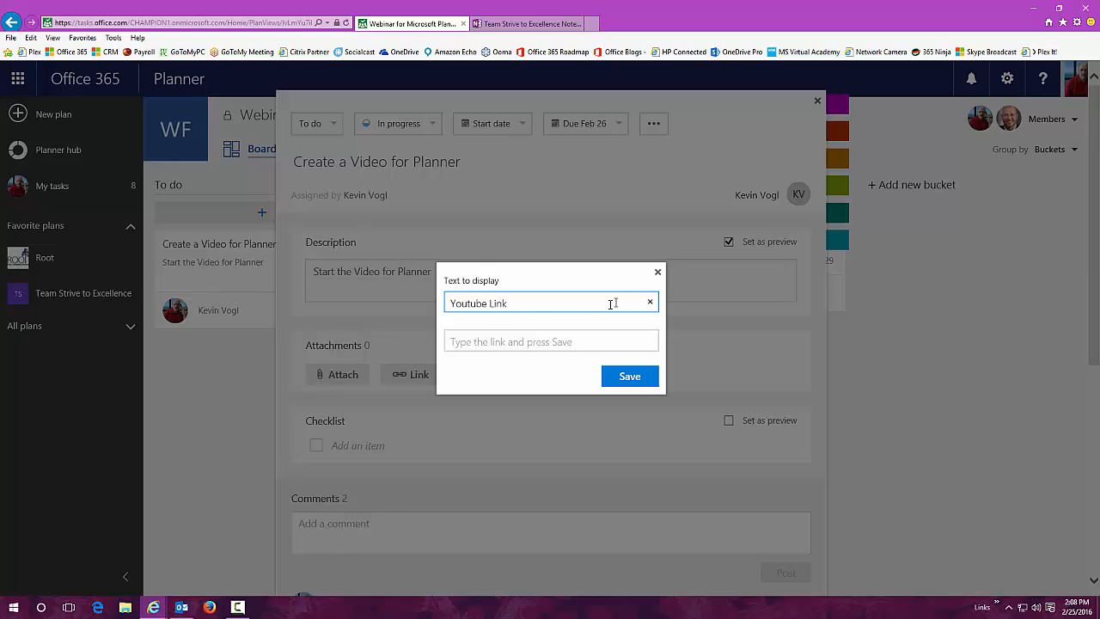
pyautogui.click(549, 341)
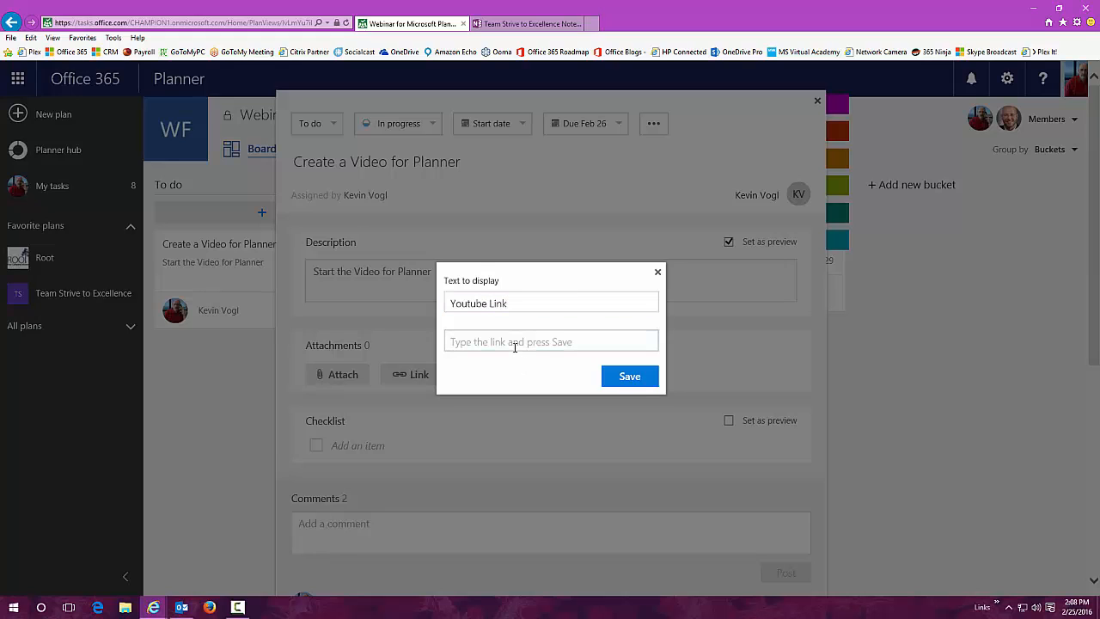
pyautogui.write('Https')
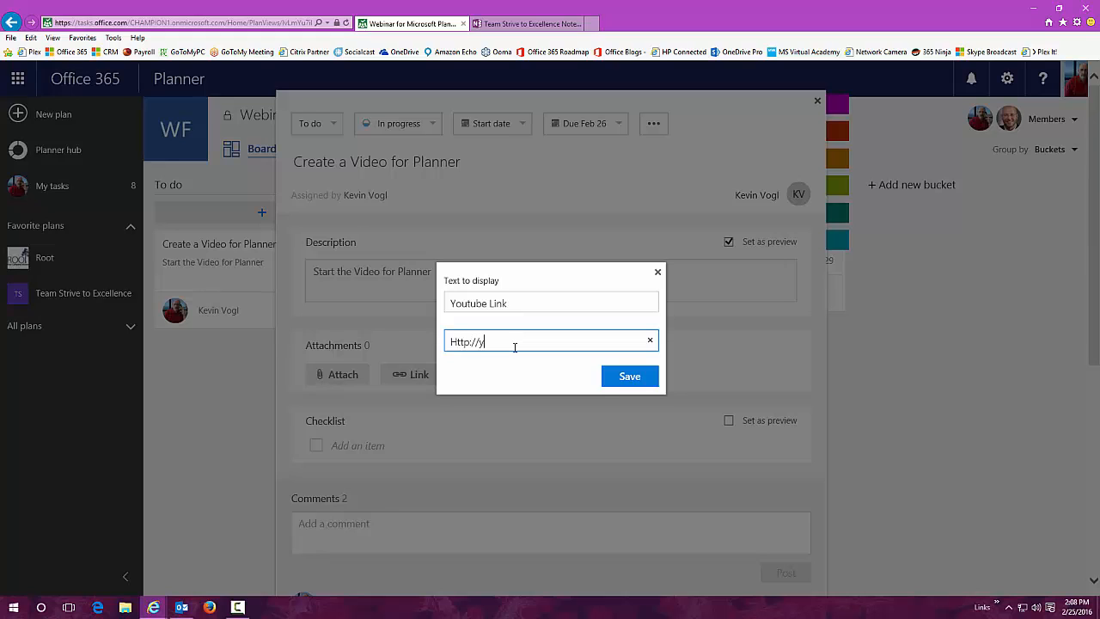
pyautogui.write('outube')
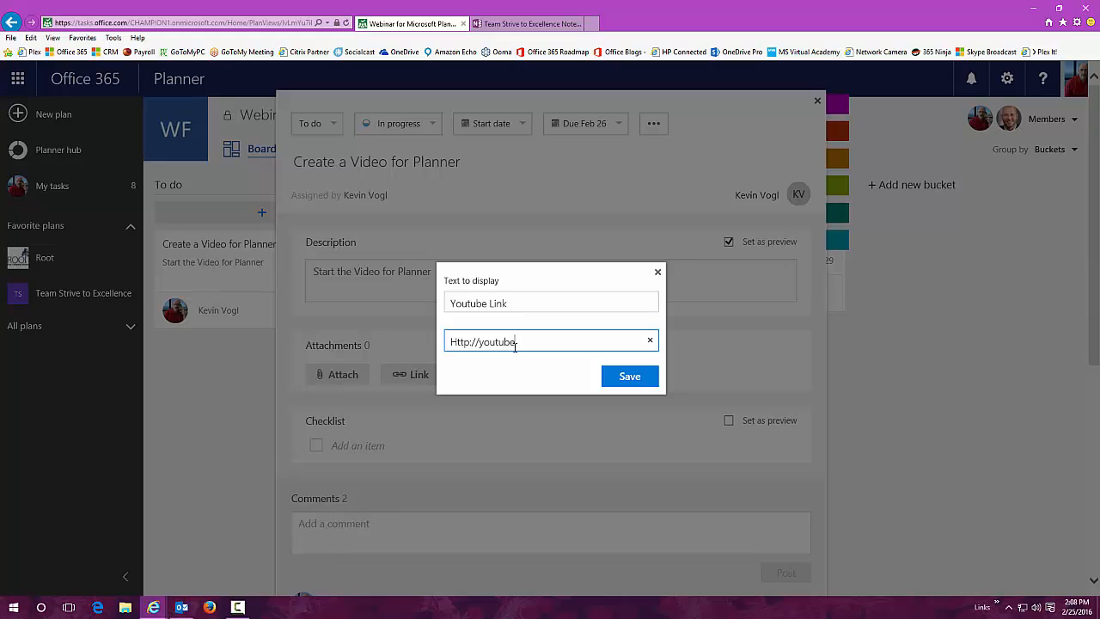
pyautogui.write('.com')
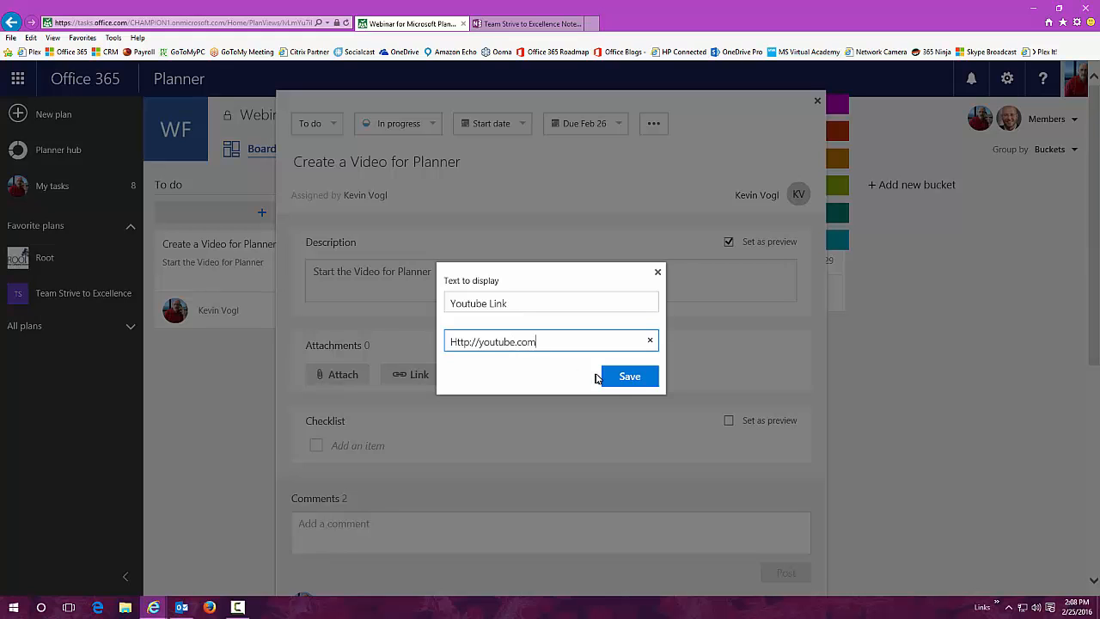
pyautogui.click(630, 375)
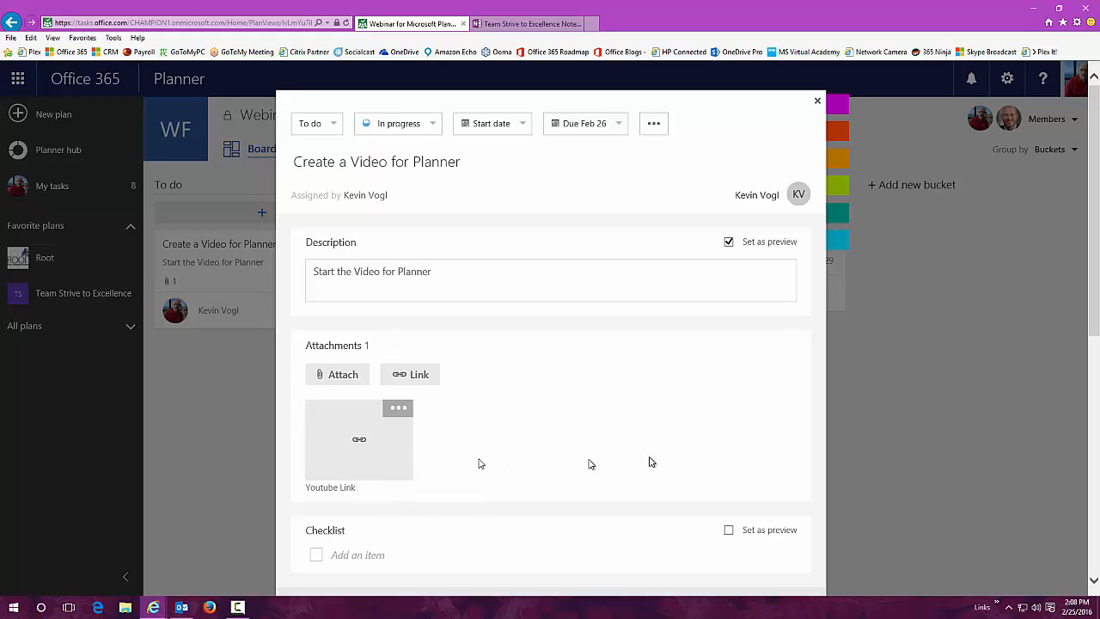
# Edit the Youtube Link attachment's display text and address, and save the changes.
pyautogui.click(398, 408)
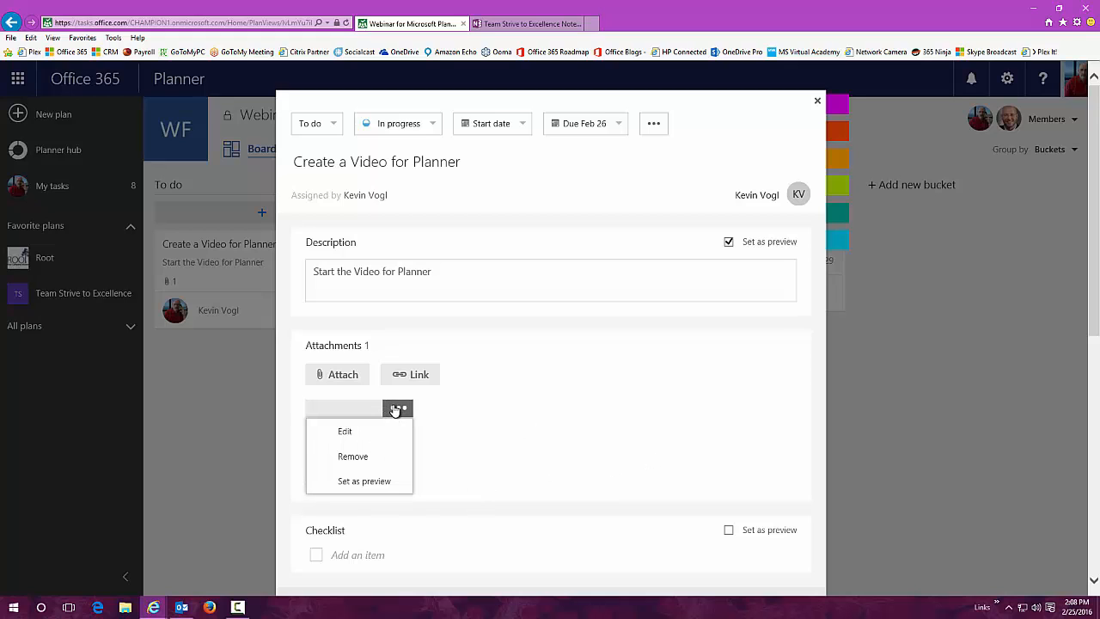
pyautogui.moveTo(364, 480)
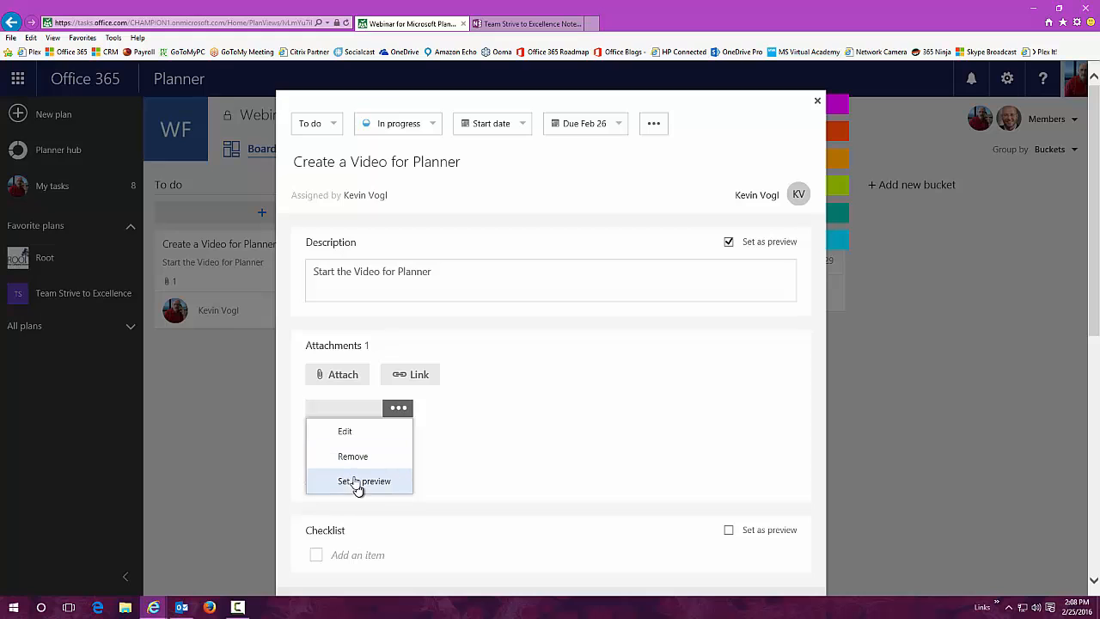
pyautogui.moveTo(345, 430)
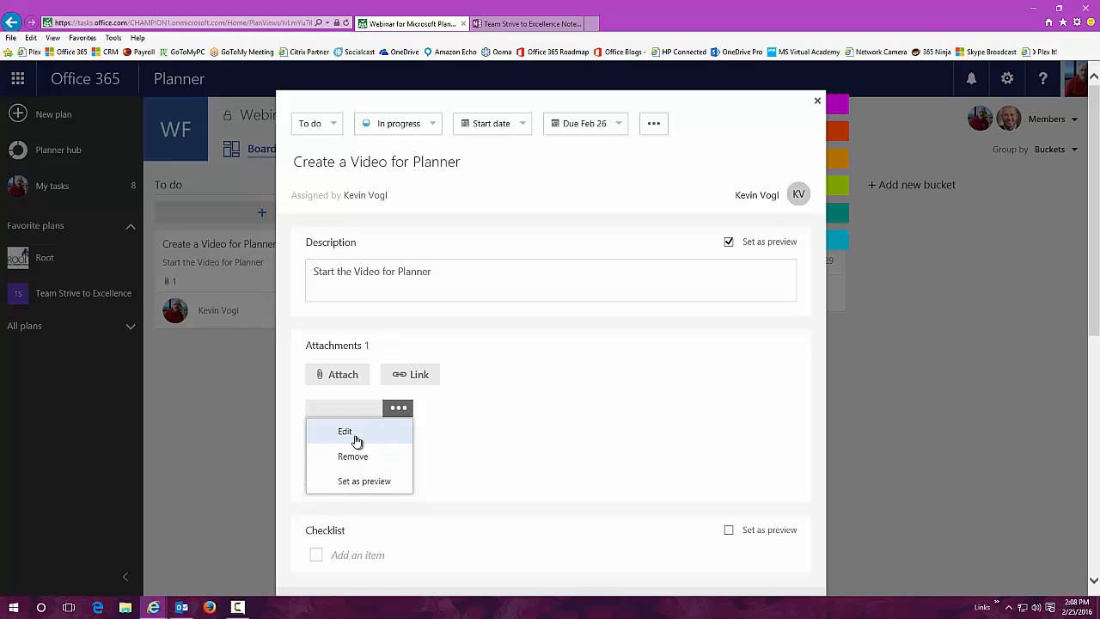
pyautogui.click(345, 430)
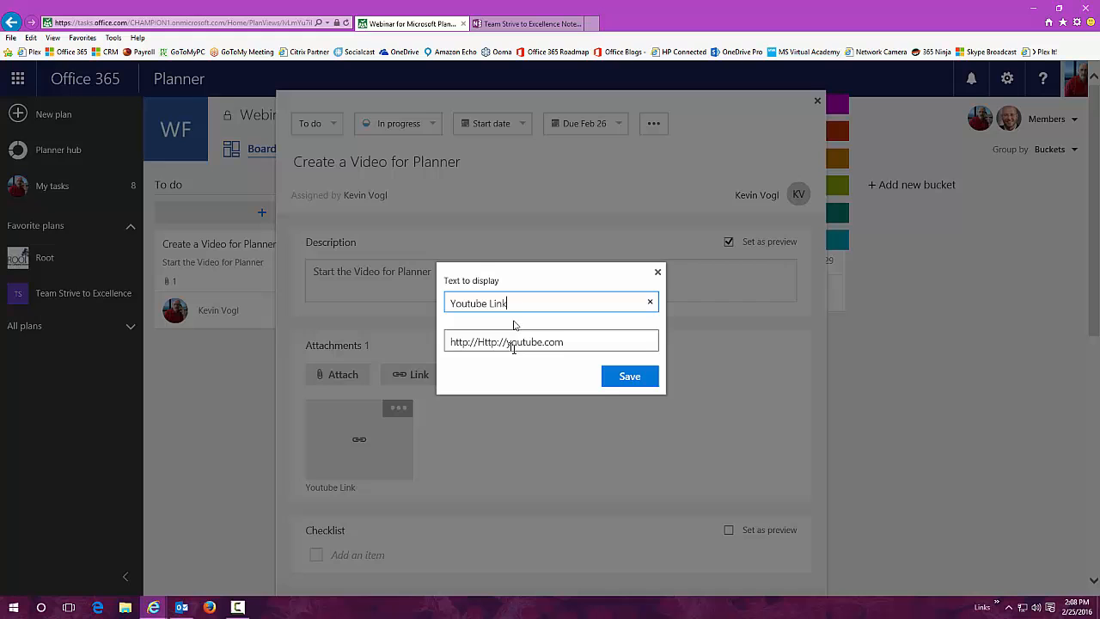
pyautogui.click(629, 376)
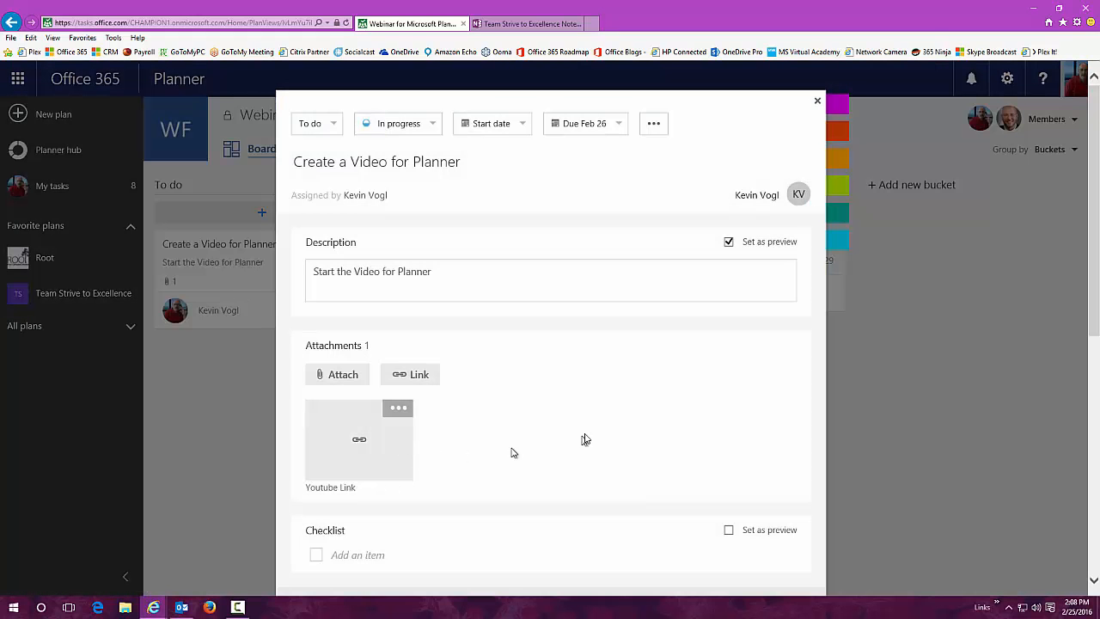
pyautogui.scroll(-3)
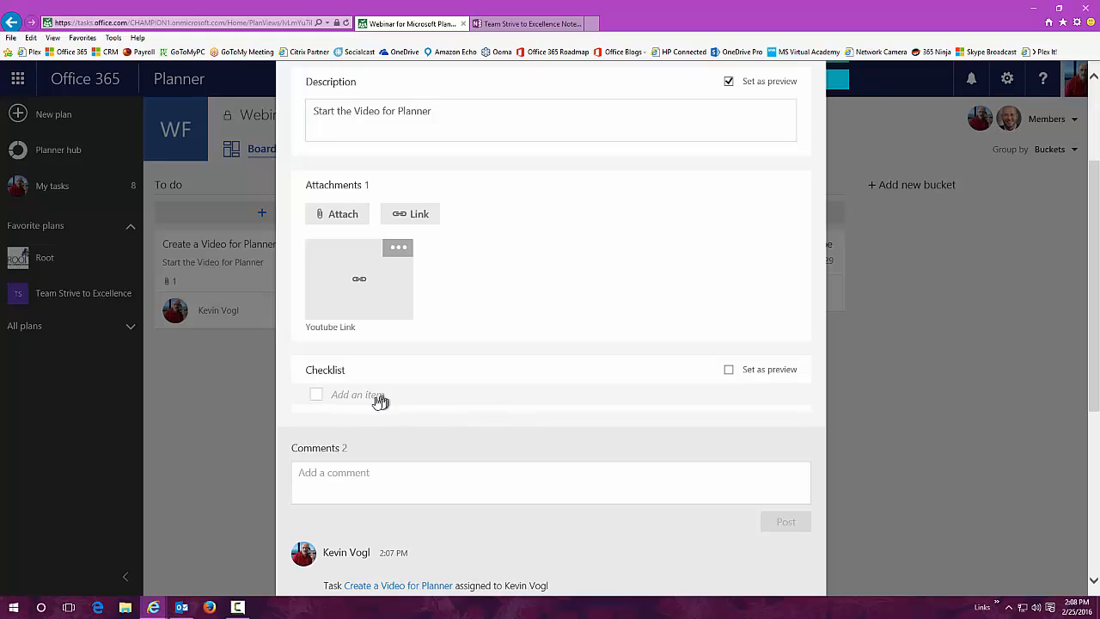
# Add checklist items Create Video, Add Audio, Review Video and Hand off for Rditing.
pyautogui.click(378, 394)
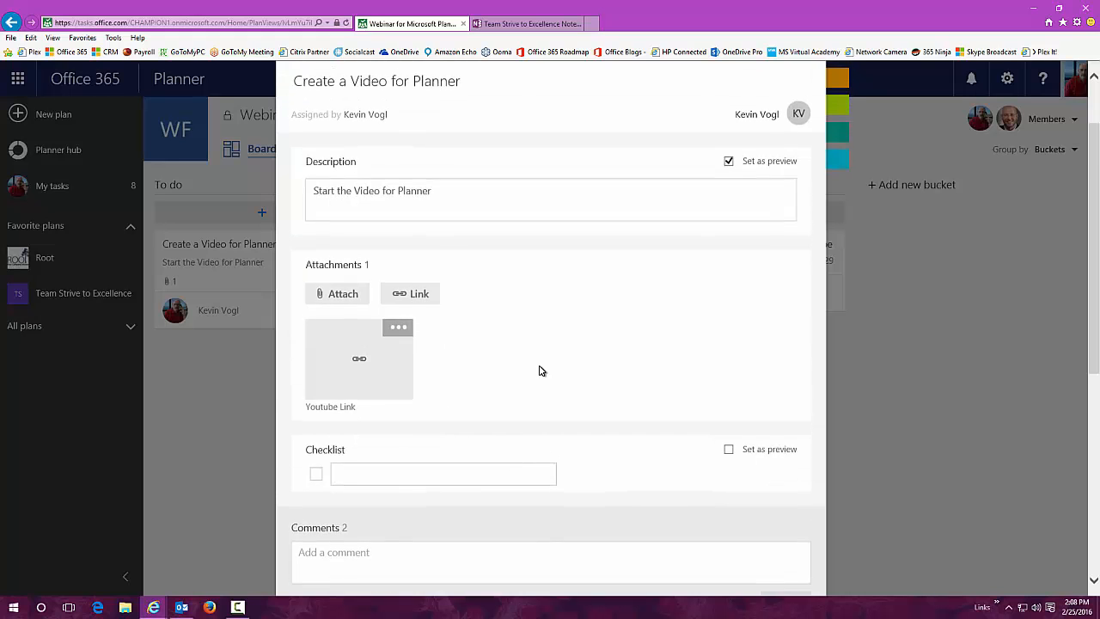
pyautogui.scroll(-3)
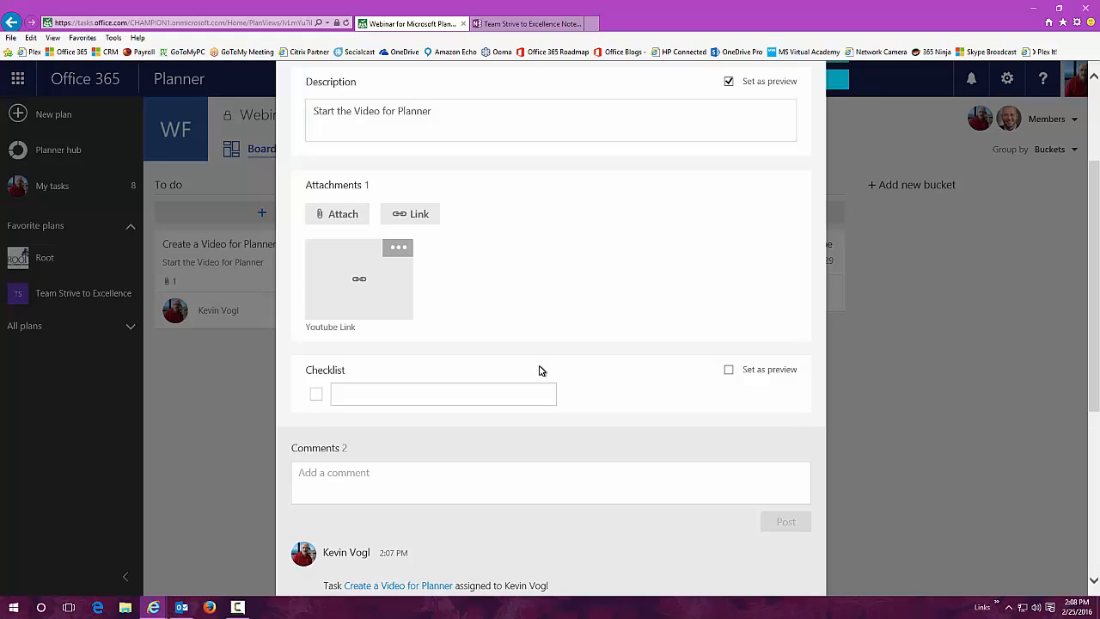
pyautogui.click(442, 393)
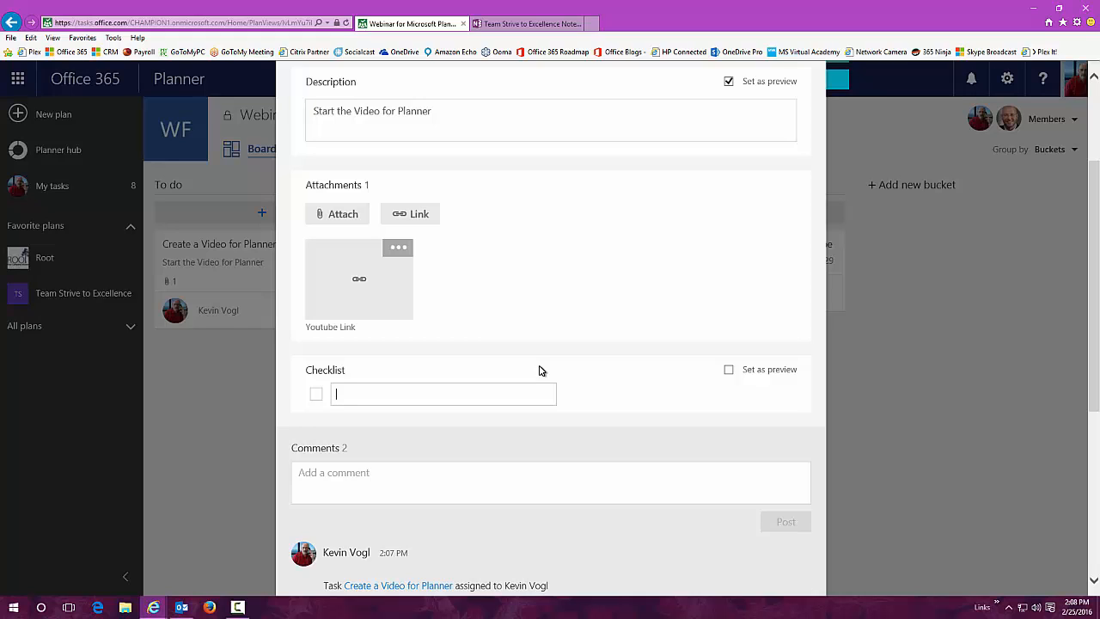
pyautogui.write('c')
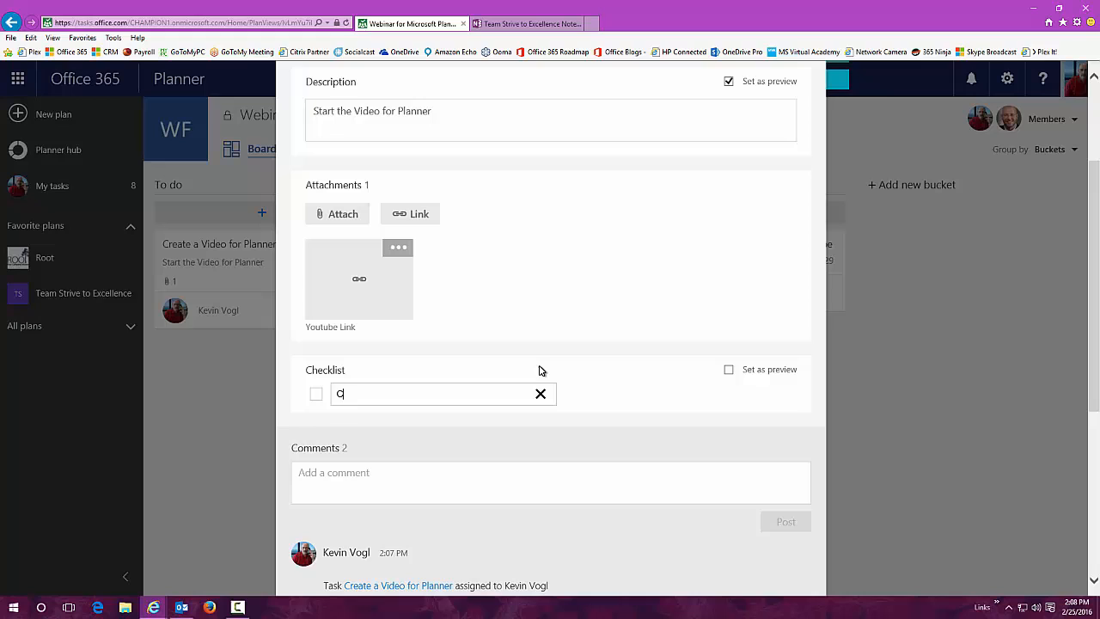
pyautogui.write('reate')
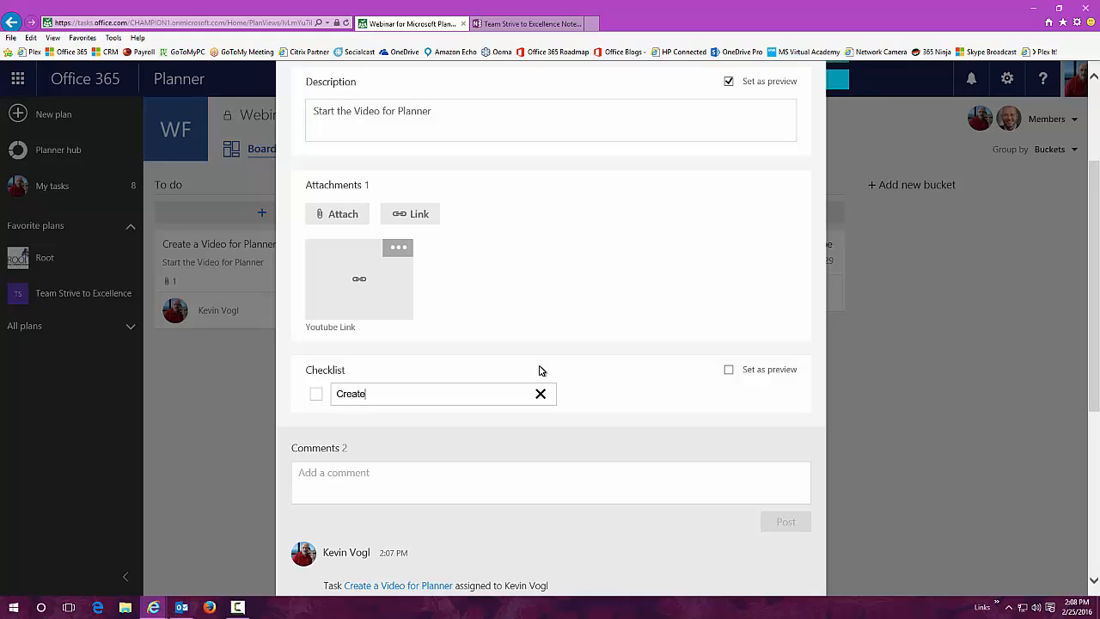
pyautogui.write('Video')
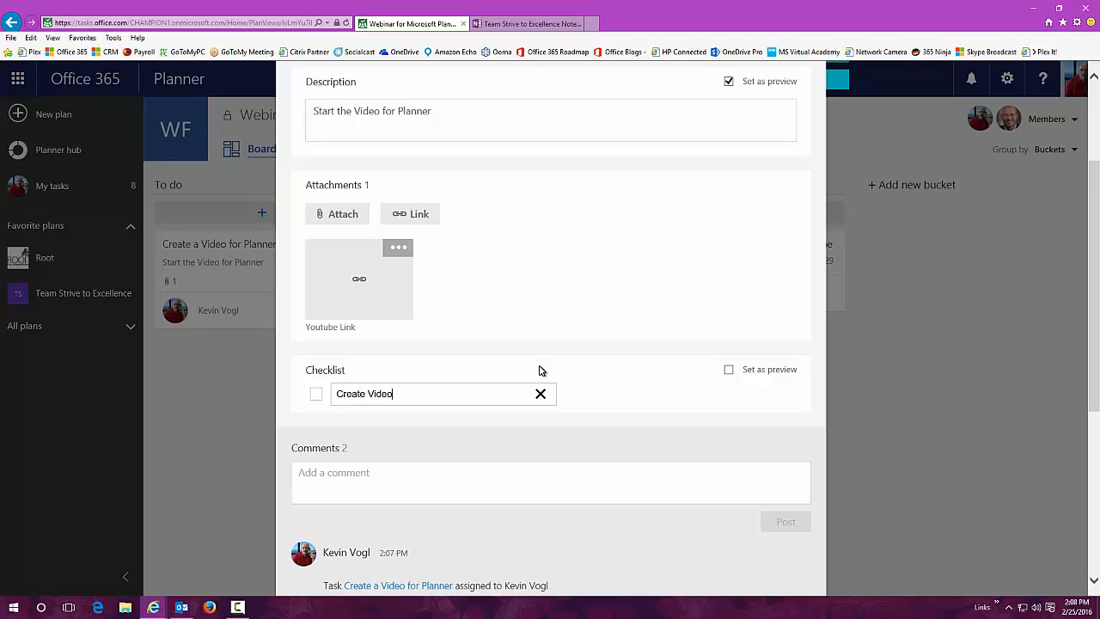
pyautogui.moveTo(593, 392)
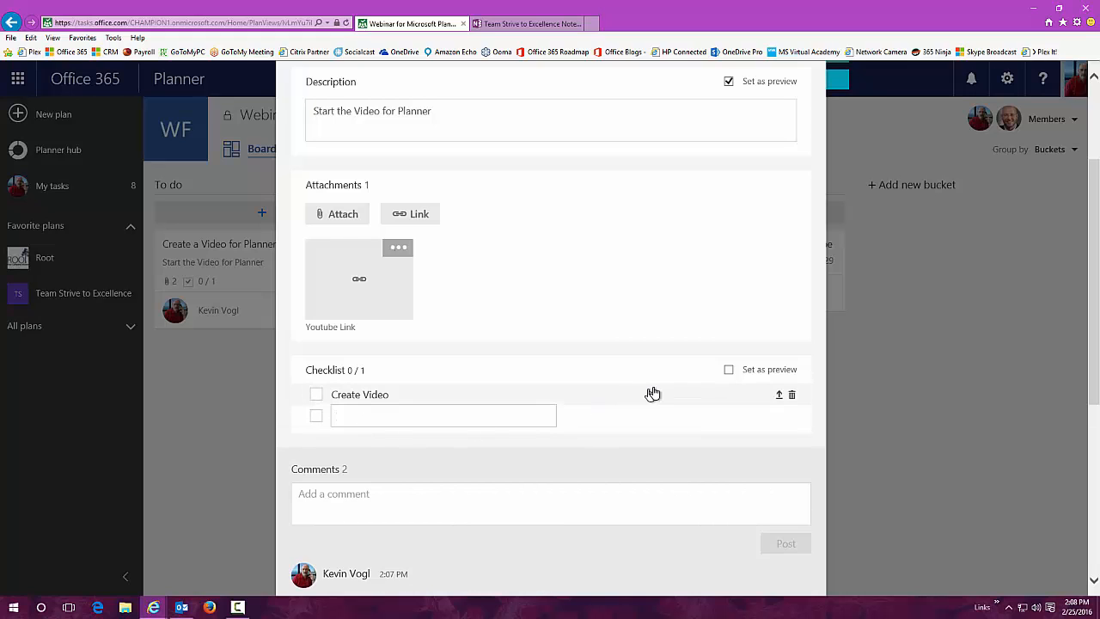
pyautogui.write('A')
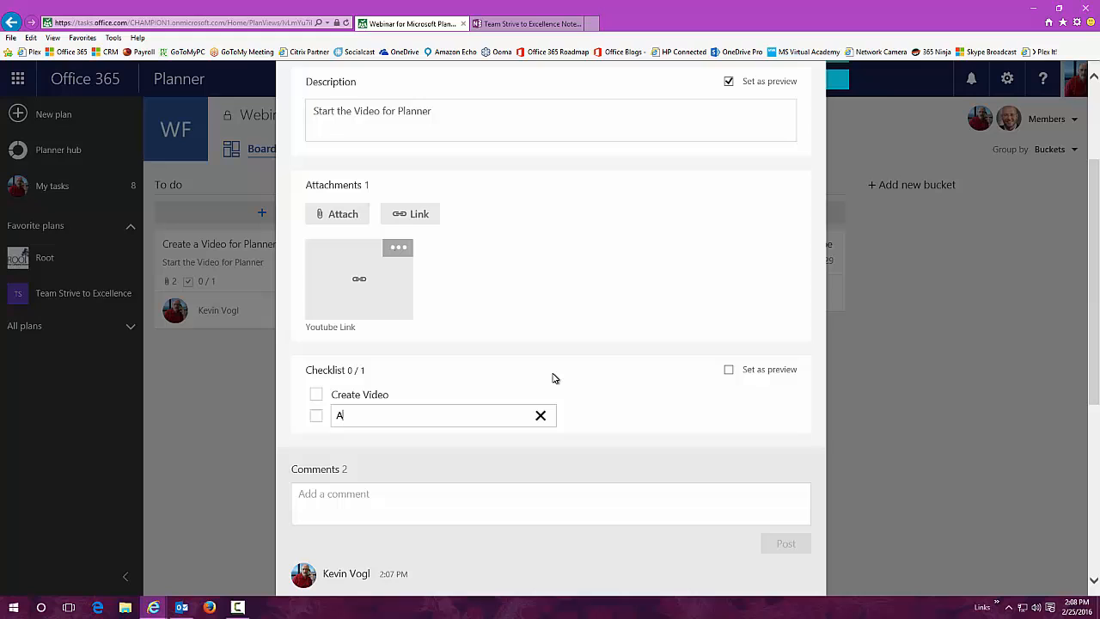
pyautogui.write('dd Audio')
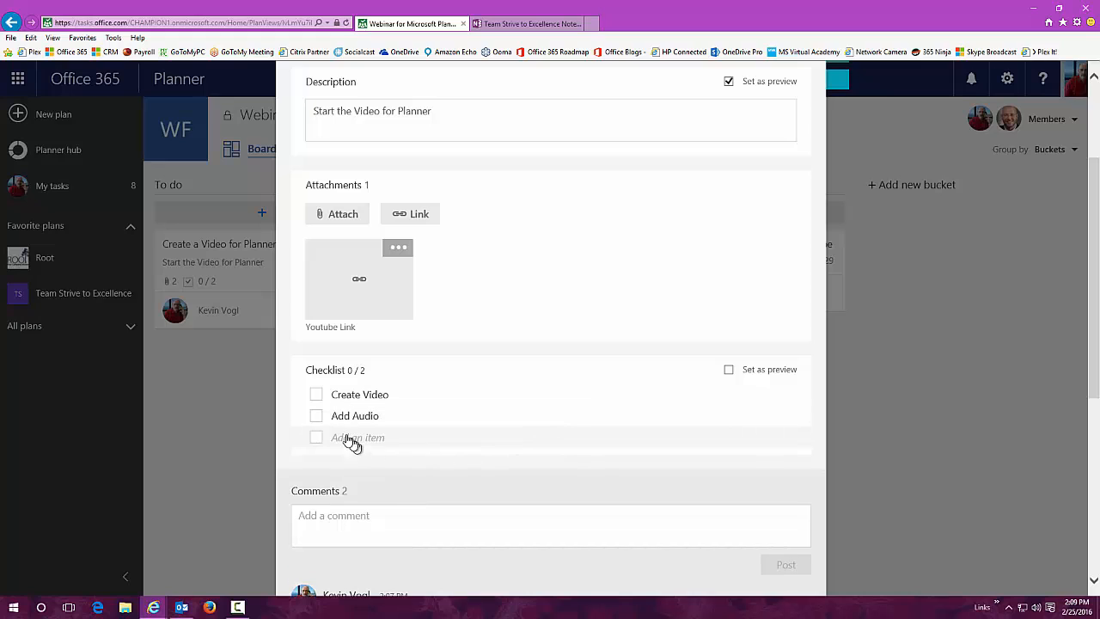
pyautogui.write('Review')
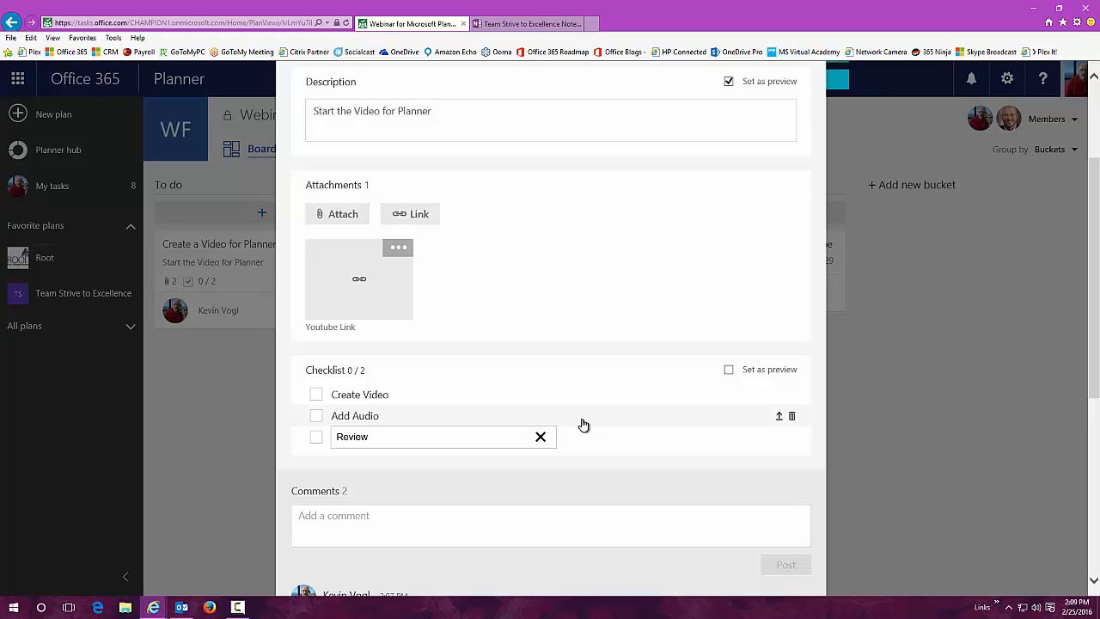
pyautogui.write('Video')
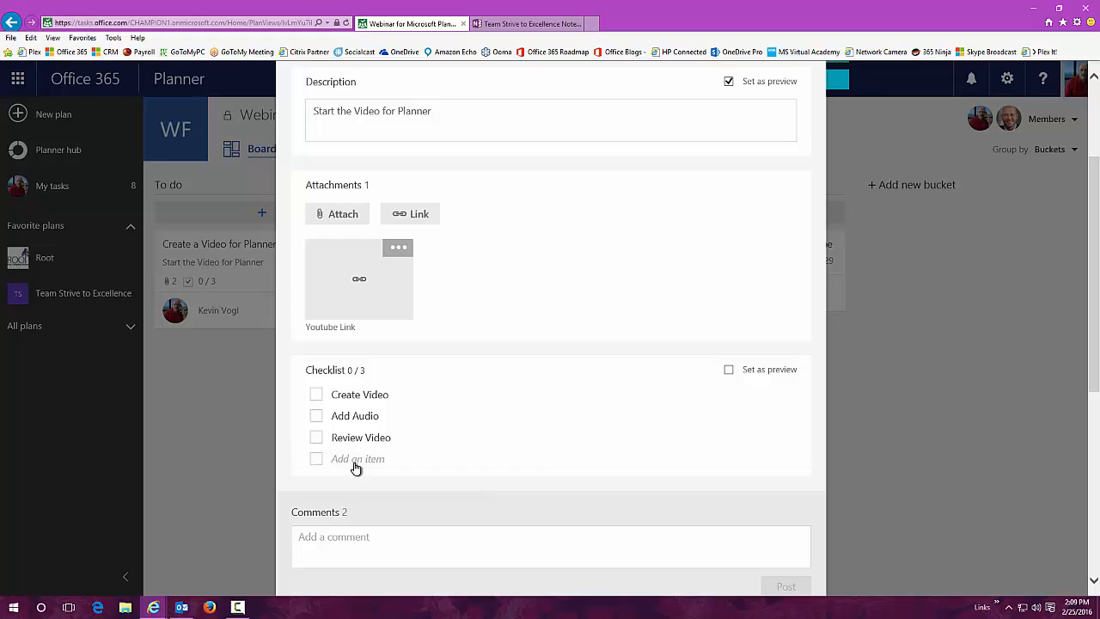
pyautogui.write('Hand off for Rdit')
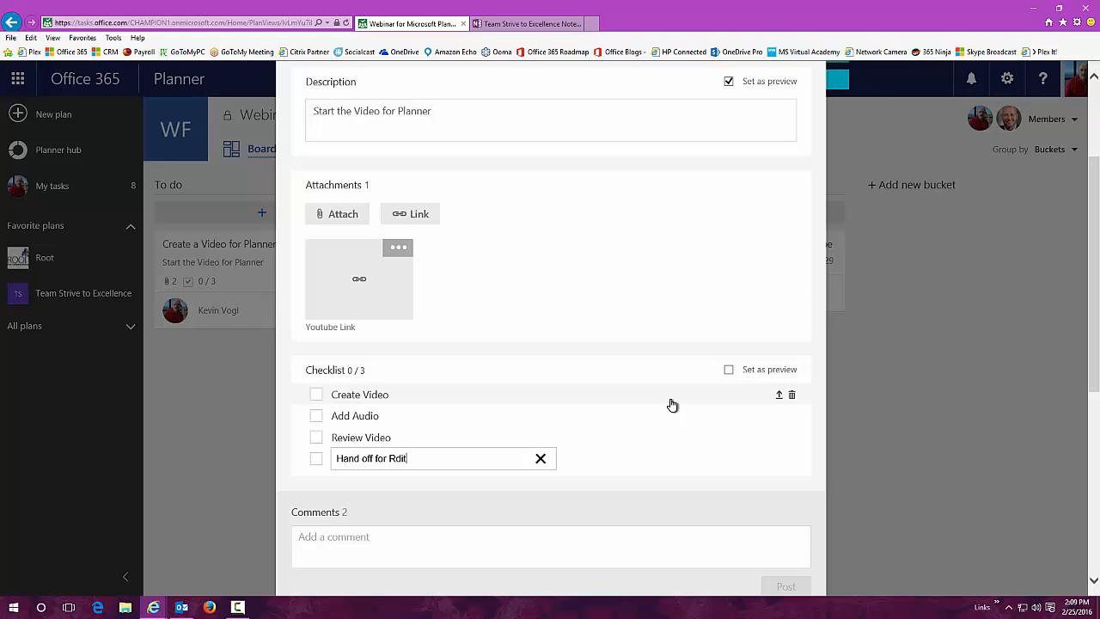
pyautogui.write('ing')
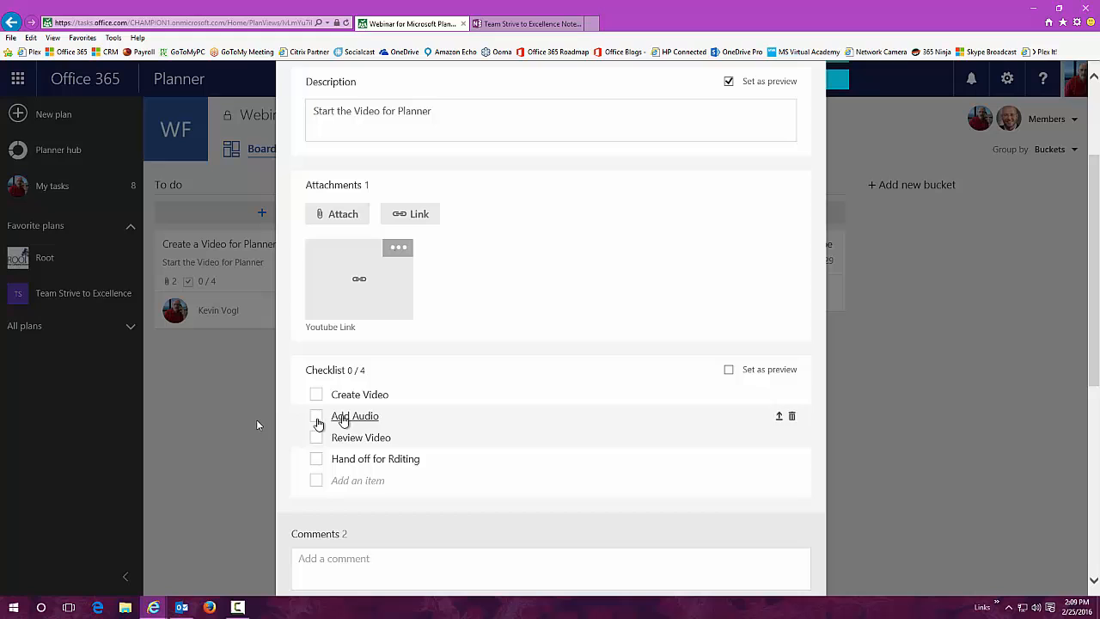
# Check off Create Video, show the checklist as card preview, and close the task.
pyautogui.click(316, 393)
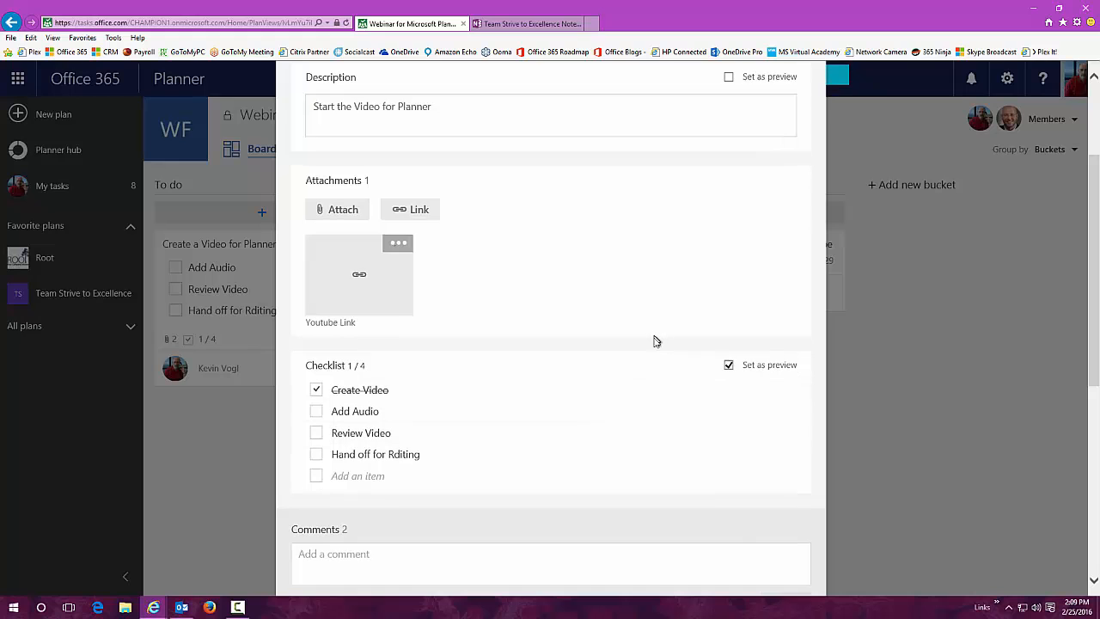
pyautogui.scroll(-3)
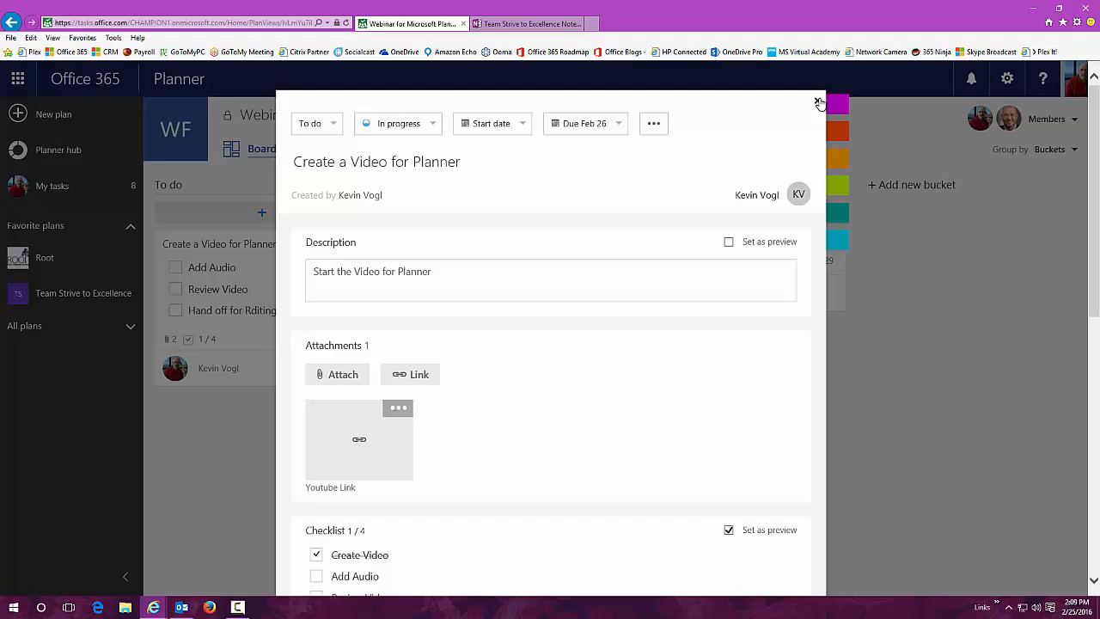
pyautogui.click(819, 104)
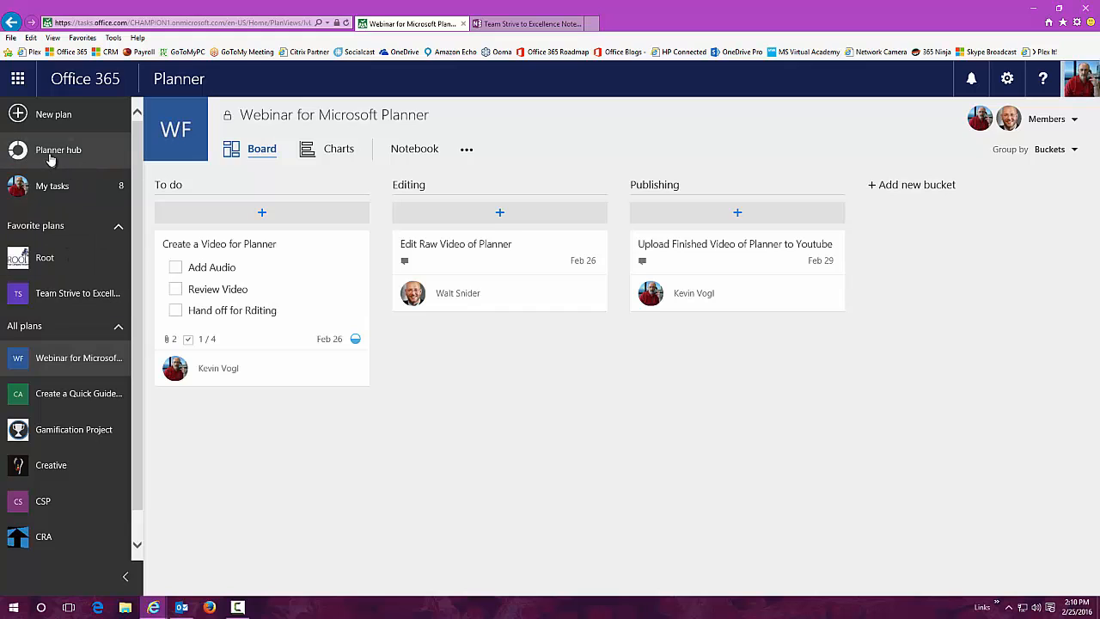
# From the Planner hub, mark 'Webinar for Microsoft Planner' as a favorite plan.
pyautogui.click(58, 149)
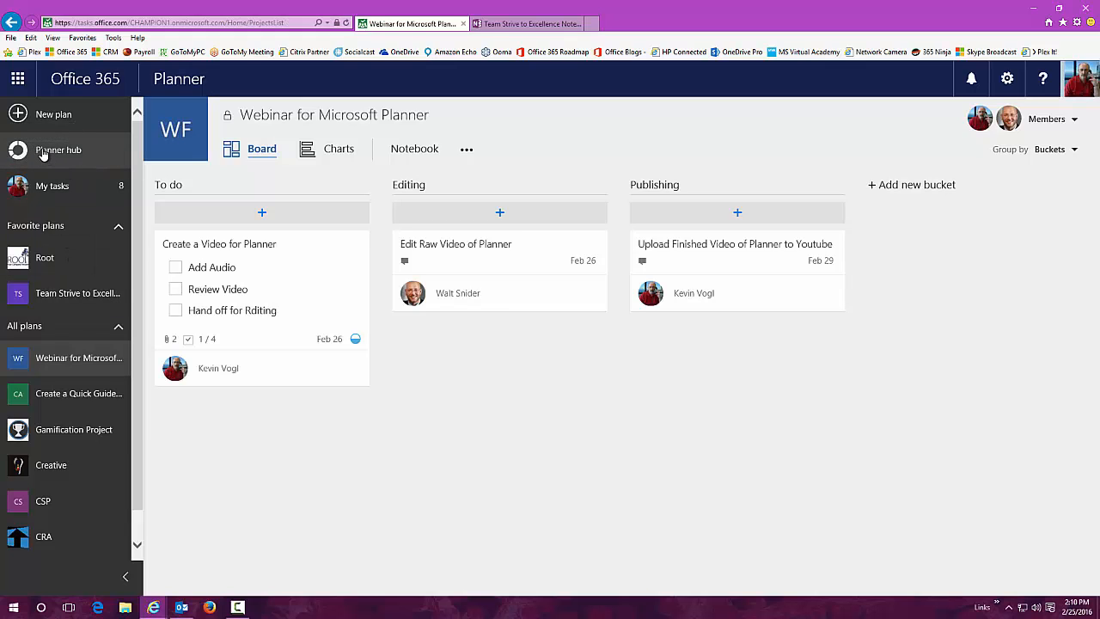
pyautogui.click(57, 150)
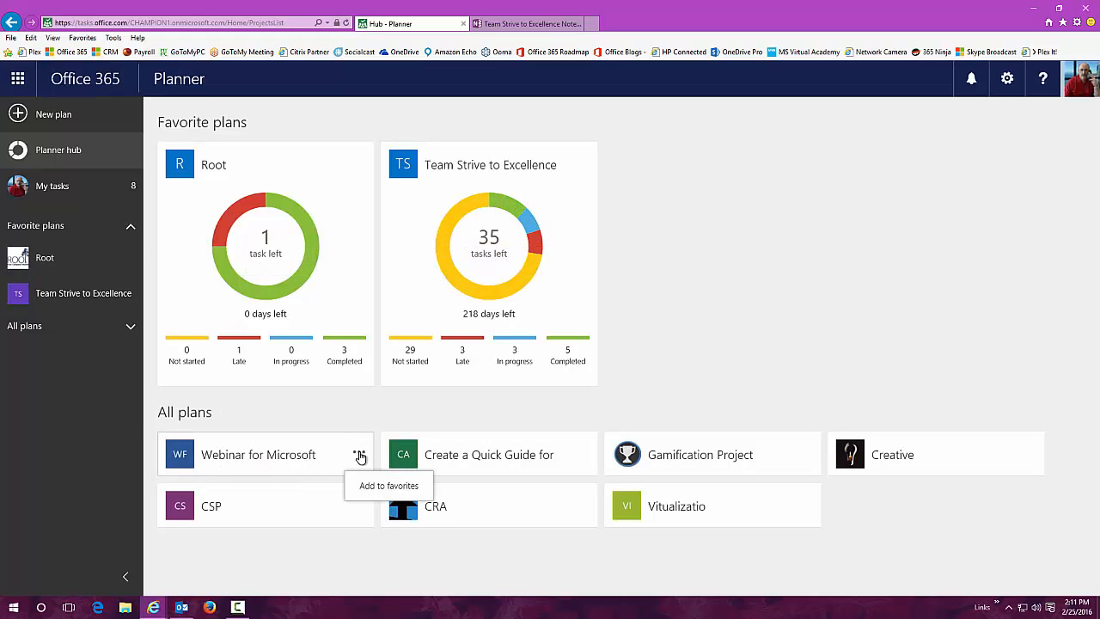
pyautogui.click(359, 455)
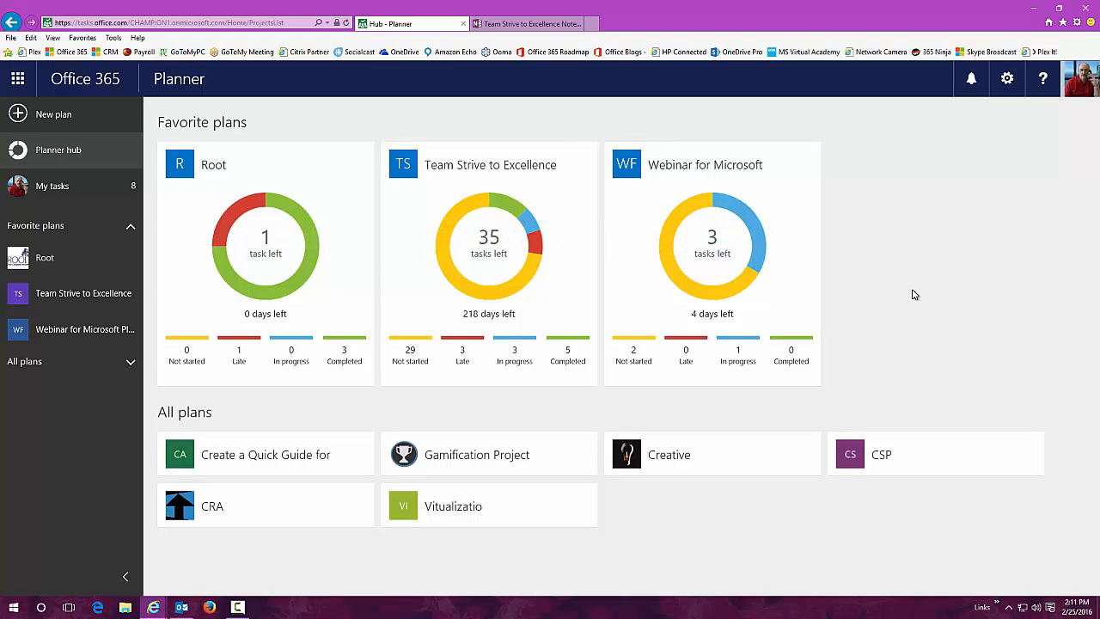
pyautogui.moveTo(921, 290)
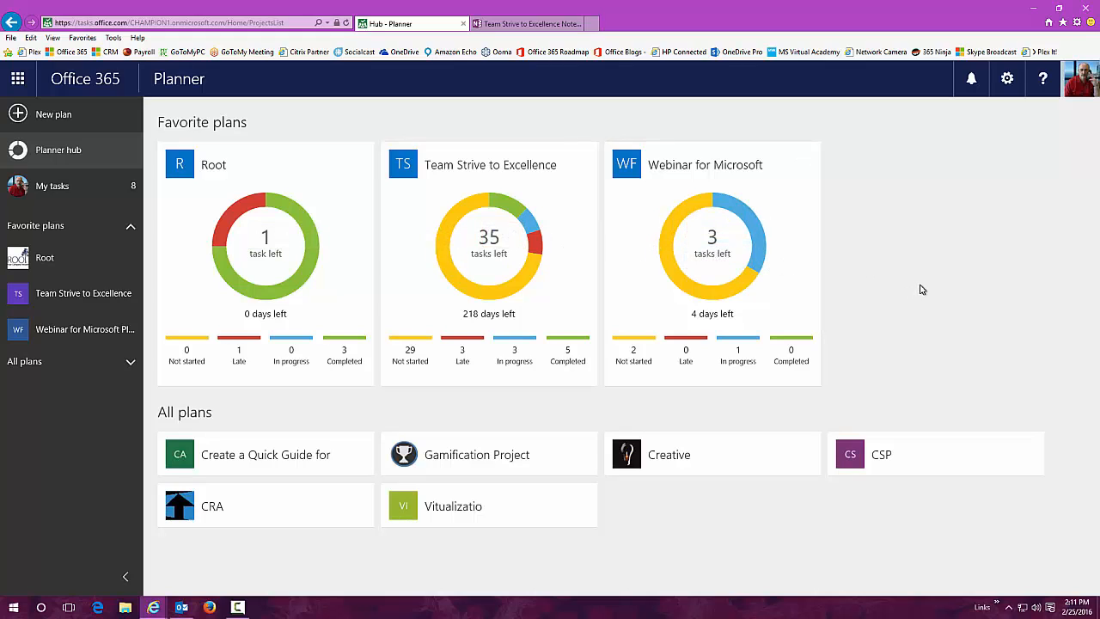
pyautogui.moveTo(932, 290)
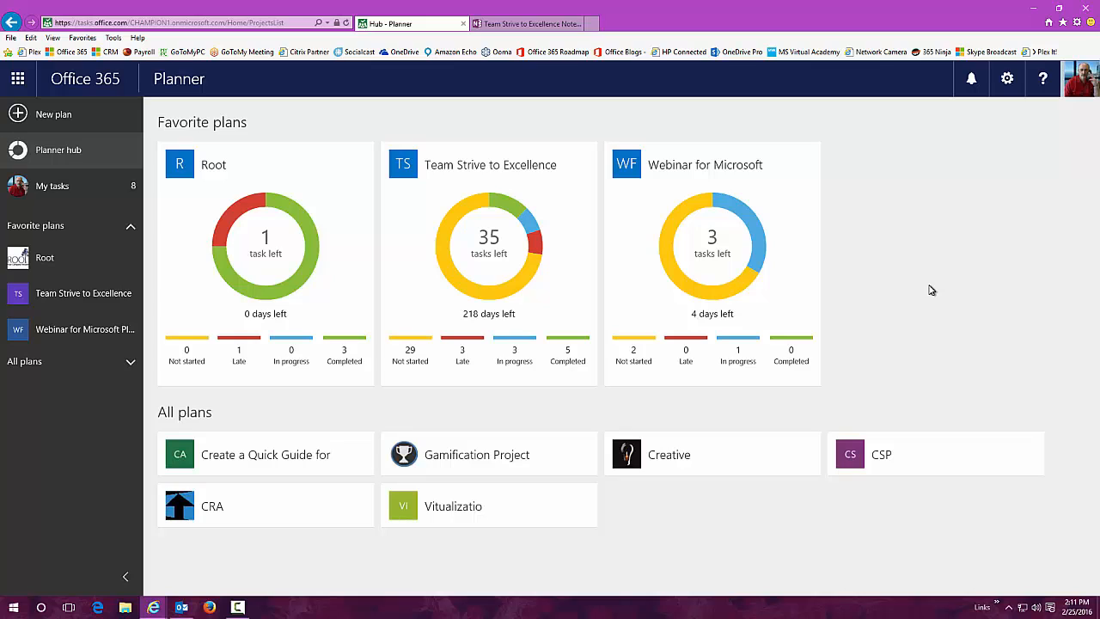